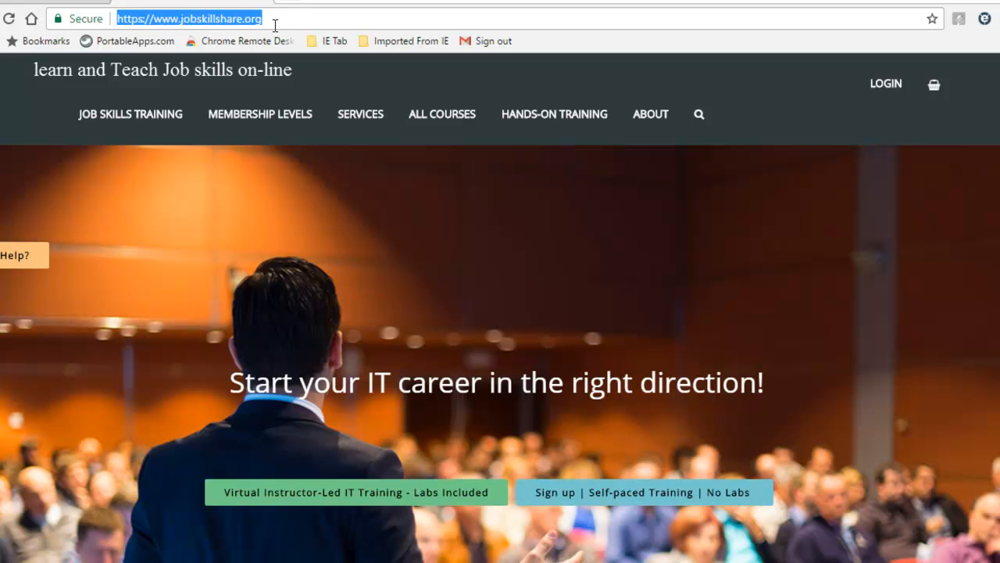
mouse_move(259, 114)
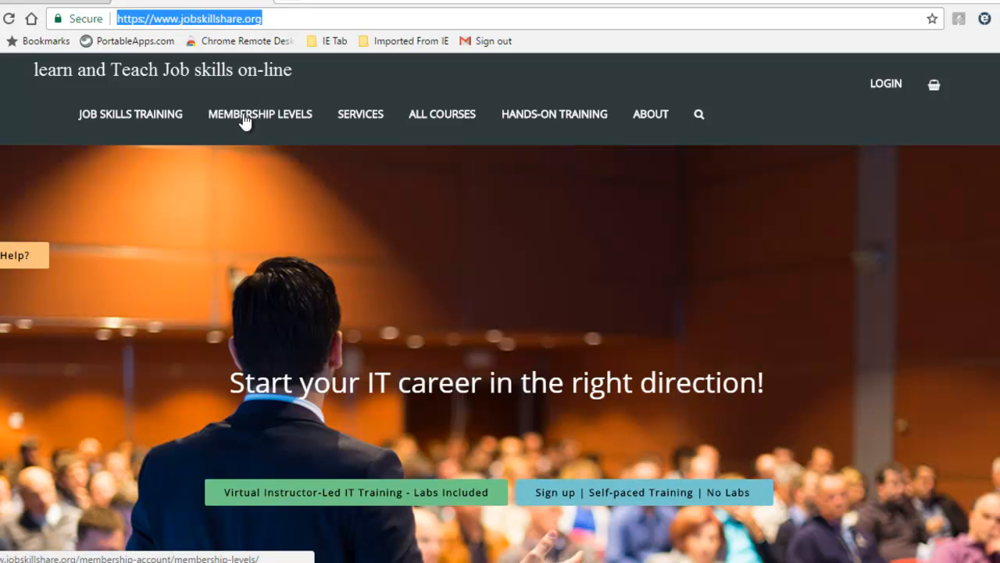
mouse_move(360, 114)
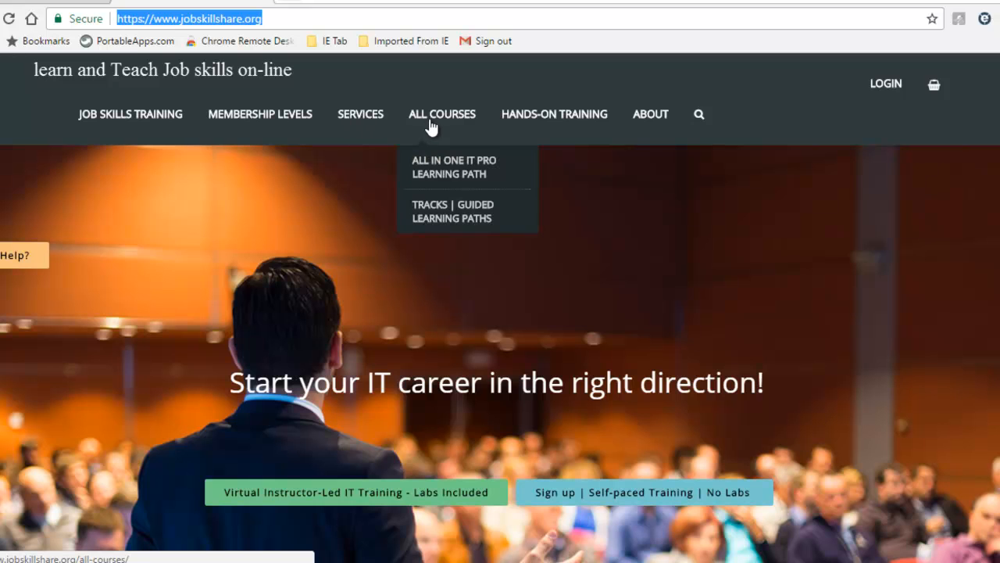
mouse_move(441, 166)
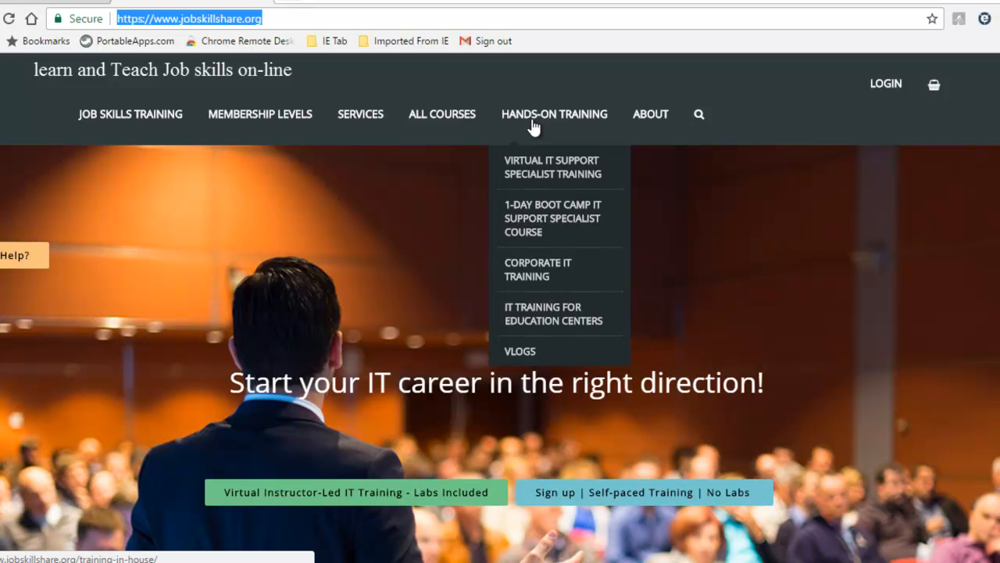
mouse_move(884, 86)
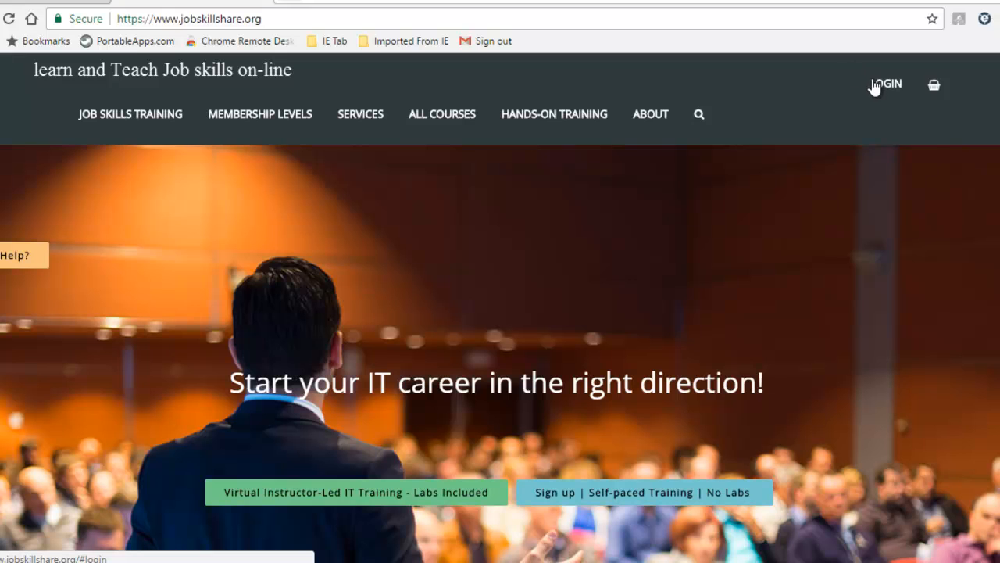
Show the Membership Levels comparison and emphasize the MEMBERSHIP PLUS heading
click(884, 84)
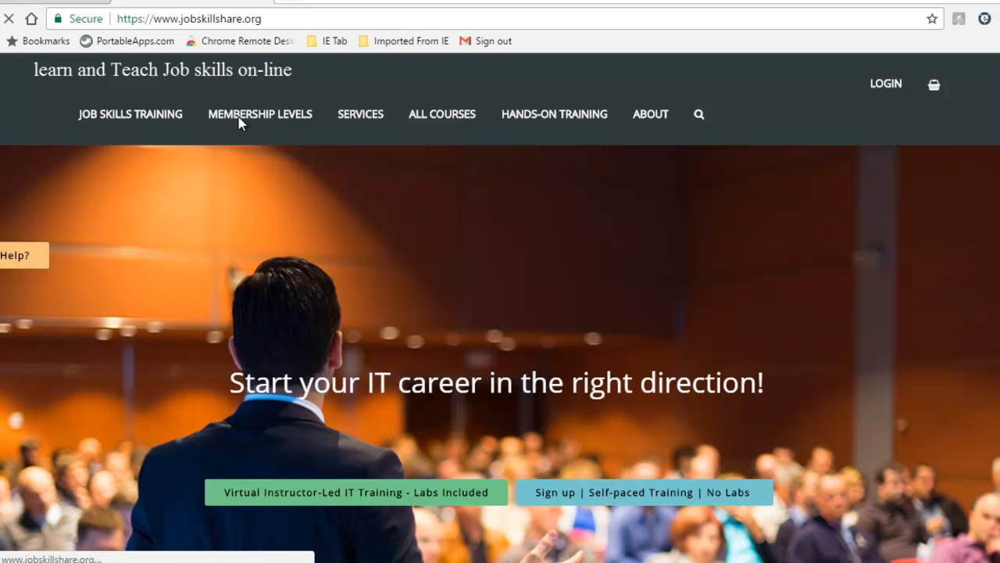
mouse_move(325, 118)
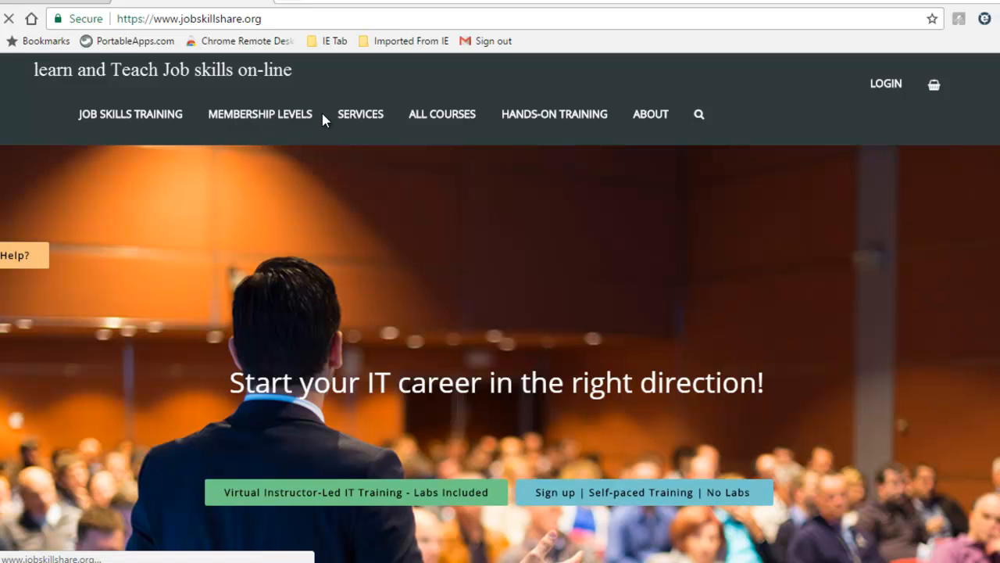
click(260, 113)
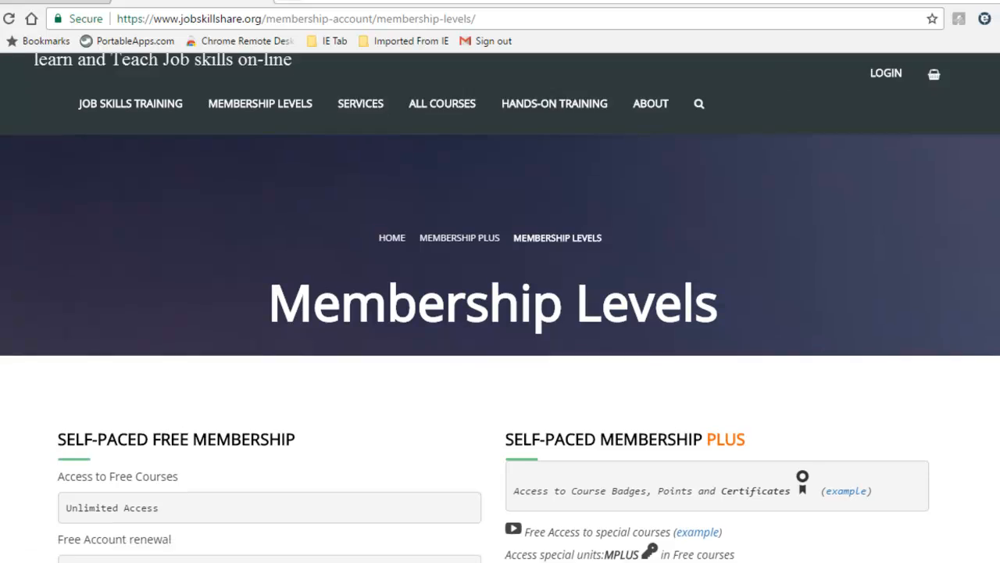
scroll(down, 3)
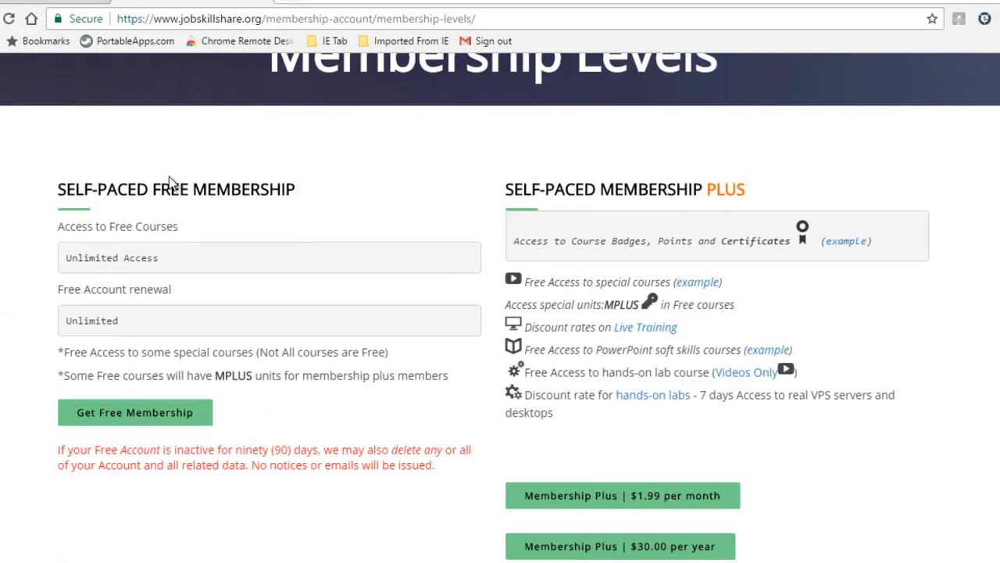
double_click(222, 189)
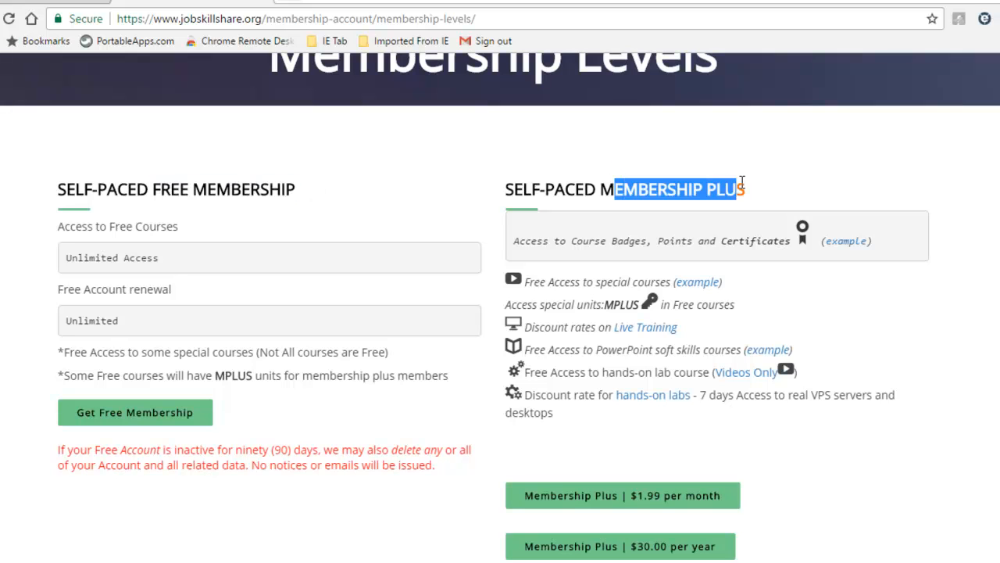
mouse_move(144, 244)
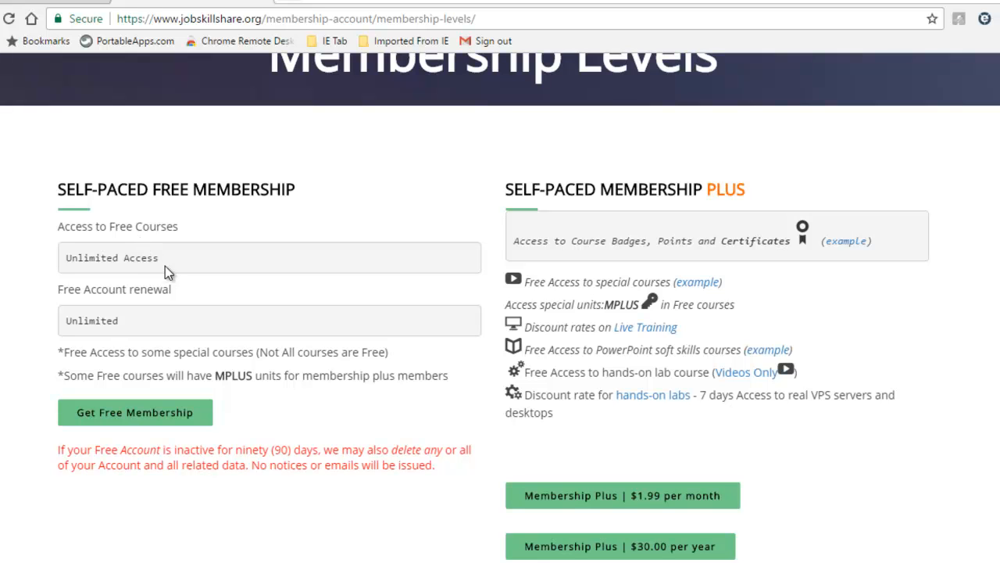
mouse_move(607, 189)
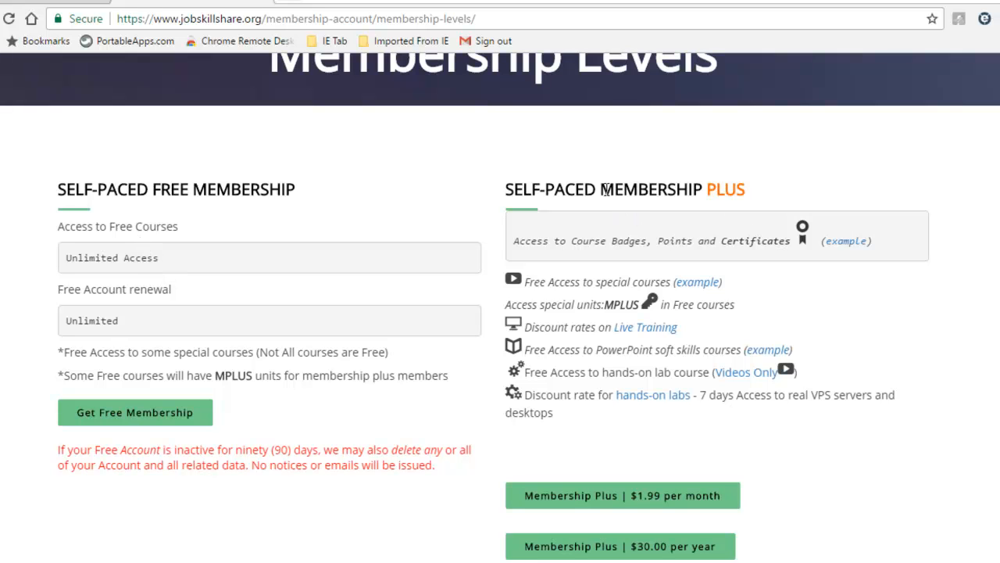
double_click(649, 189)
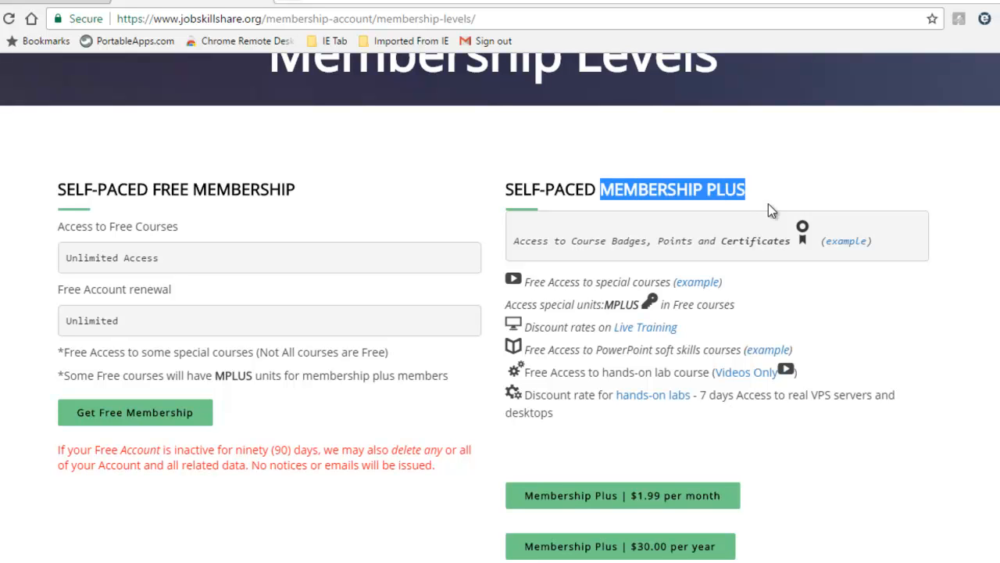
mouse_move(848, 241)
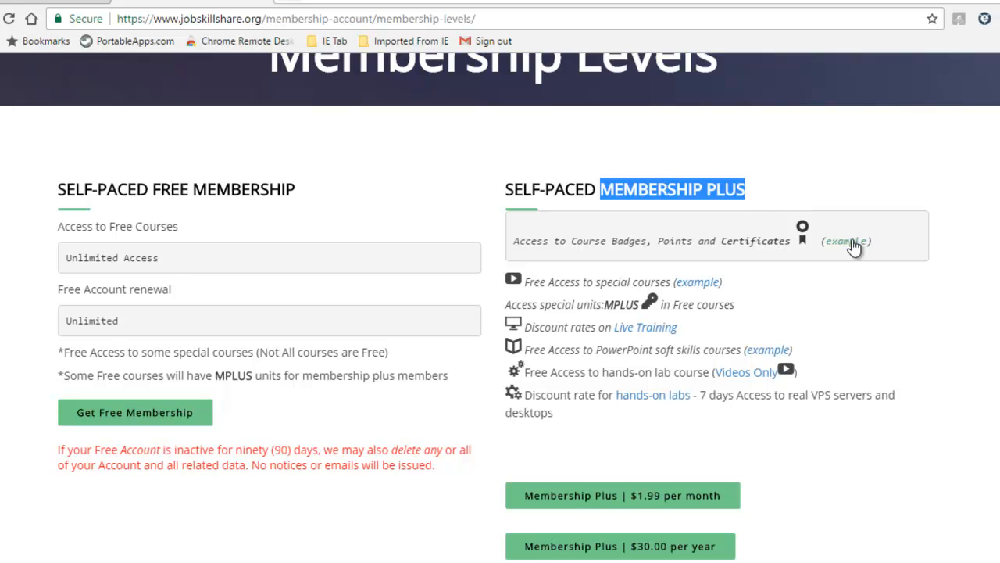
mouse_move(772, 245)
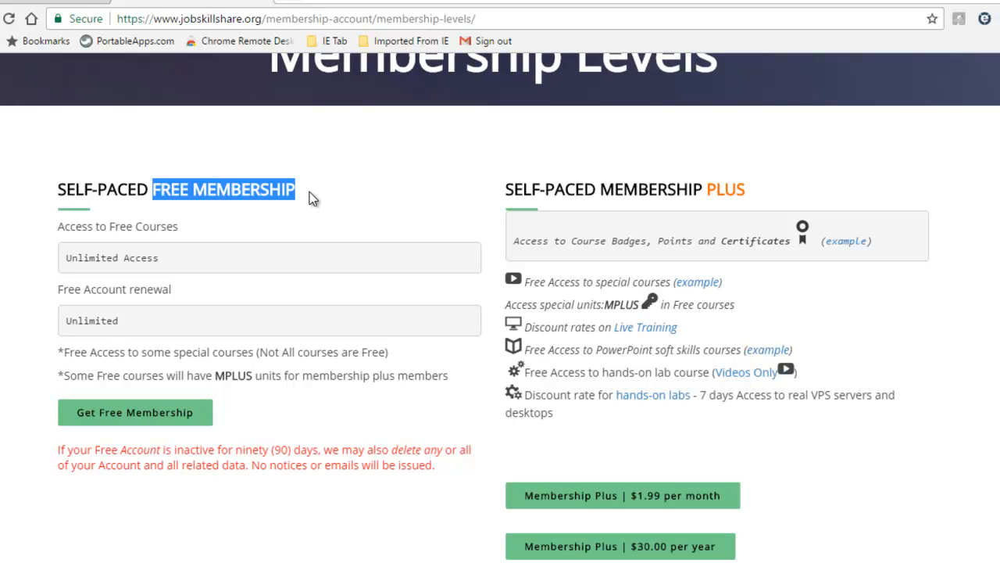
mouse_move(607, 187)
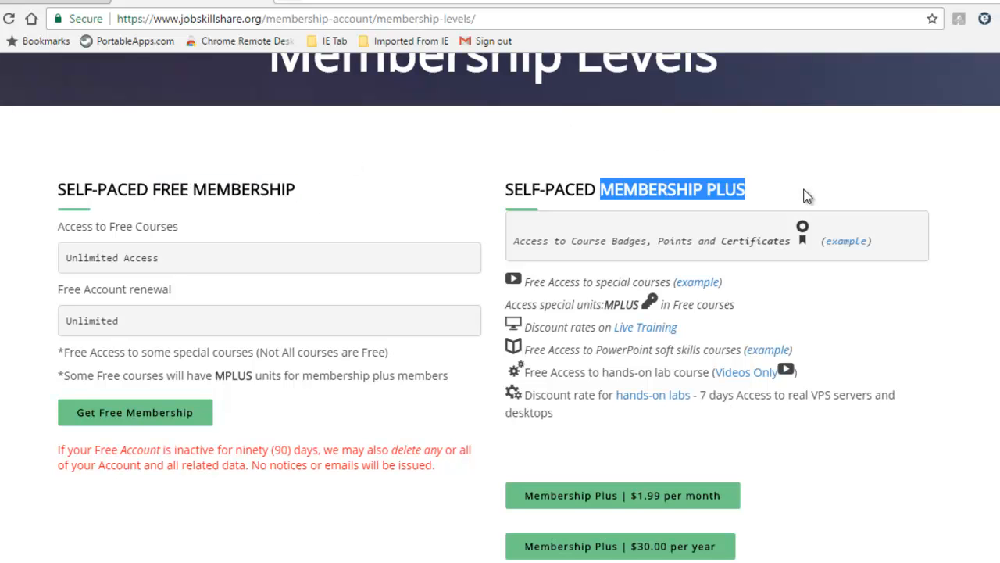
scroll(up, 3)
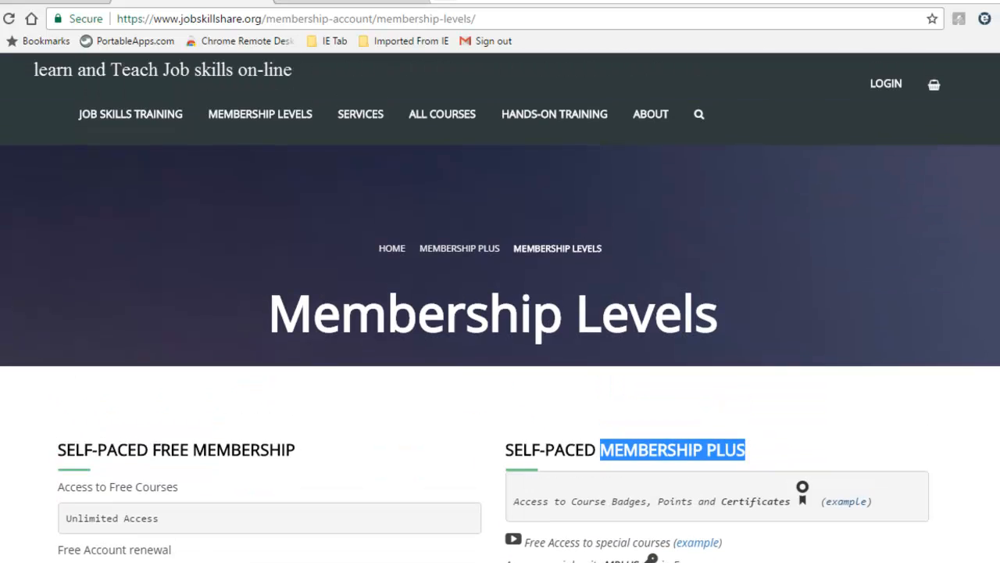
scroll(down, 3)
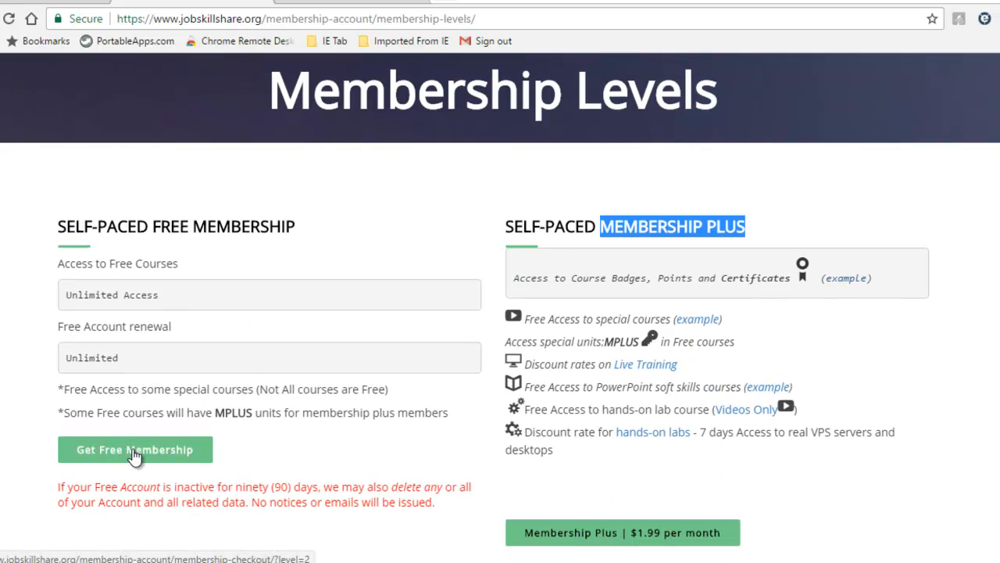
scroll(up, 3)
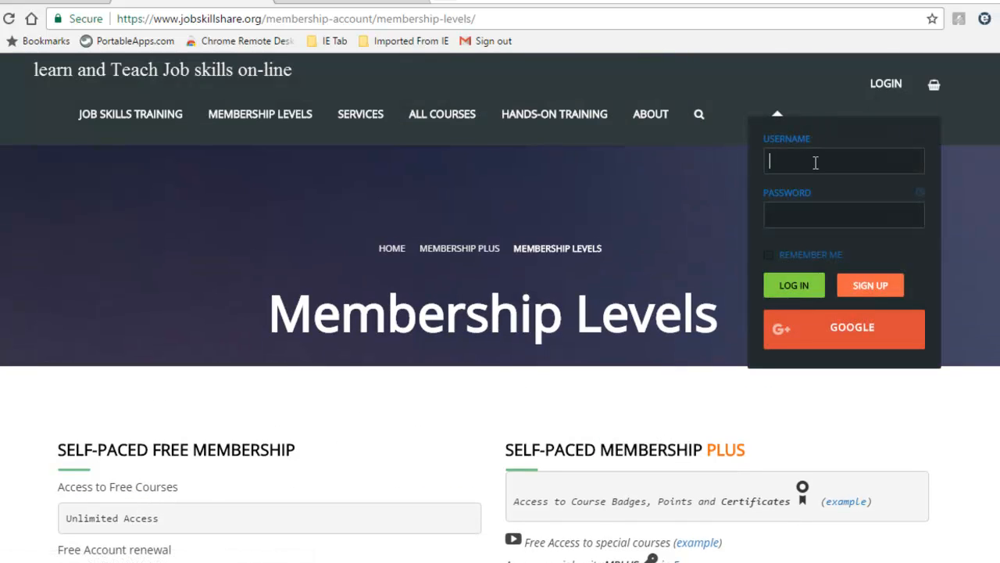
Sign in to the member account as 'dani10'
text(dani10)
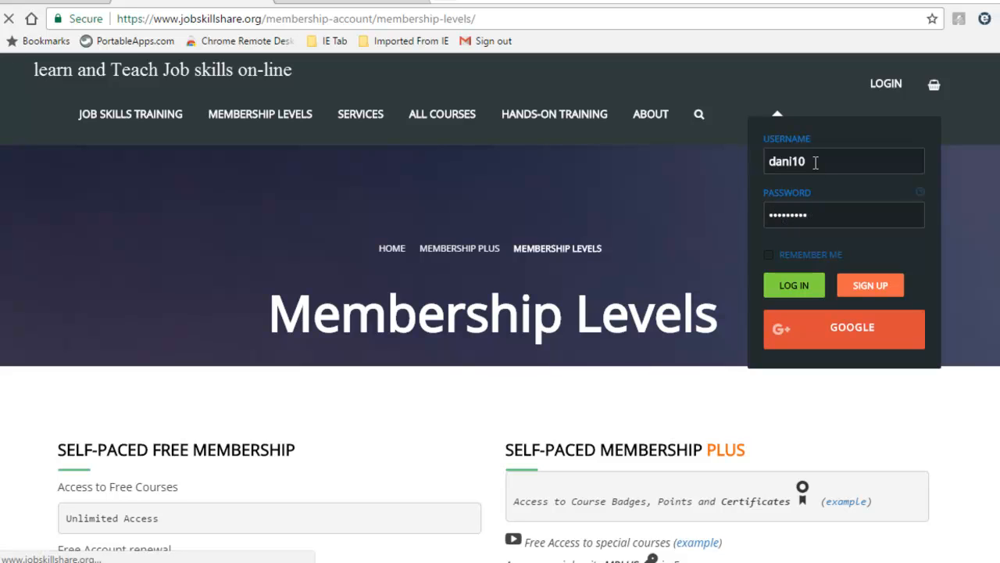
click(844, 214)
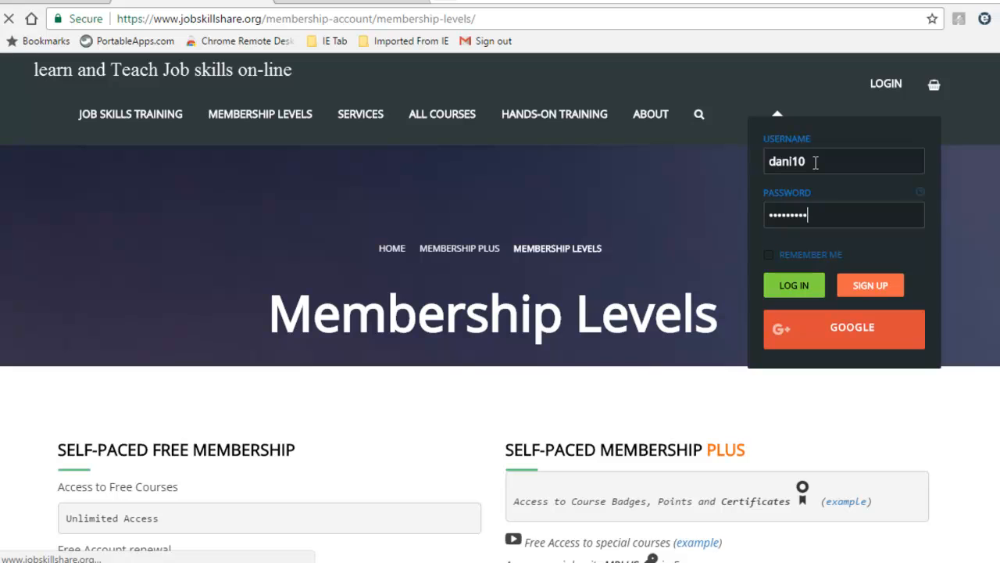
click(794, 285)
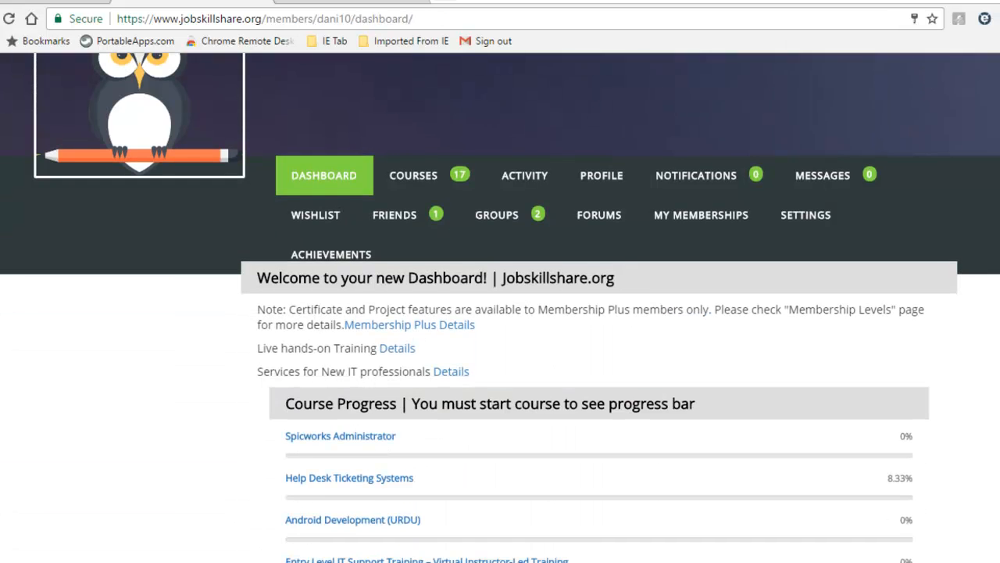
Scroll the dashboard past the membership notes to the IT Career Learning Path link
scroll(down, 3)
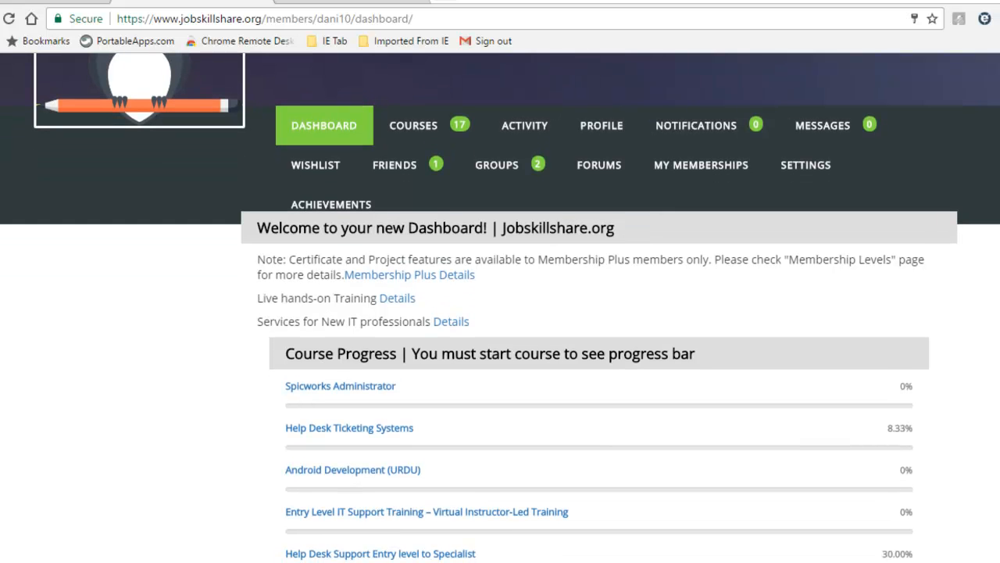
scroll(down, 3)
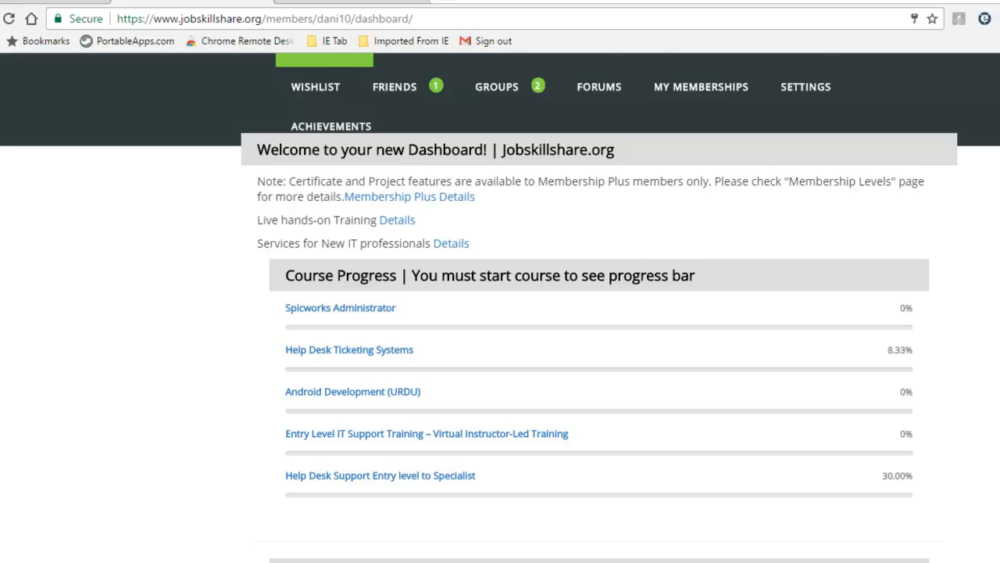
scroll(down, 3)
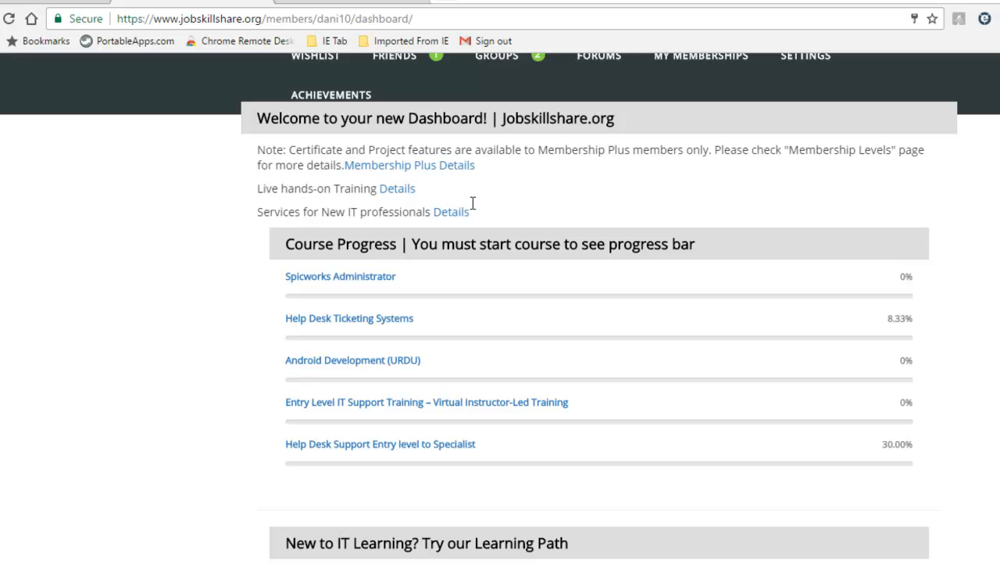
drag(256, 150, 469, 212)
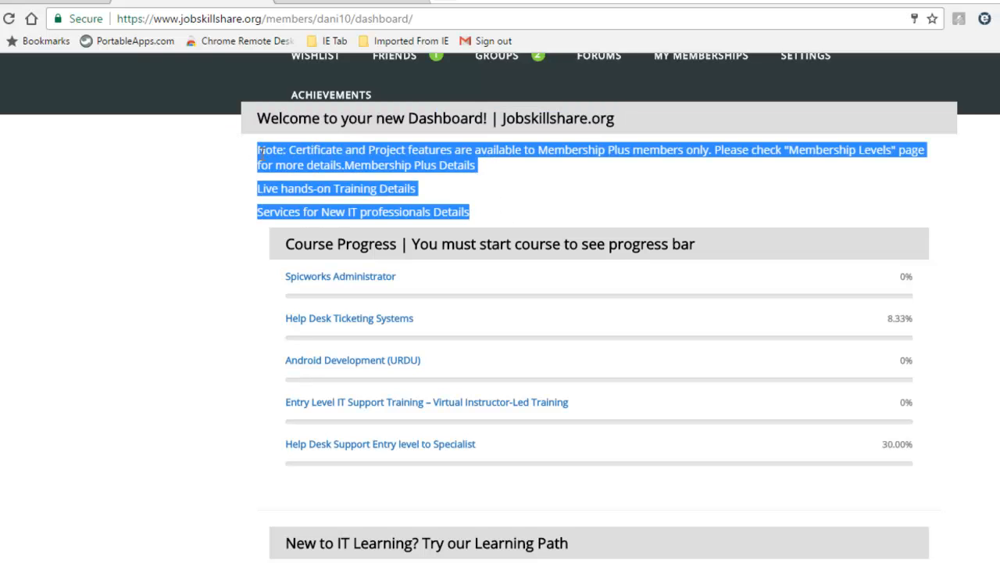
scroll(down, 3)
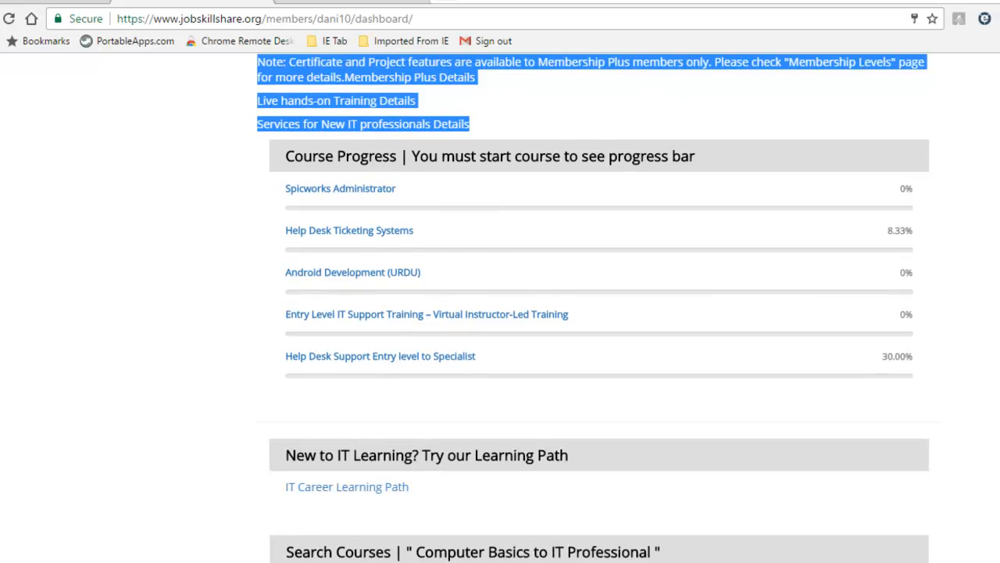
scroll(up, 3)
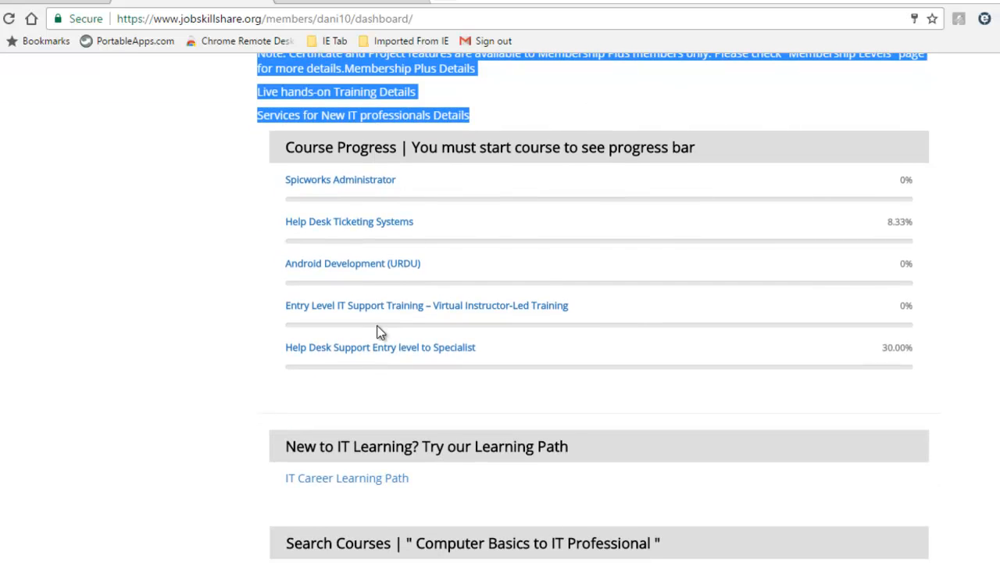
mouse_move(362, 369)
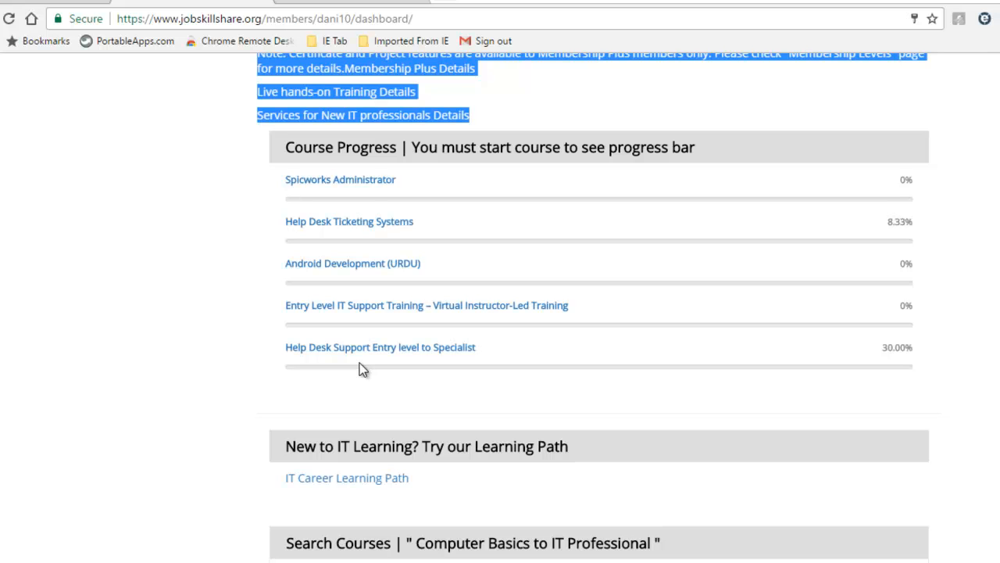
mouse_move(590, 205)
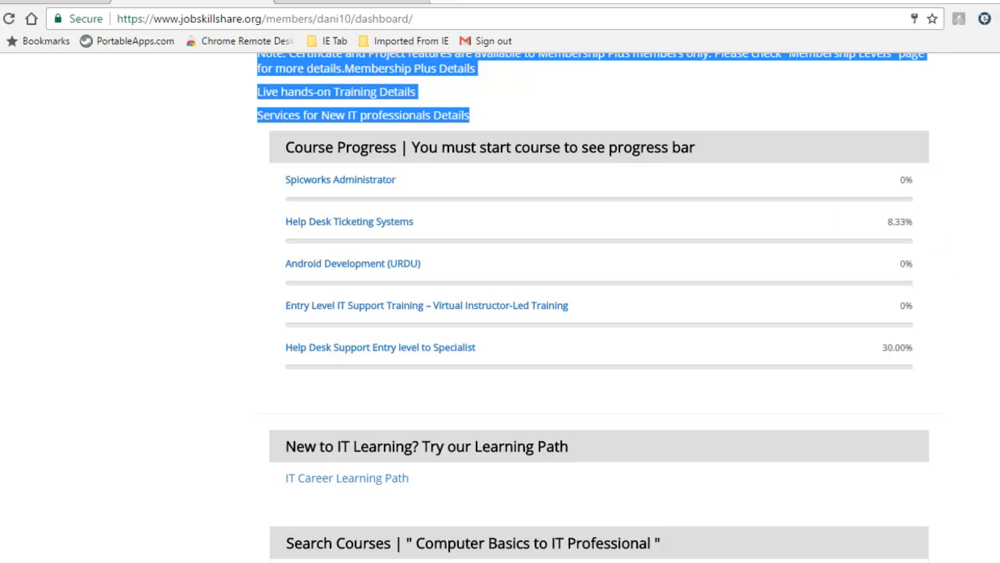
scroll(down, 3)
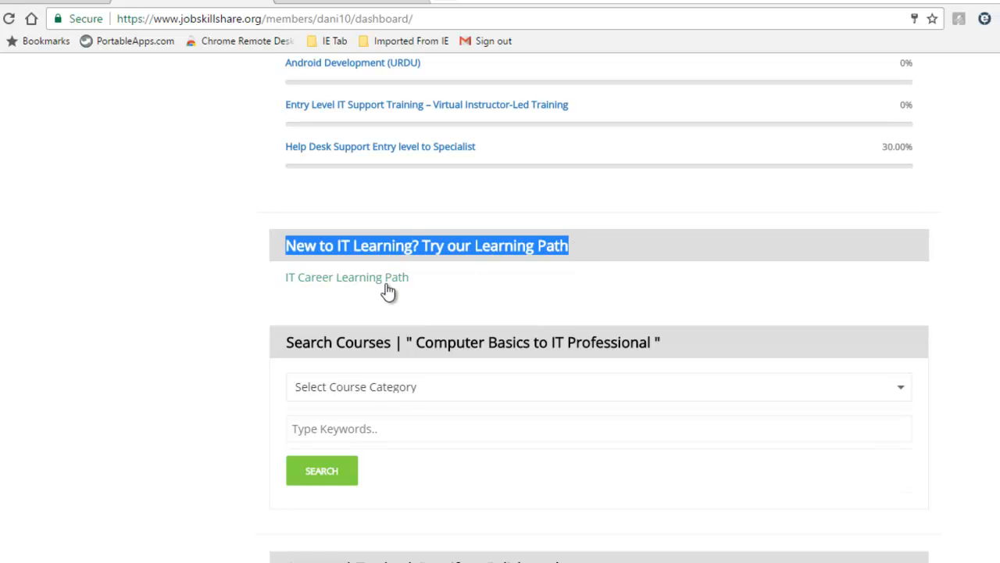
right_click(347, 277)
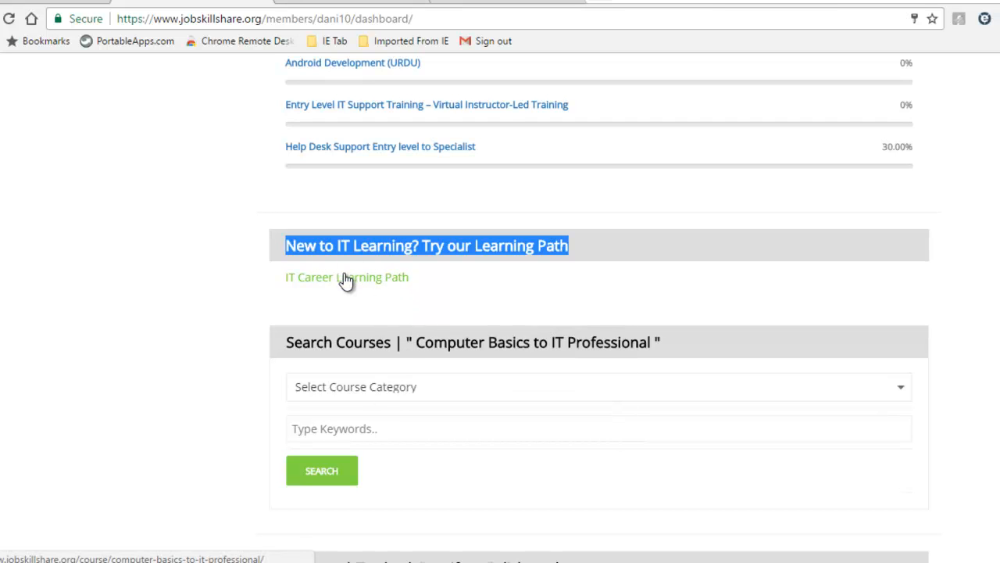
mouse_move(347, 276)
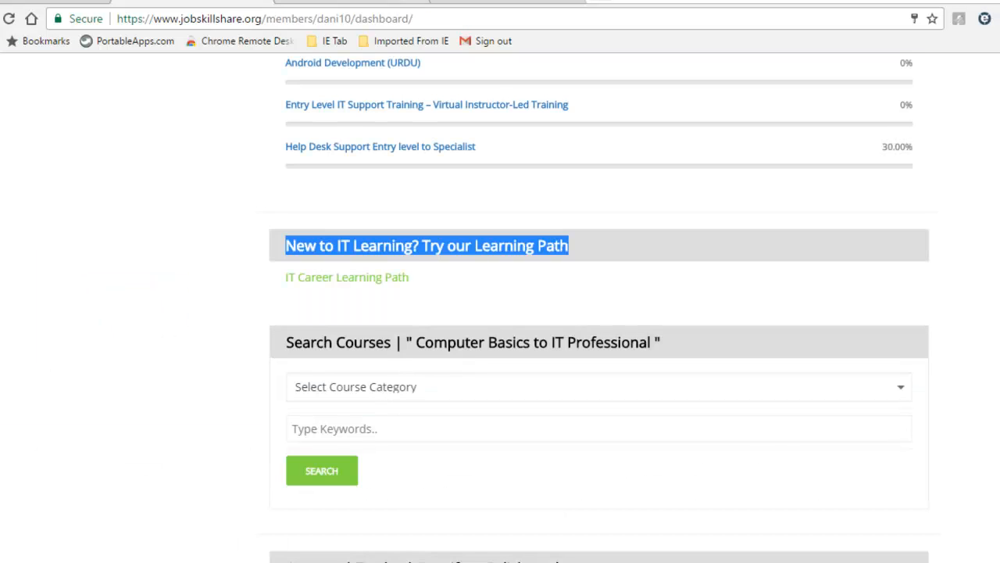
Continue the IT Career Learning Path course to its Course Status page and review the terms
click(347, 276)
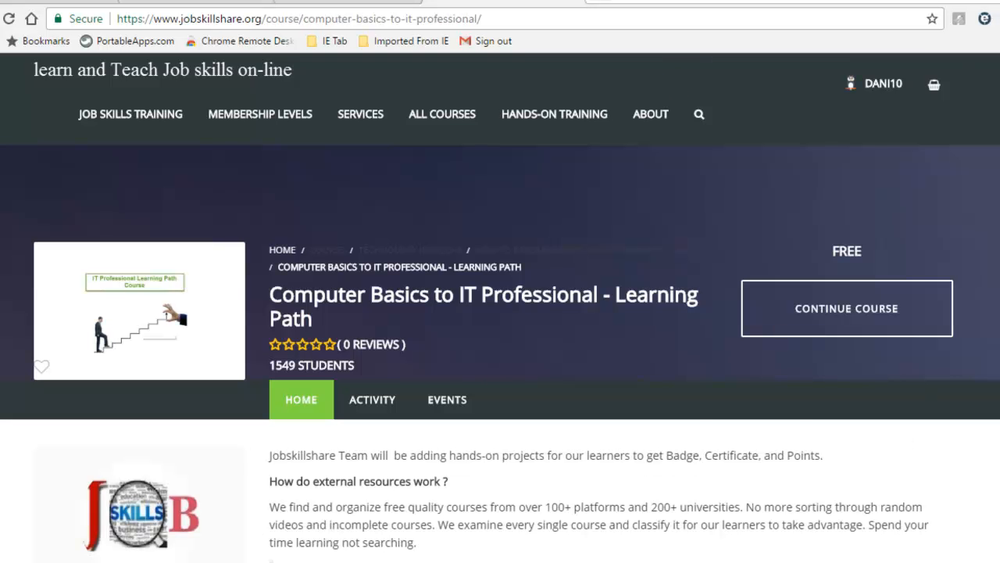
scroll(down, 3)
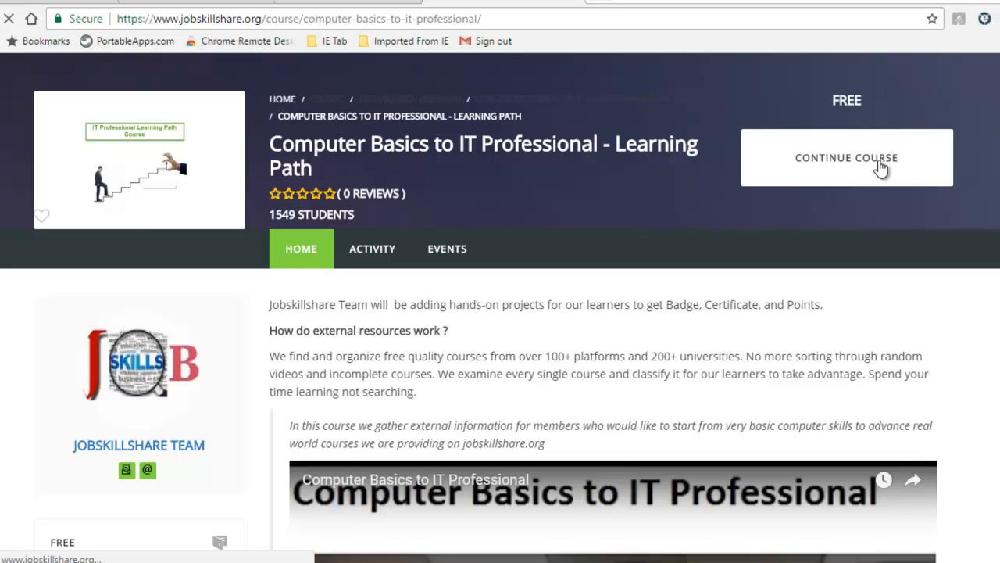
click(847, 157)
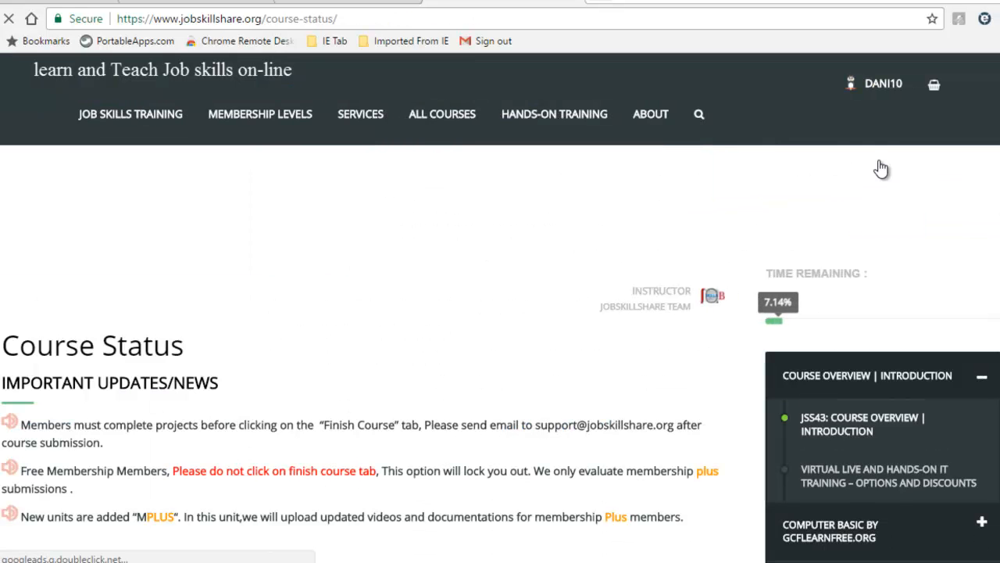
scroll(down, 3)
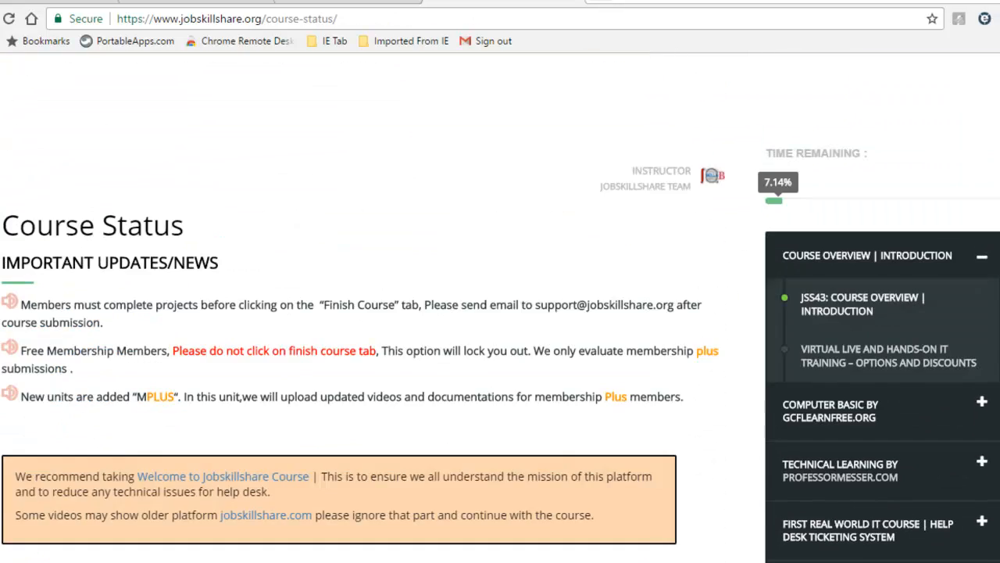
scroll(down, 3)
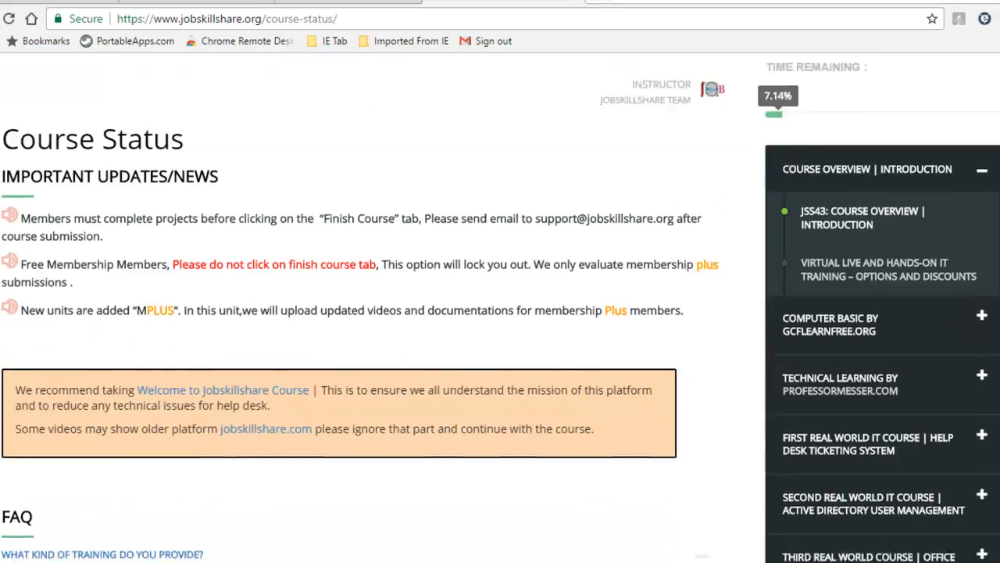
scroll(down, 3)
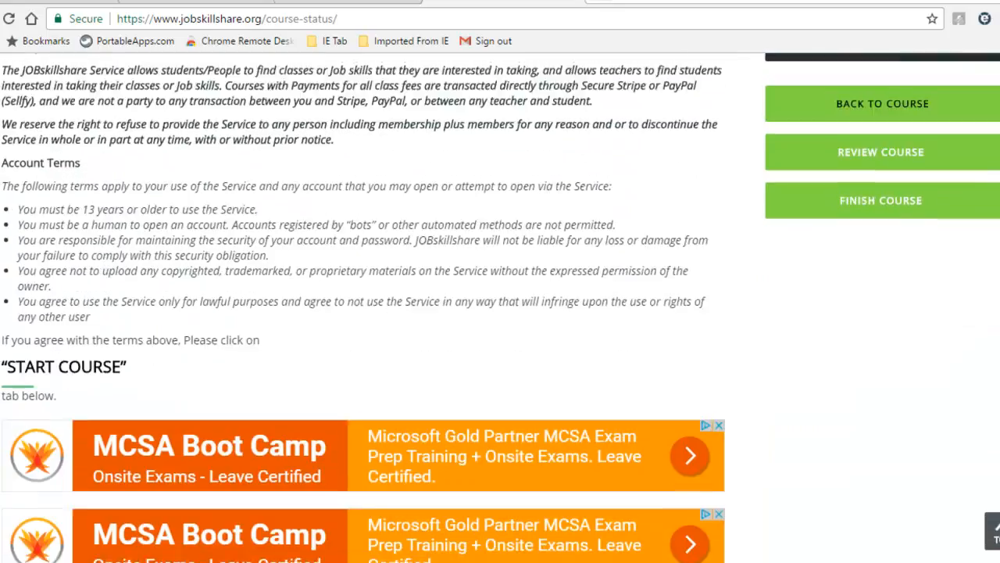
scroll(down, 3)
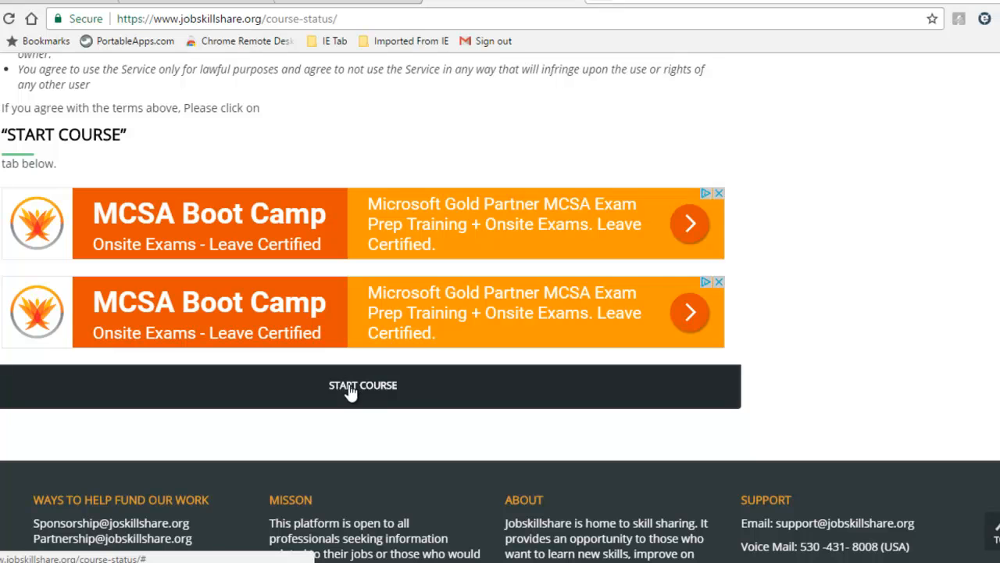
Start the course and mark the introduction unit complete
click(362, 384)
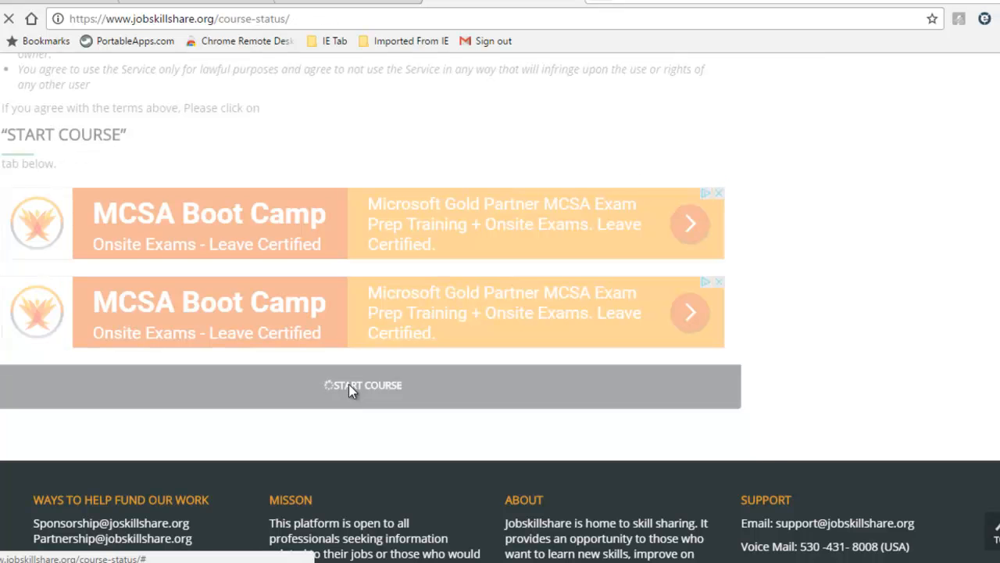
click(362, 385)
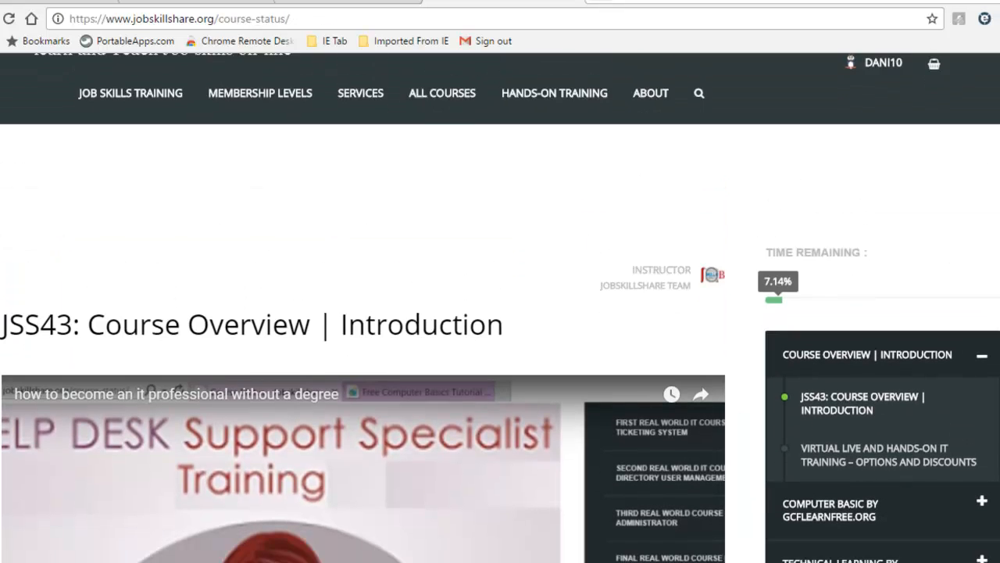
scroll(down, 3)
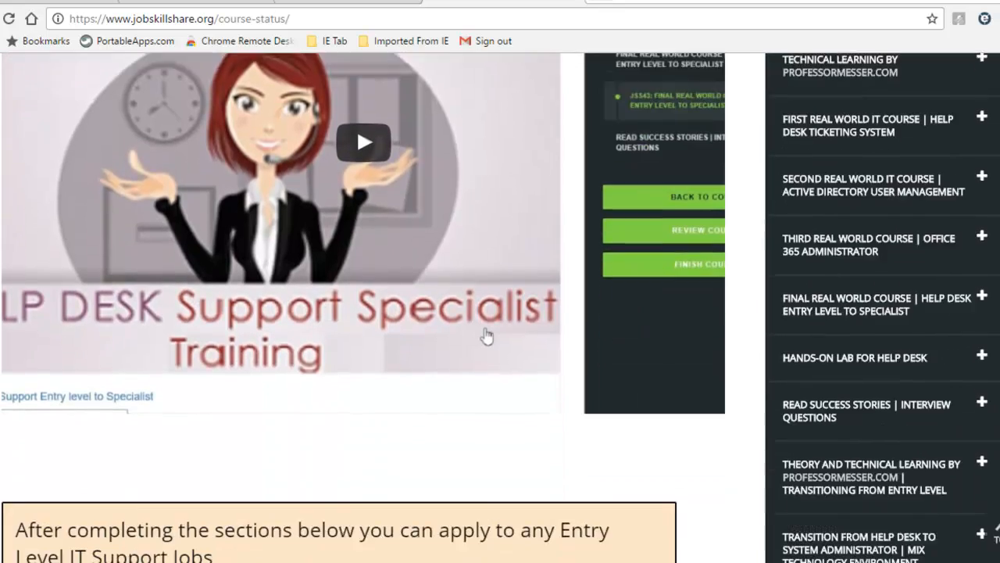
scroll(down, 3)
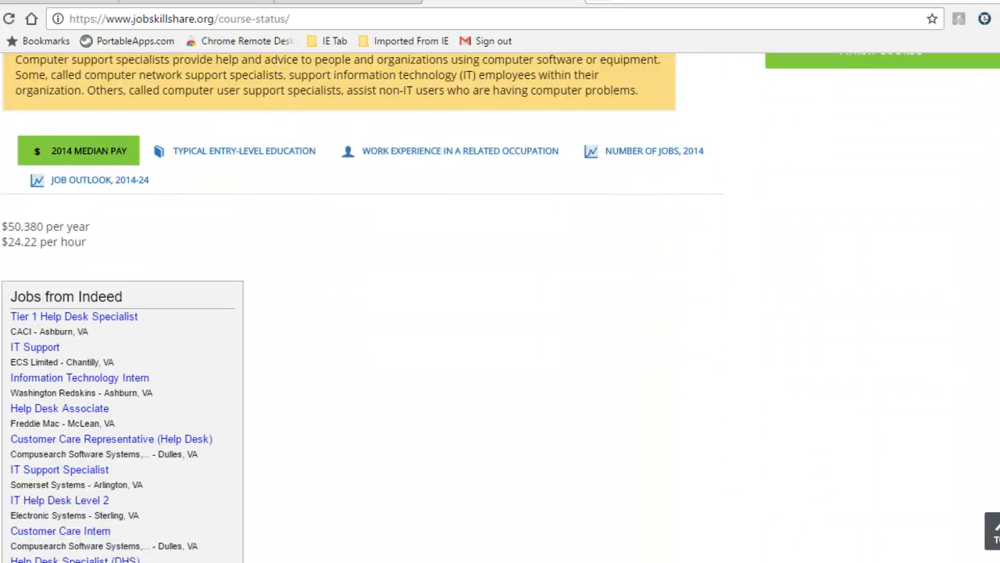
scroll(down, 3)
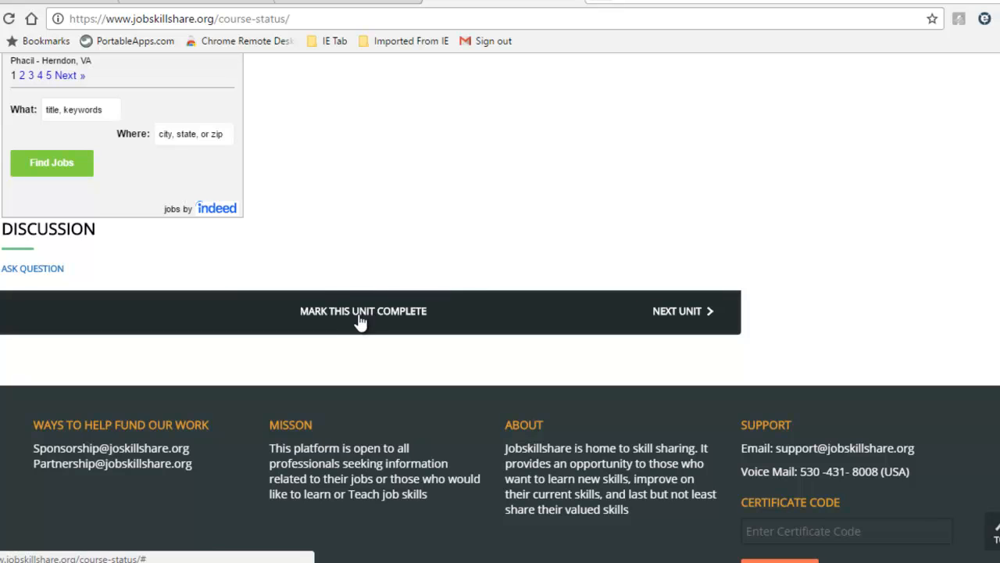
click(362, 311)
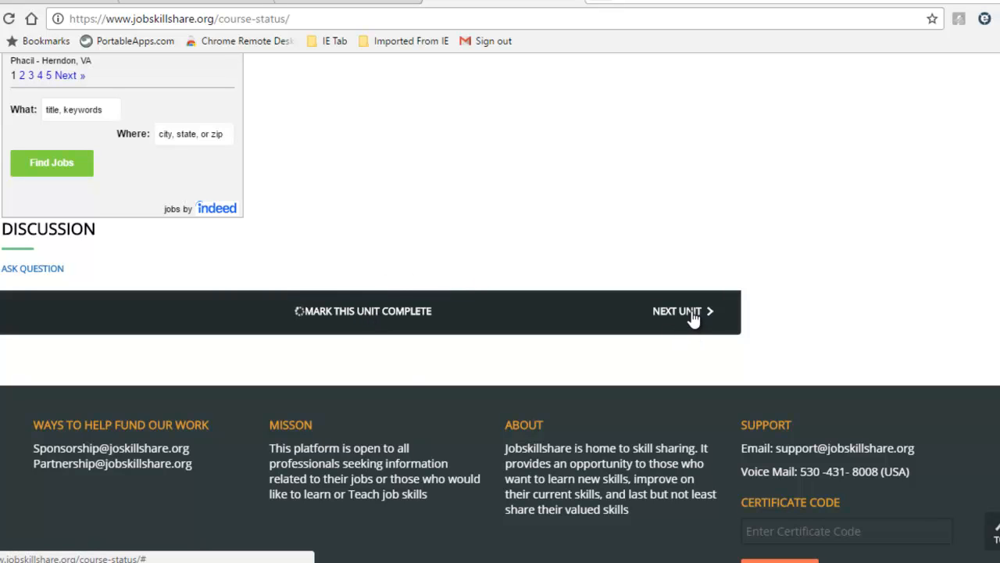
Advance to the Virtual Live and Hands-on IT Training unit and read through it
click(362, 310)
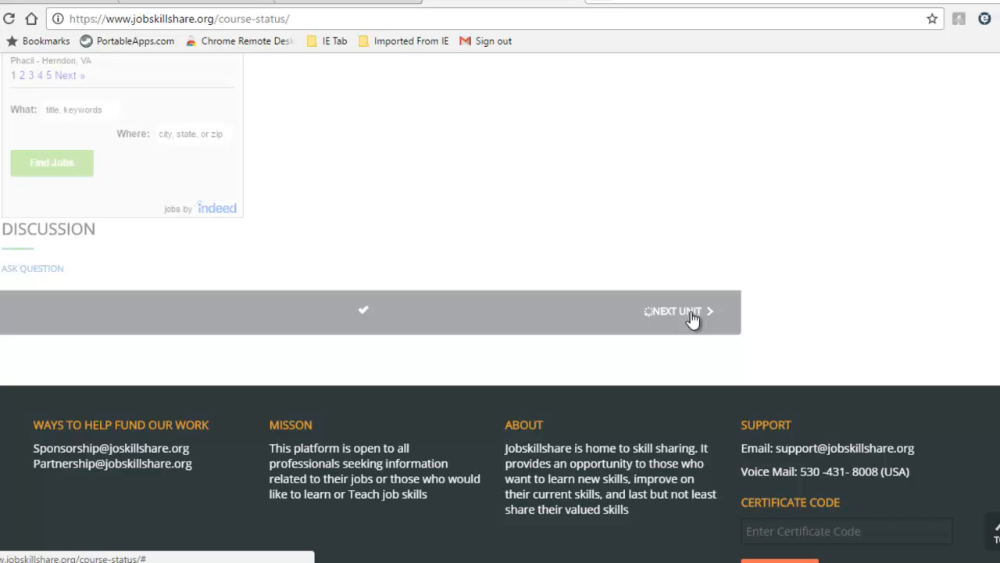
click(678, 311)
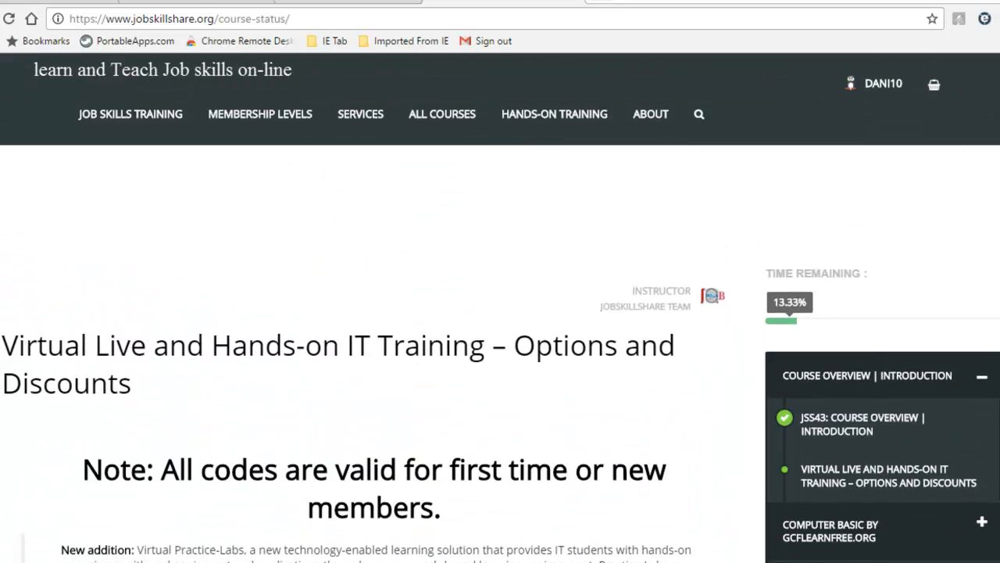
scroll(down, 3)
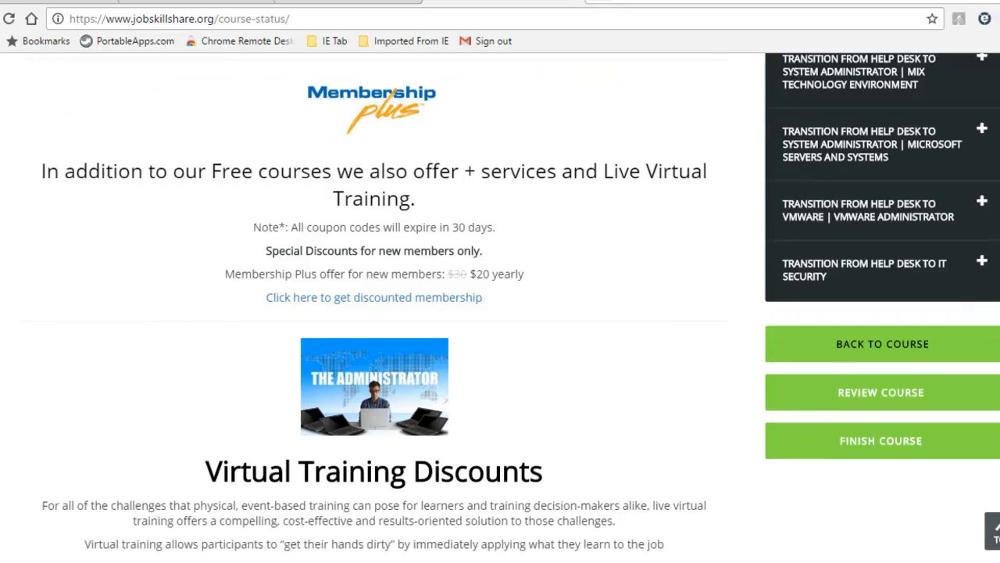
scroll(up, 3)
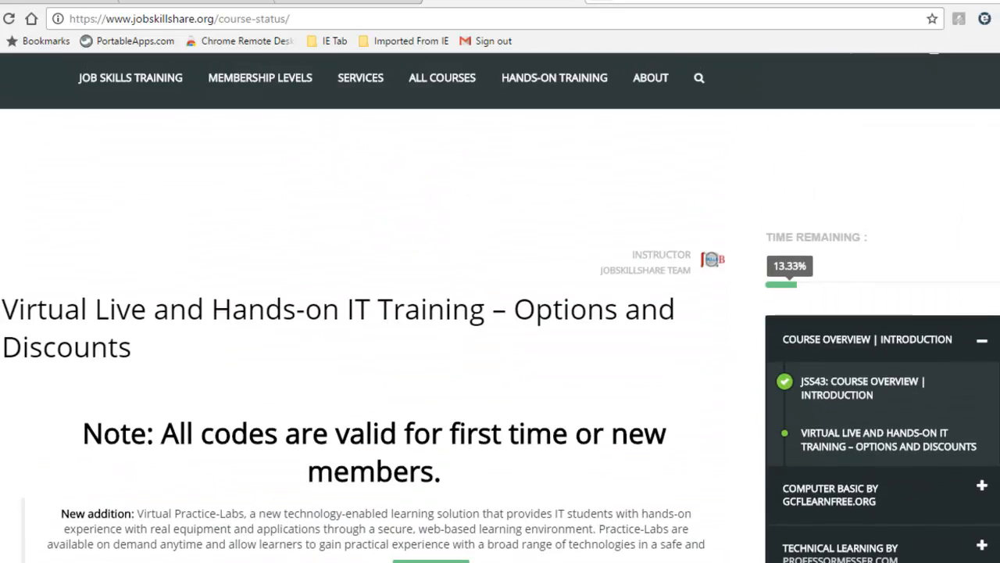
scroll(down, 3)
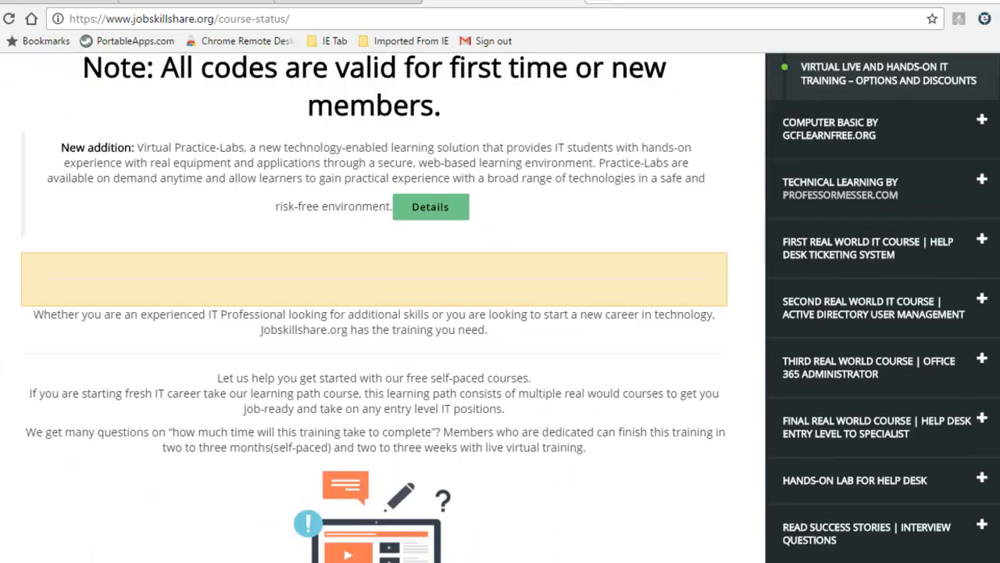
scroll(down, 3)
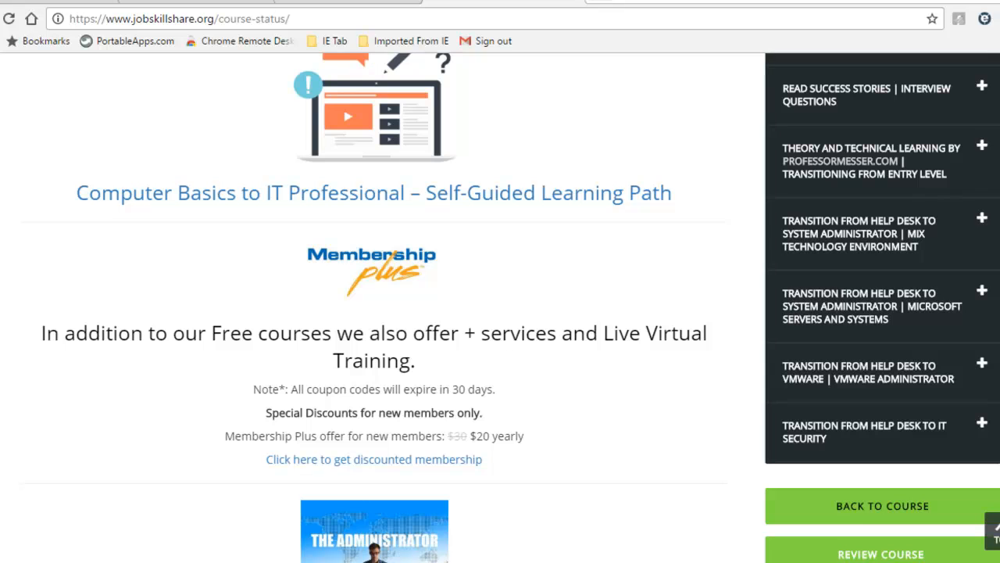
click(373, 460)
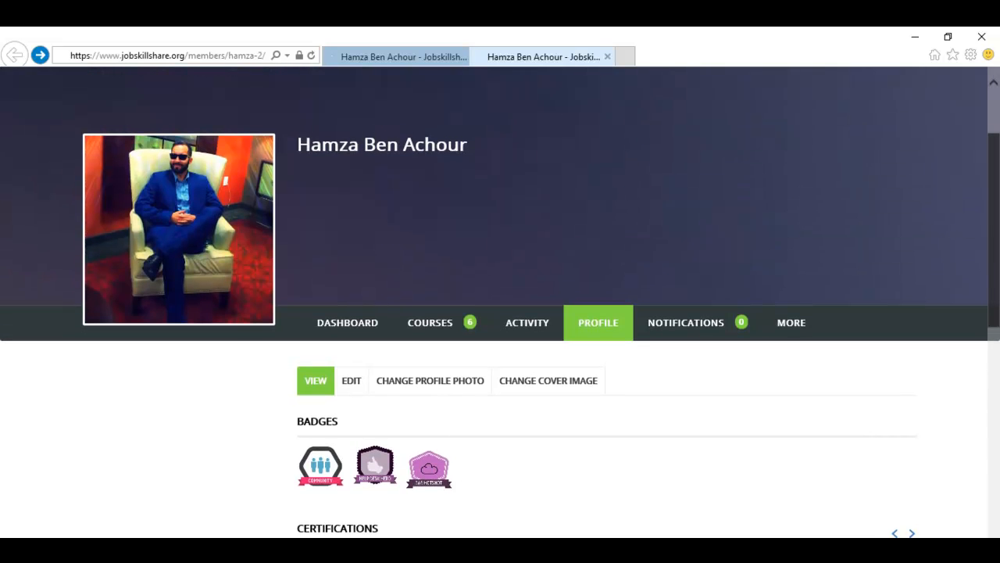
mouse_move(372, 107)
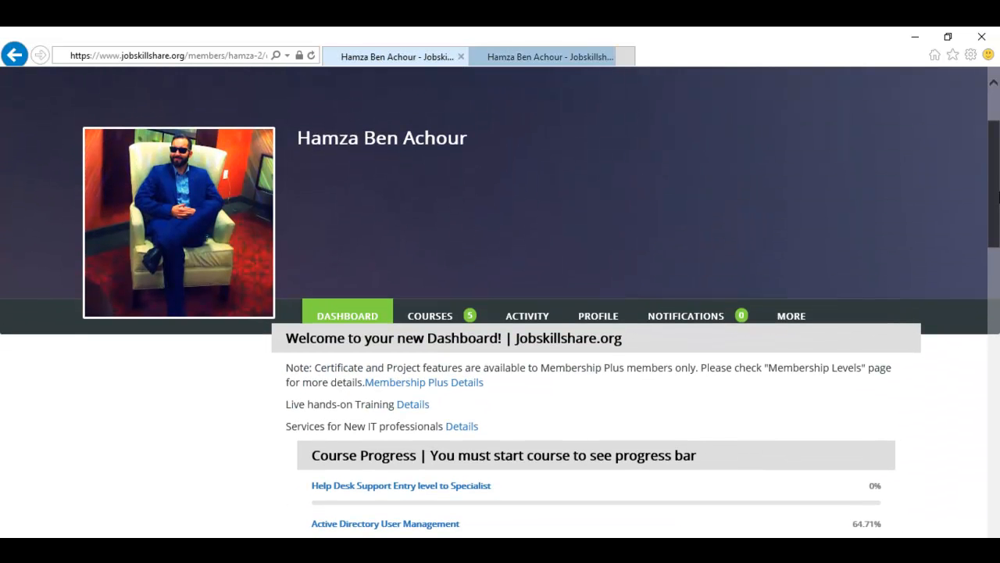
Reach the member profile from the dashboard's Account section and scroll to its Certifications
scroll(down, 3)
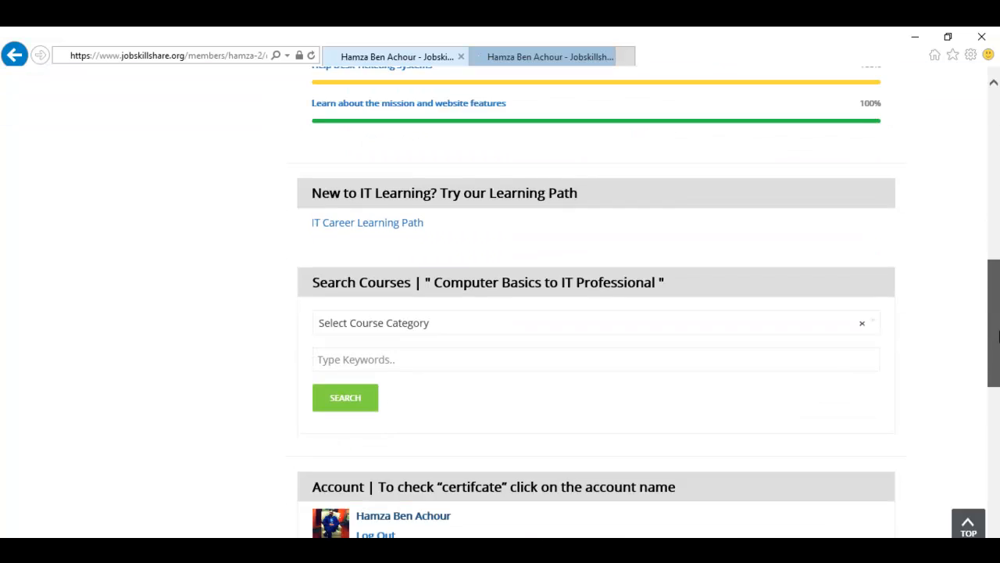
scroll(down, 3)
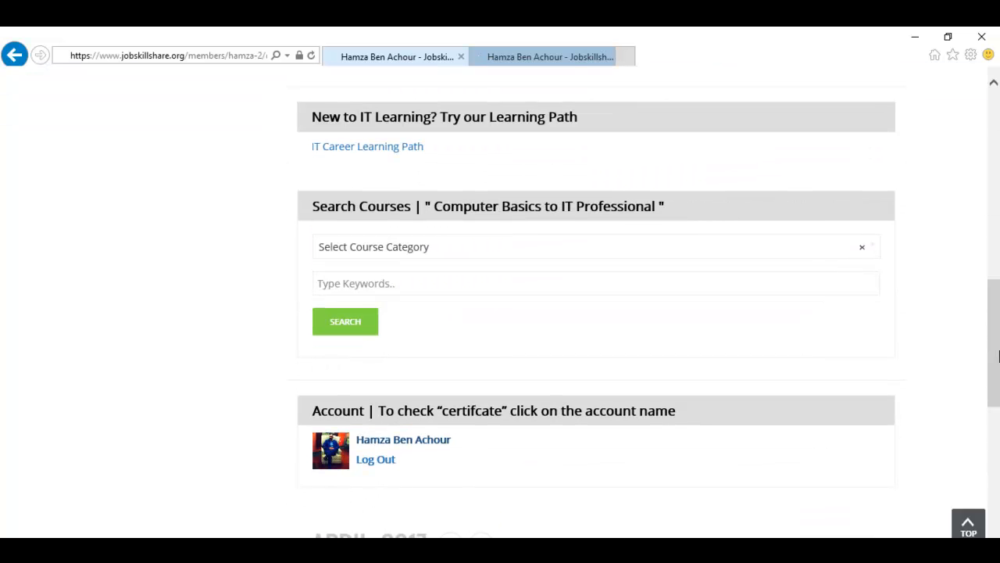
mouse_move(403, 439)
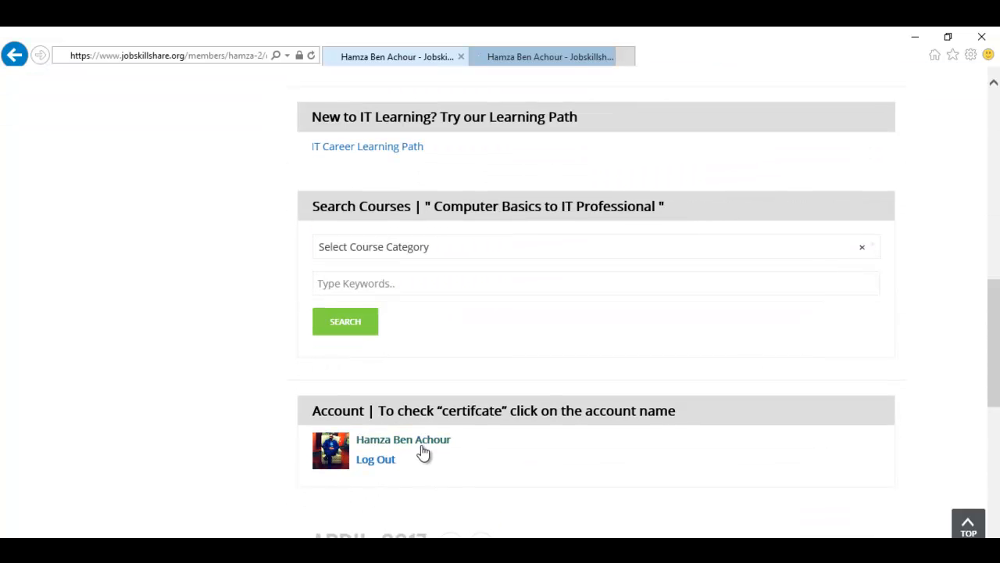
right_click(403, 438)
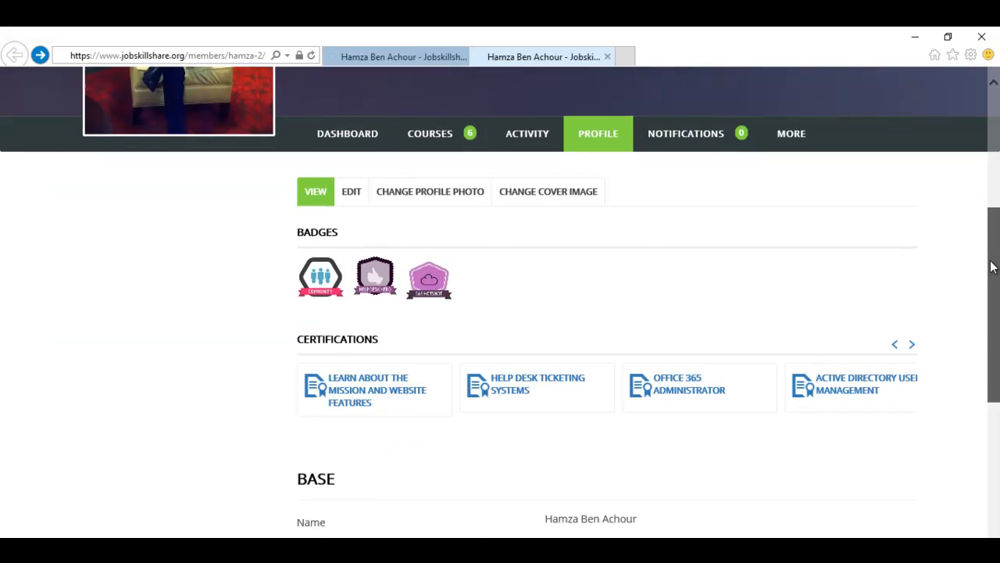
scroll(down, 3)
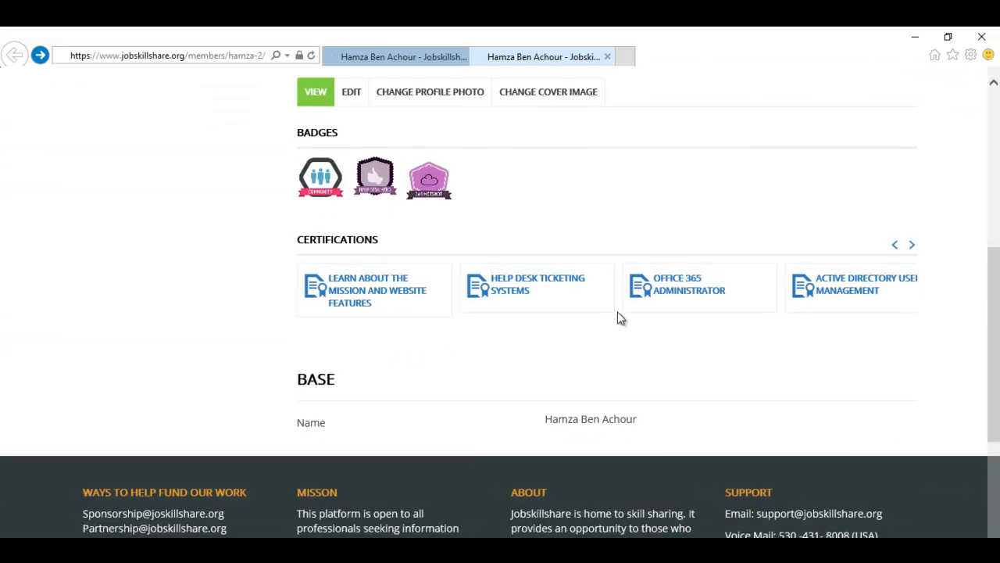
click(164, 57)
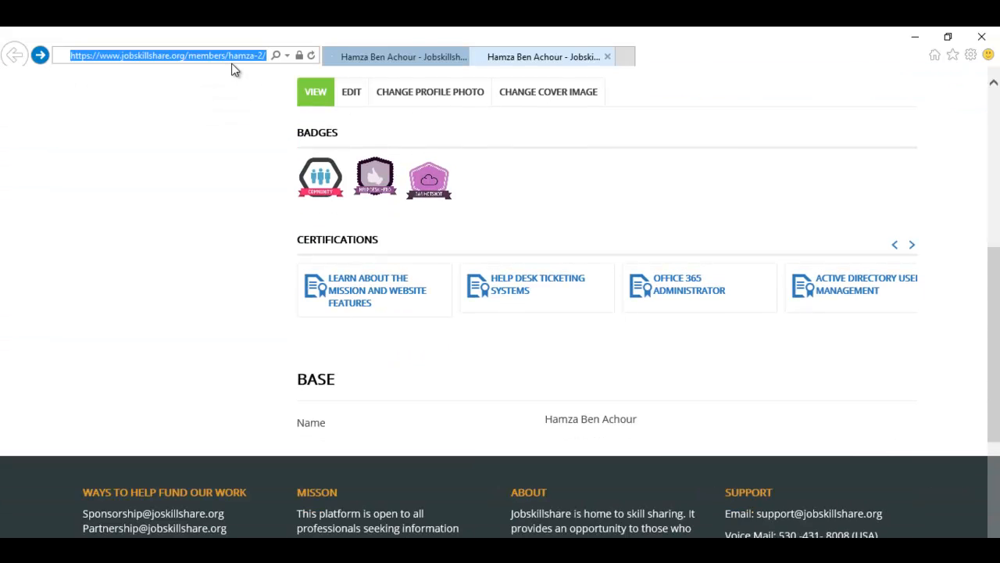
mouse_move(559, 238)
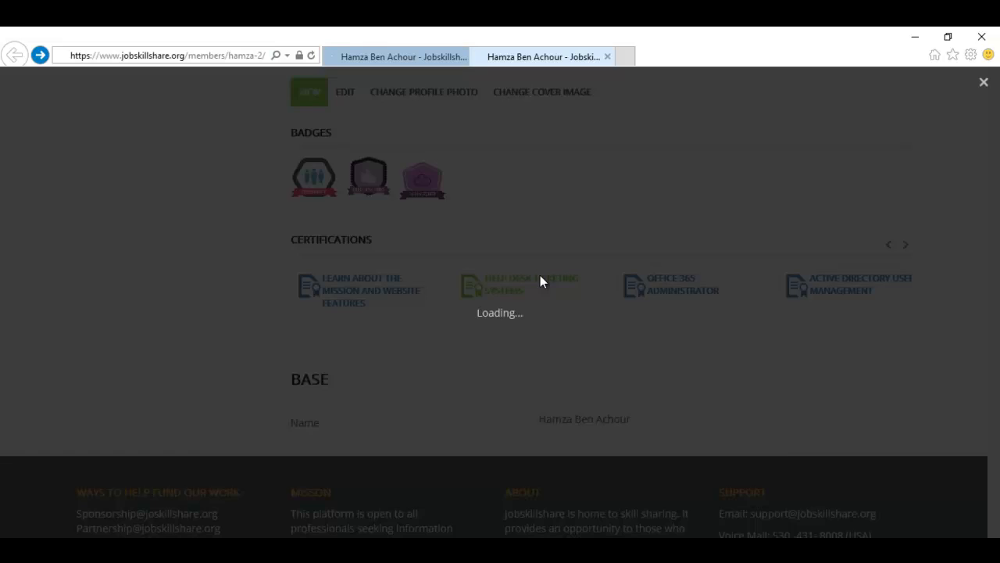
Preview the Help Desk Ticketing Systems certificate, then locate the Certificate Code validator in the footer
click(531, 284)
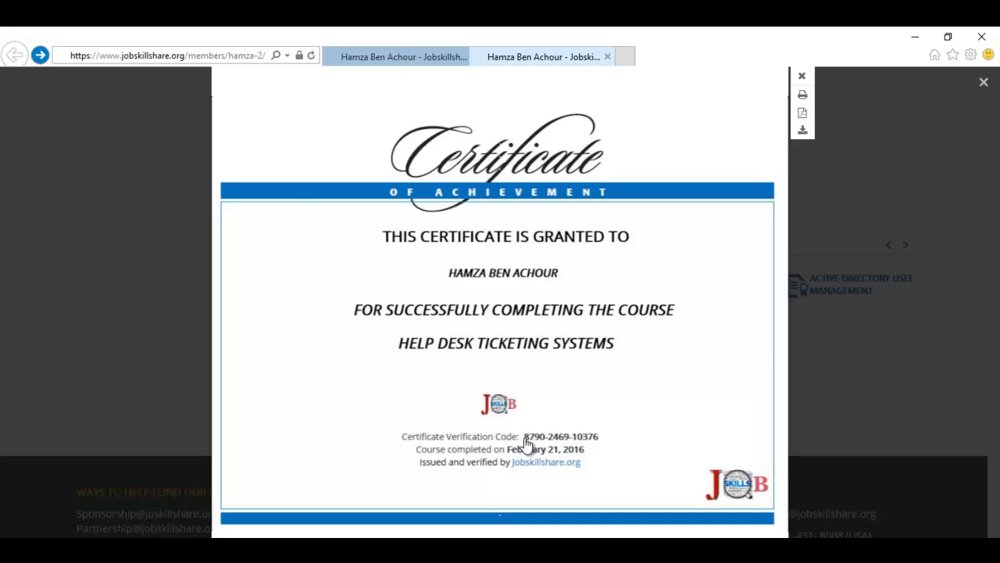
click(983, 81)
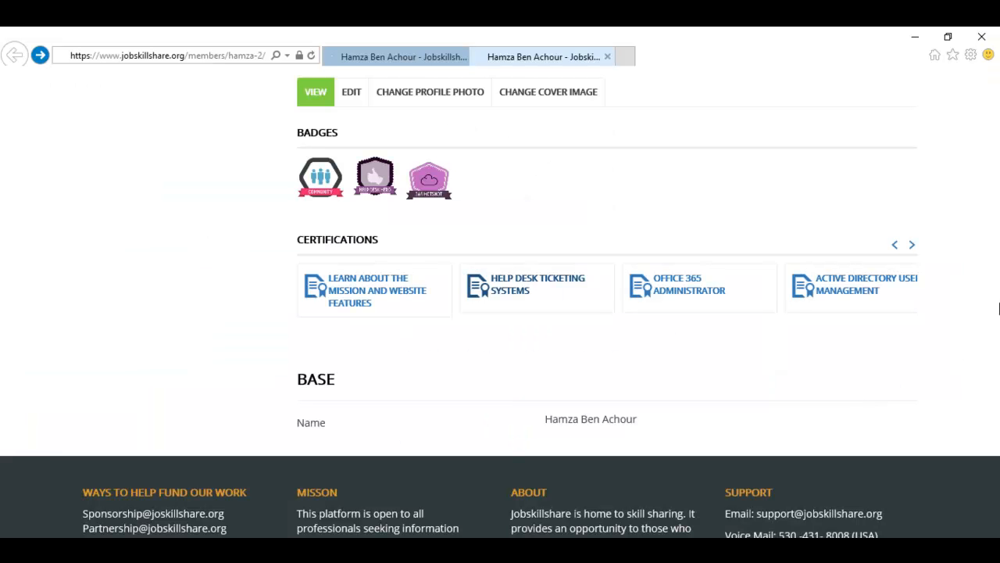
scroll(down, 3)
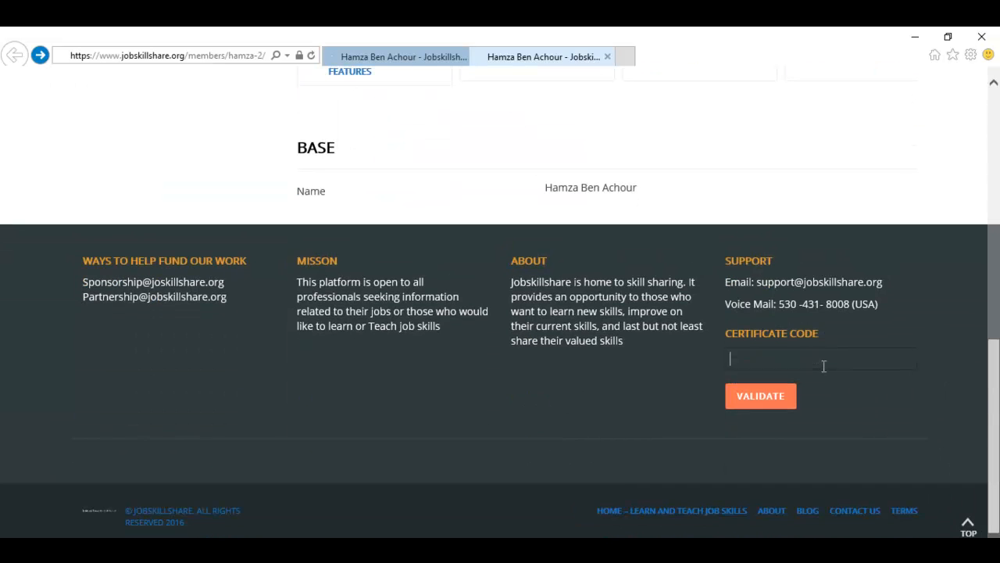
mouse_move(748, 380)
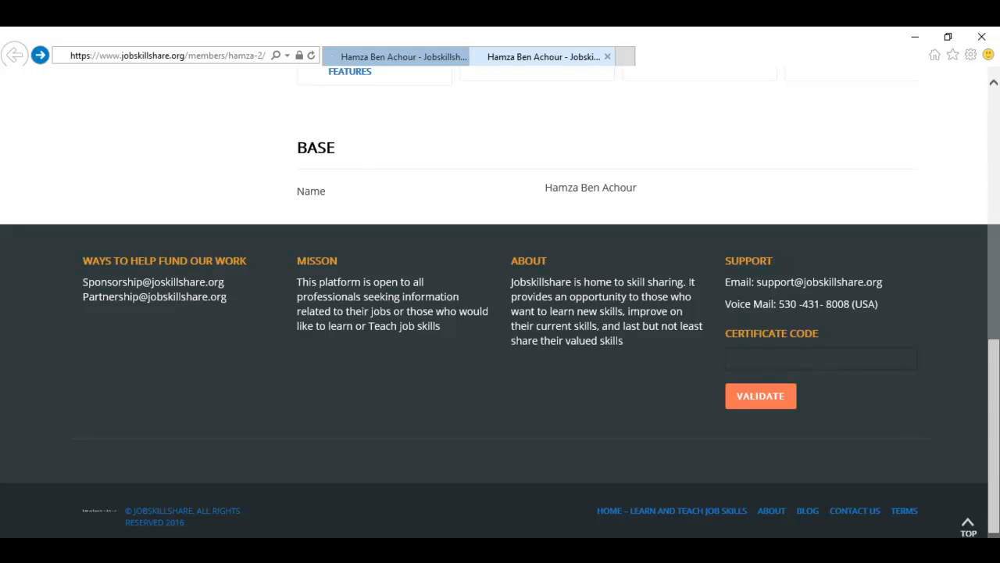
scroll(up, 3)
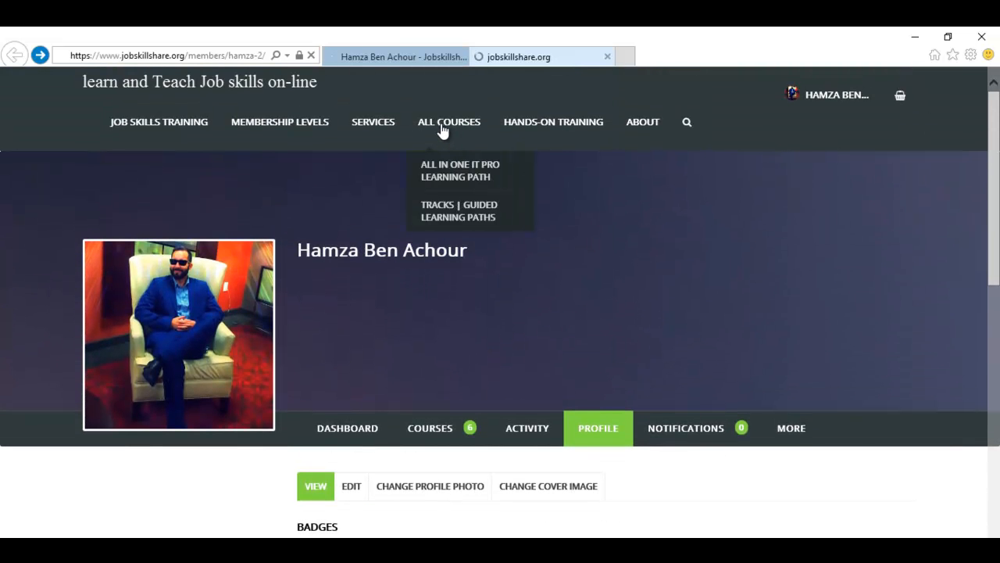
Browse the All Courses directory results for help desk support courses
click(448, 122)
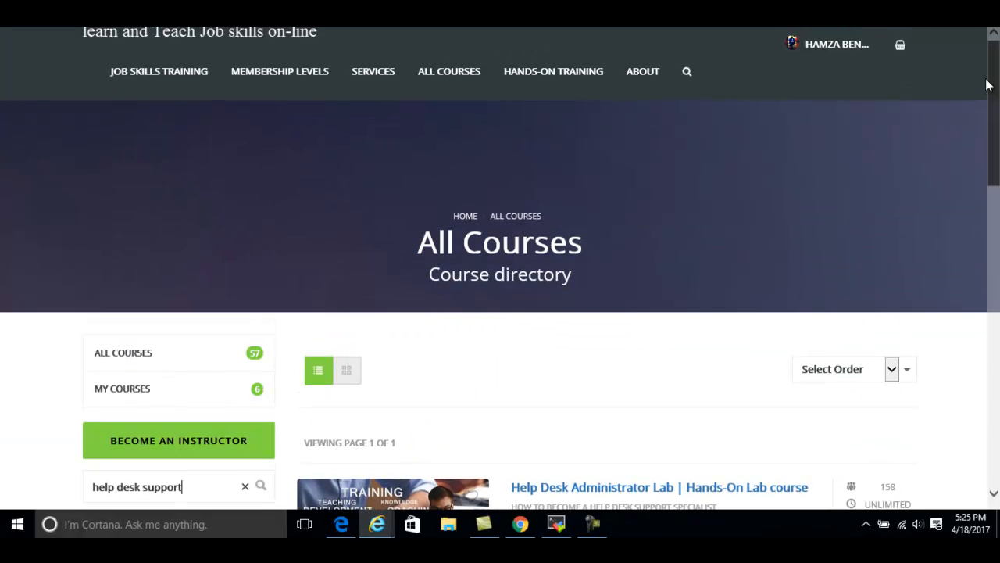
scroll(down, 3)
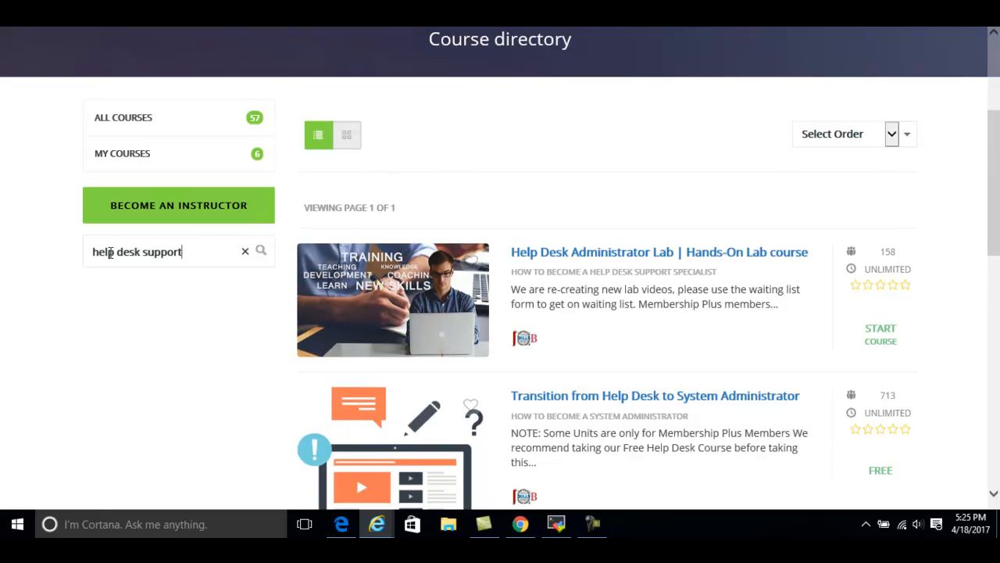
mouse_move(985, 139)
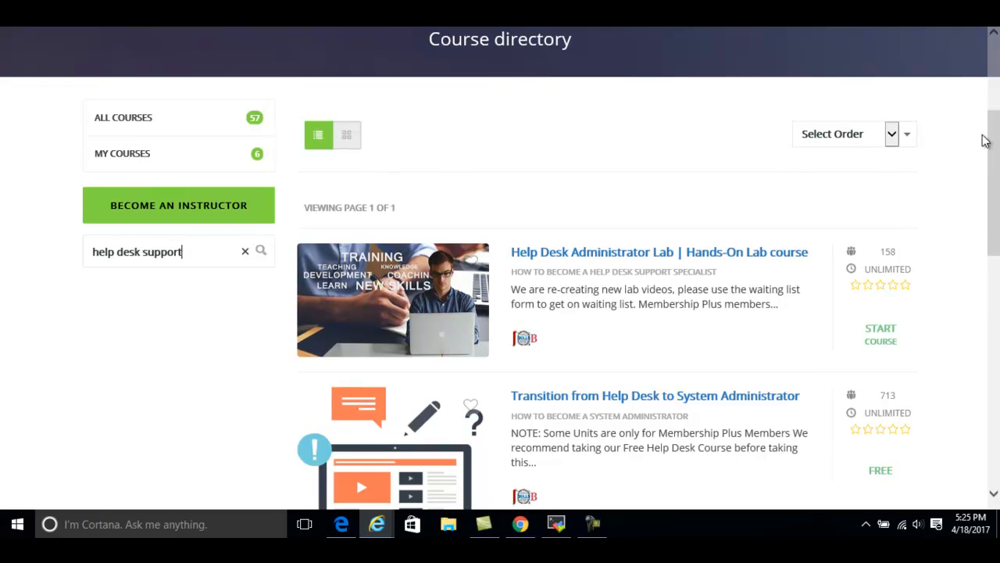
scroll(down, 3)
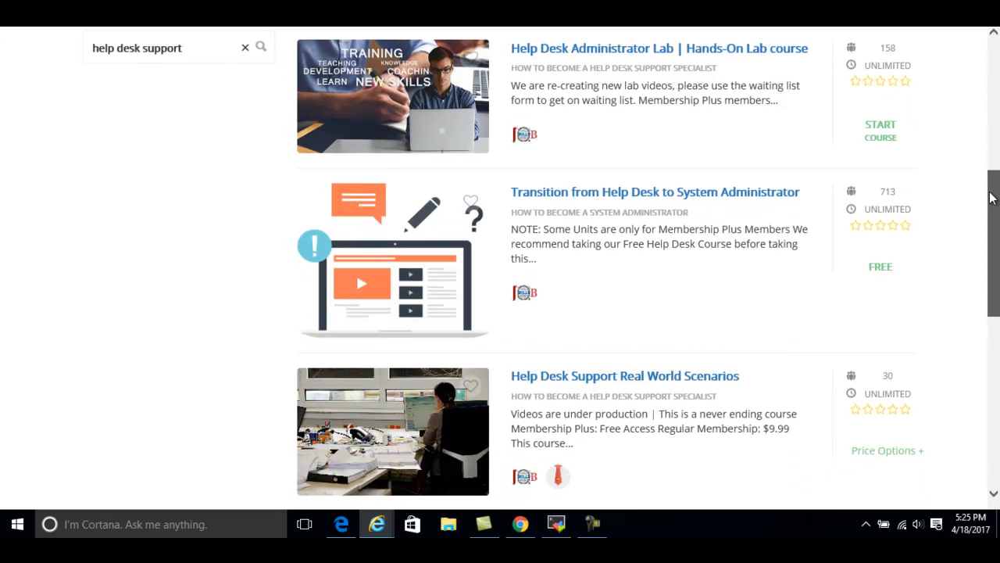
scroll(up, 3)
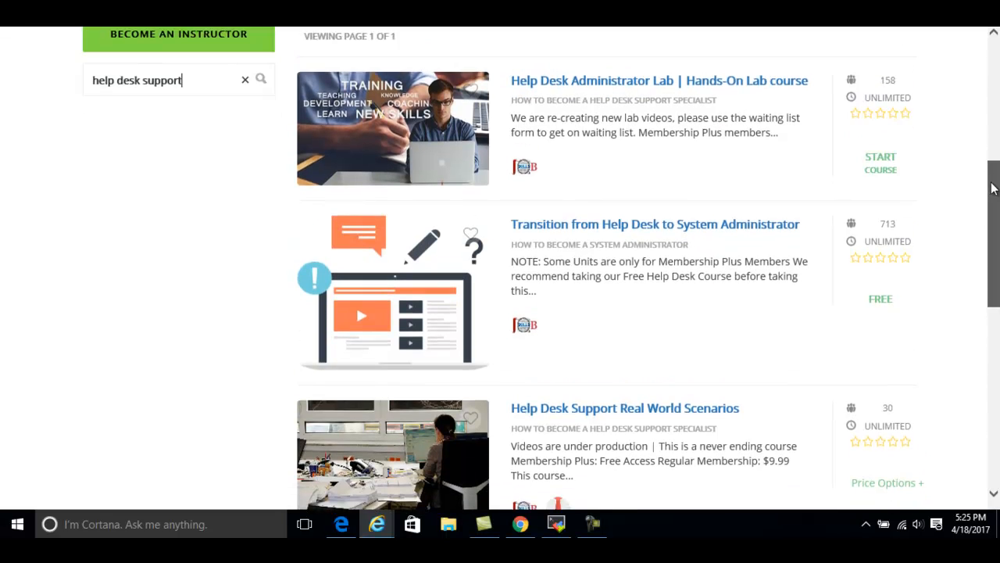
scroll(down, 3)
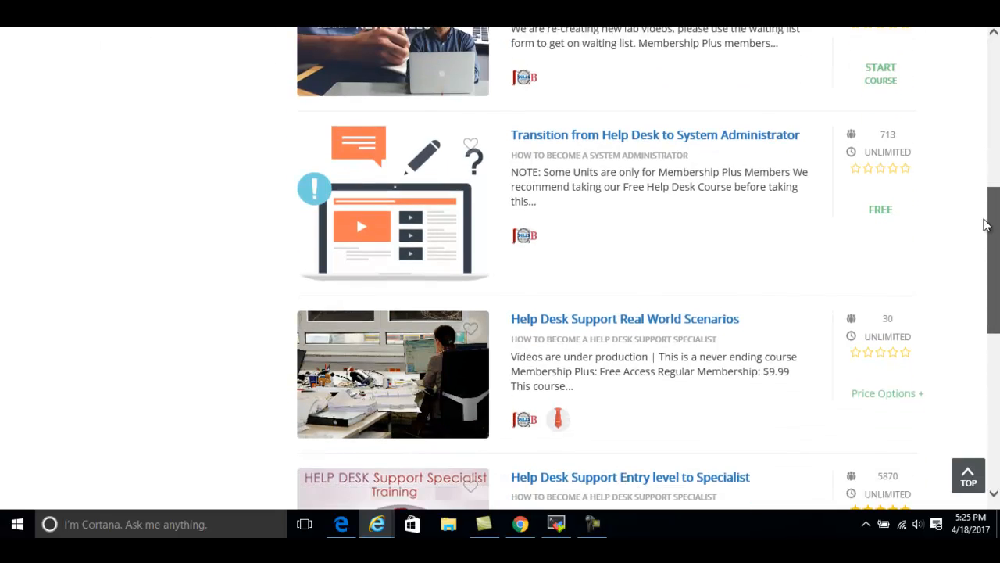
scroll(down, 3)
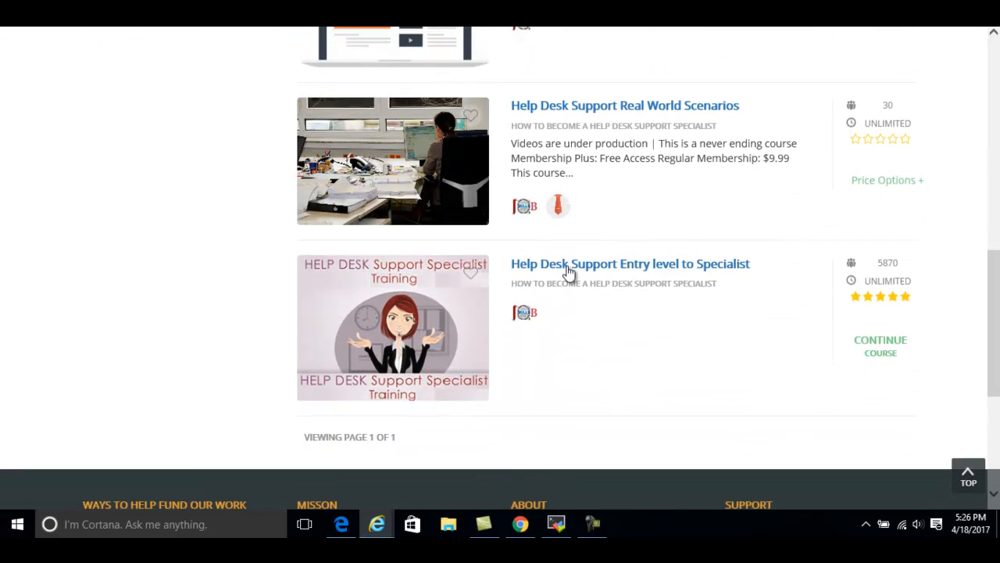
mouse_move(629, 263)
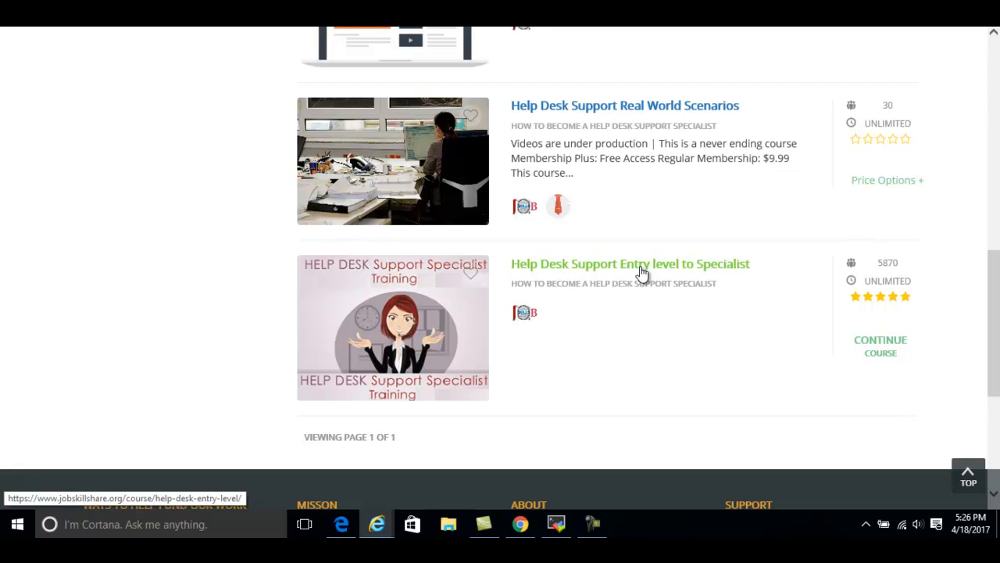
mouse_move(716, 275)
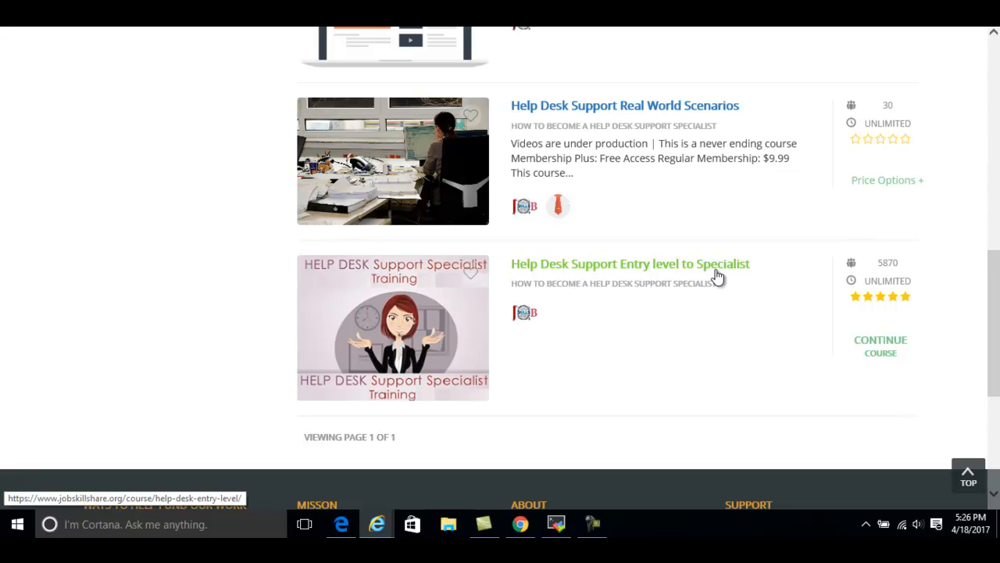
mouse_move(851, 345)
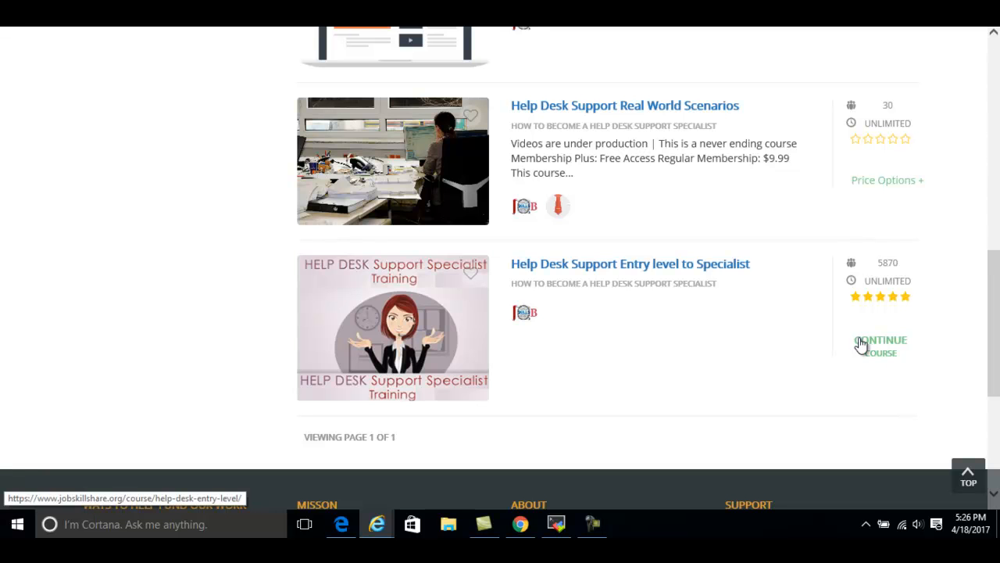
mouse_move(888, 353)
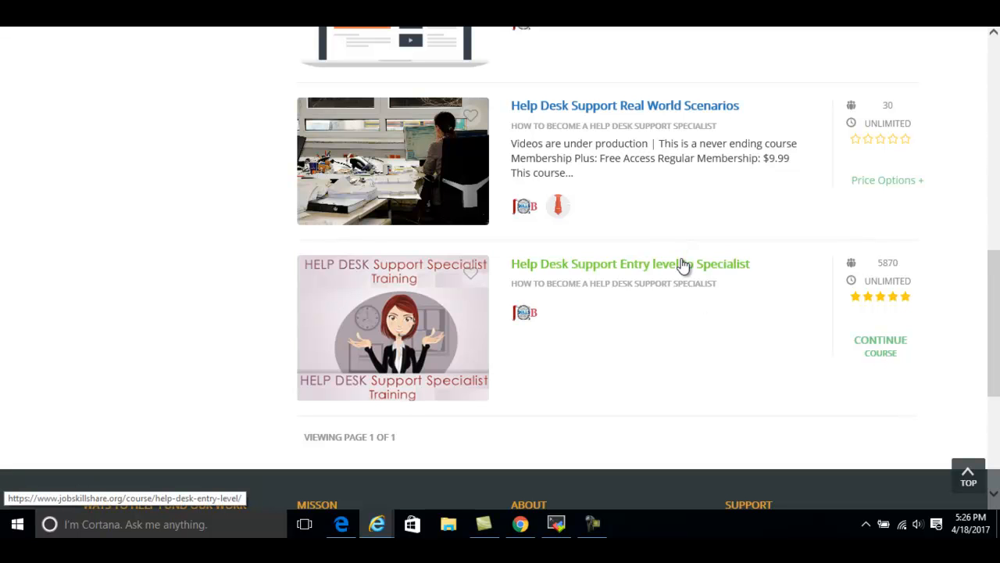
Continue the Help Desk Support Entry level to Specialist course, accept its terms and start it
click(629, 263)
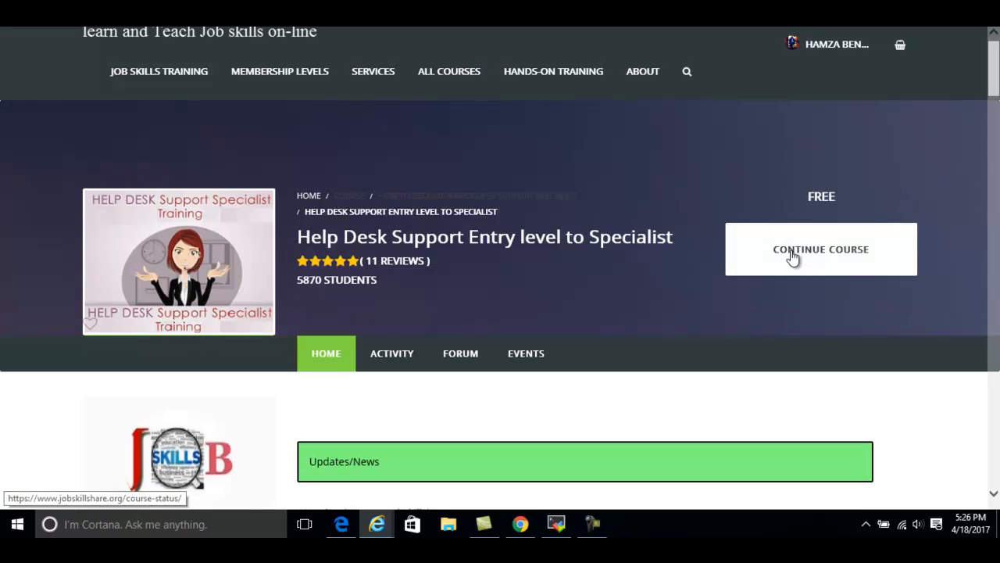
mouse_move(785, 242)
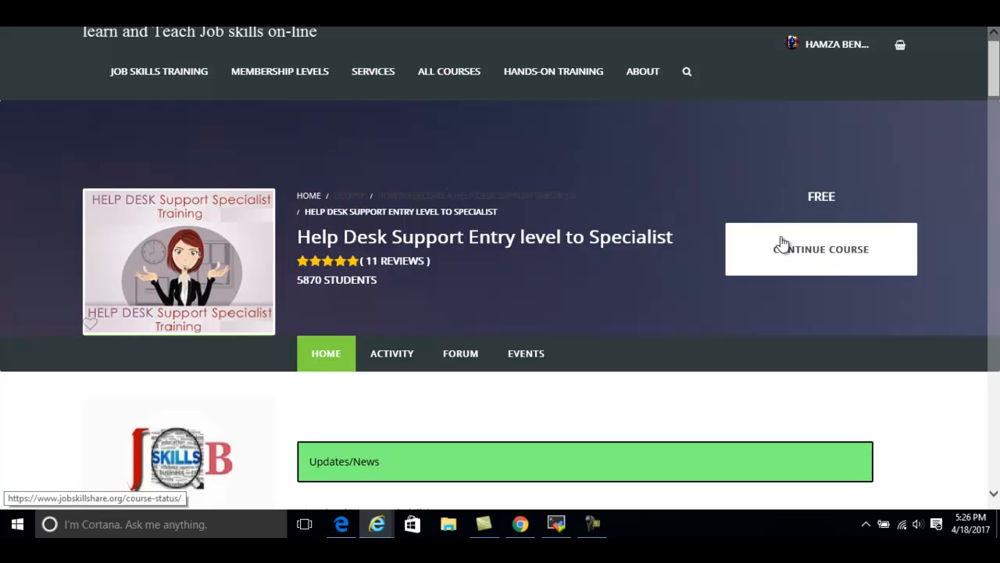
mouse_move(784, 257)
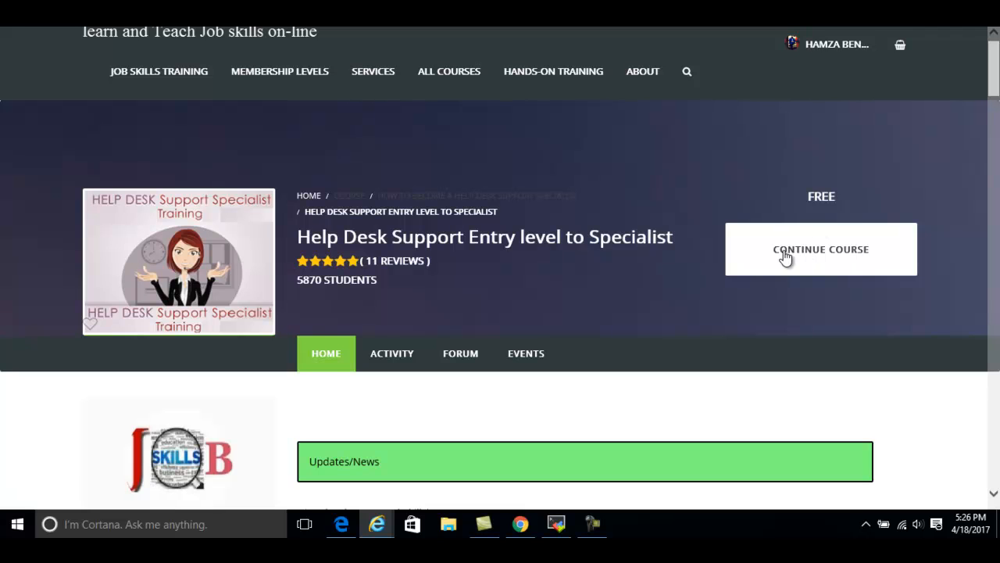
click(821, 251)
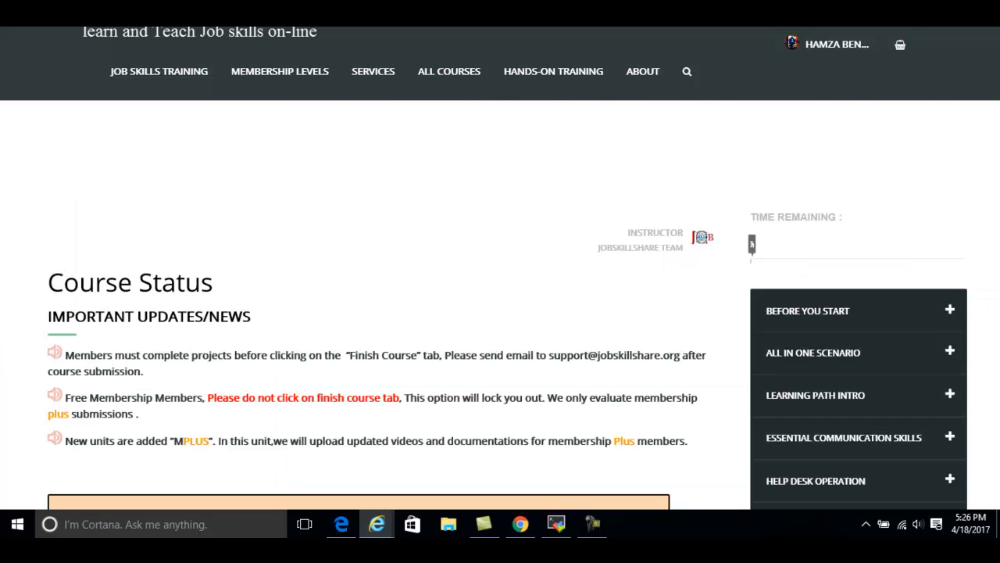
scroll(down, 3)
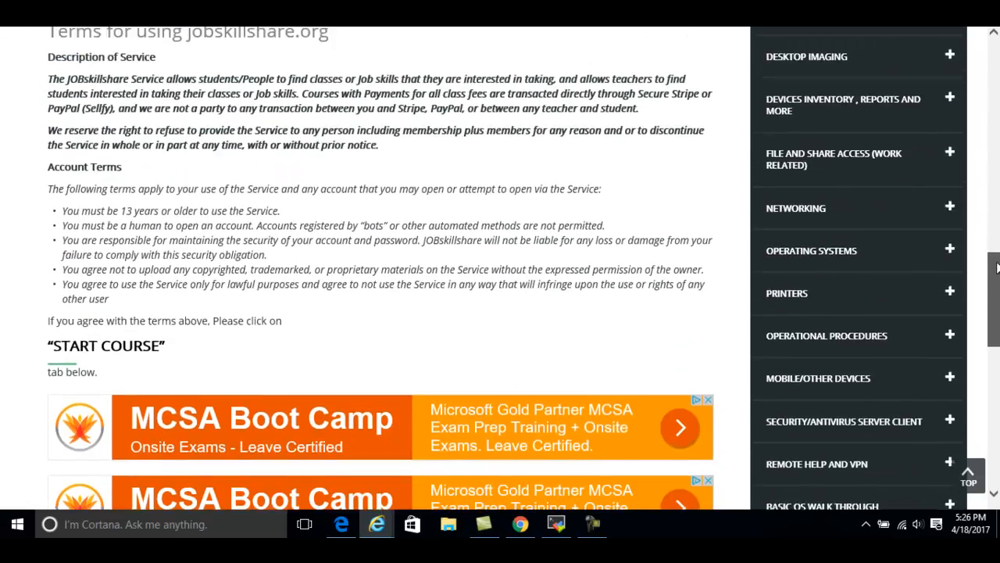
scroll(down, 3)
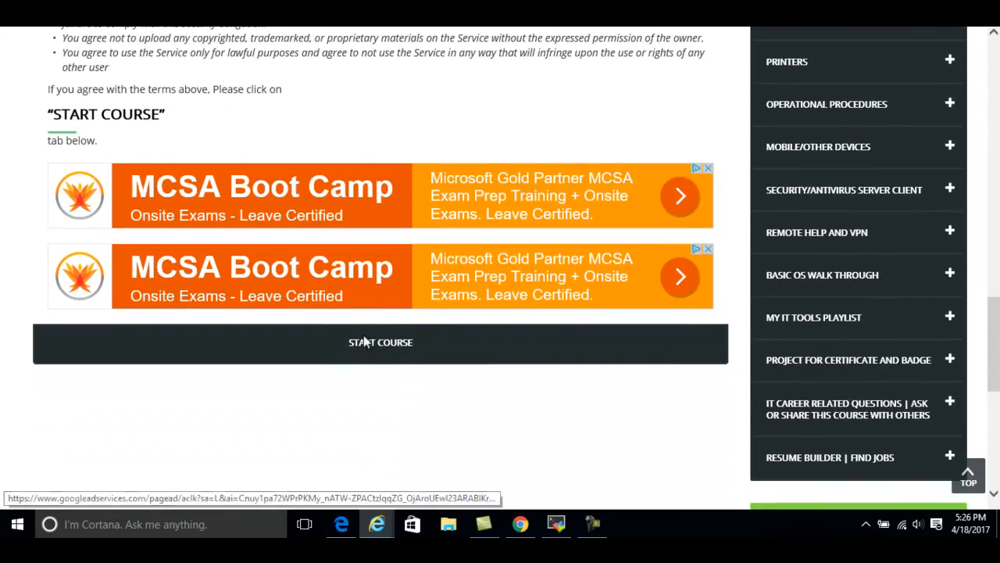
click(381, 342)
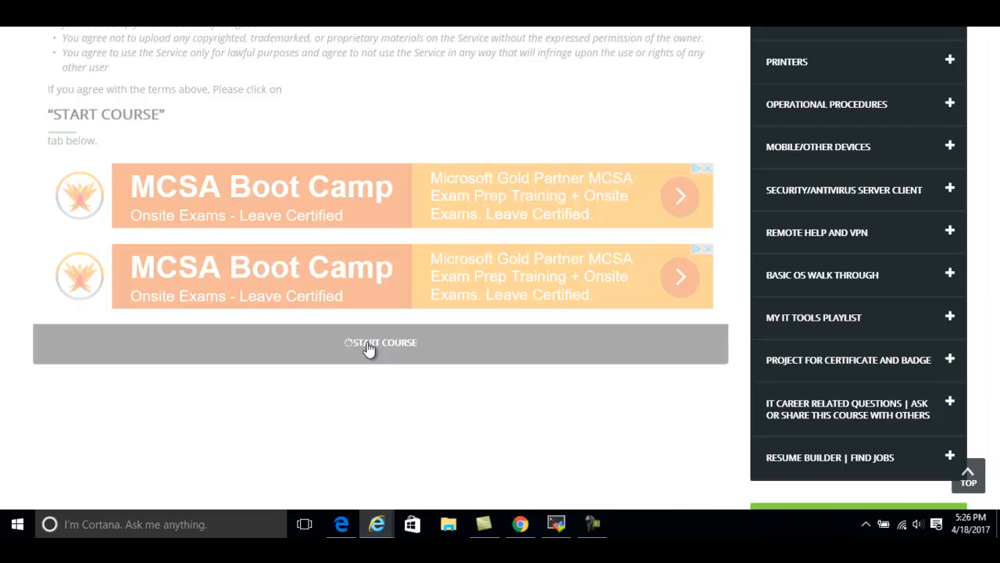
Enter the first lesson and switch to JSS13: Real World Daily Scenarios in the sidebar
click(381, 342)
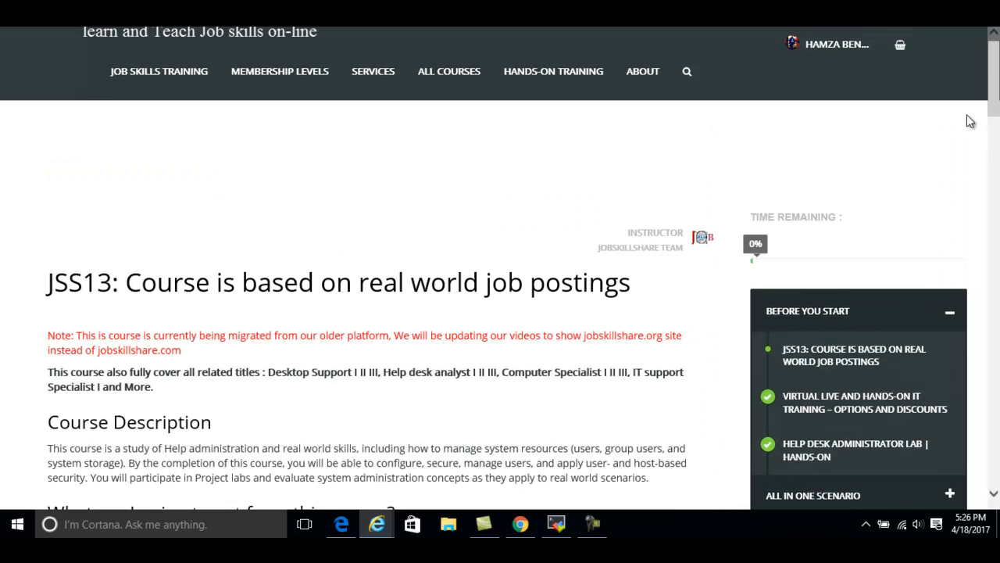
scroll(down, 3)
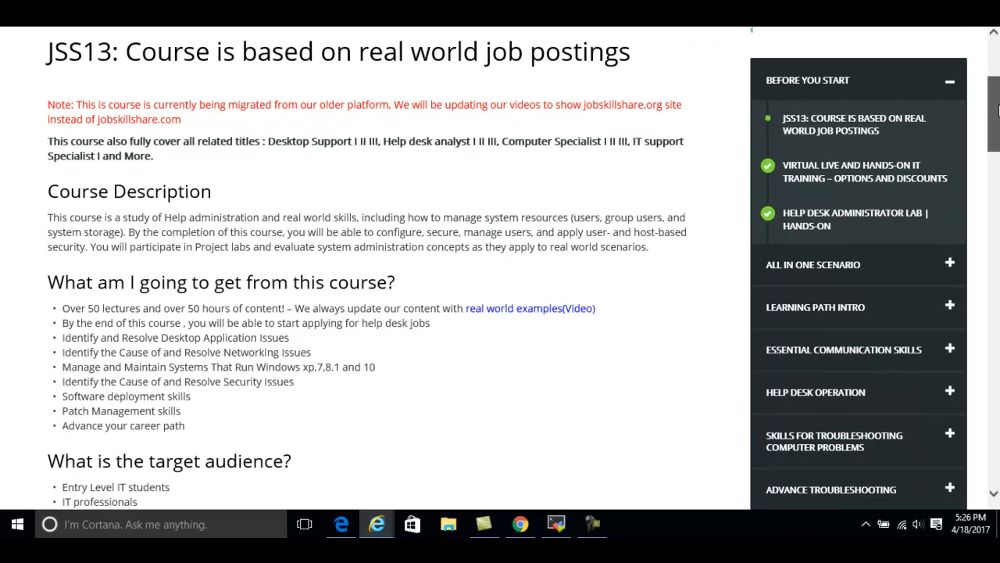
scroll(down, 3)
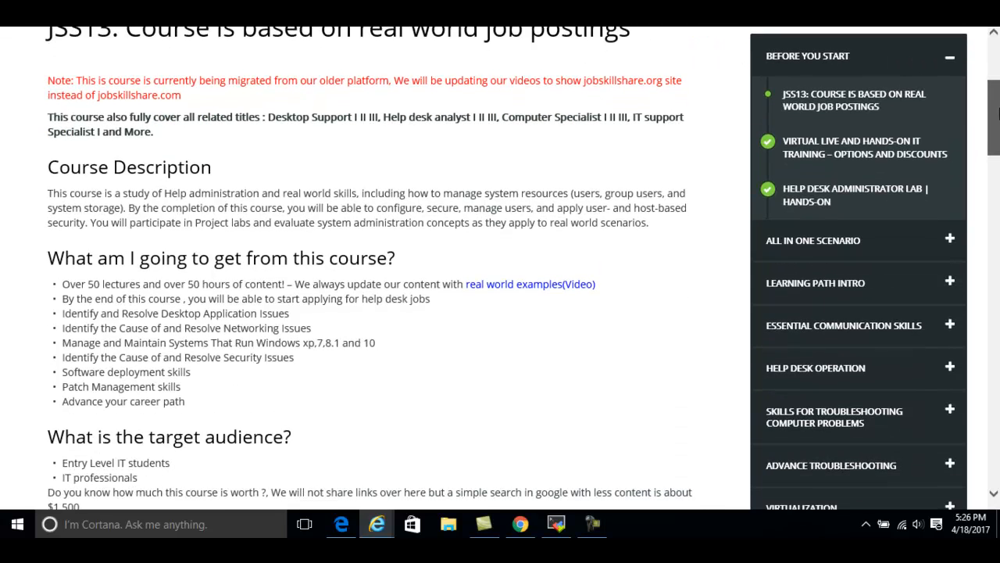
scroll(down, 3)
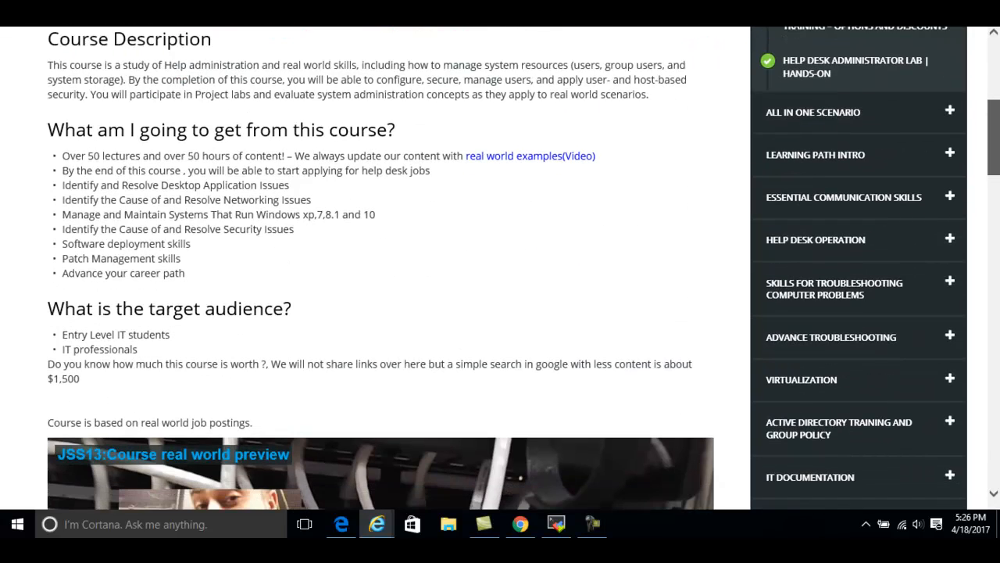
scroll(down, 3)
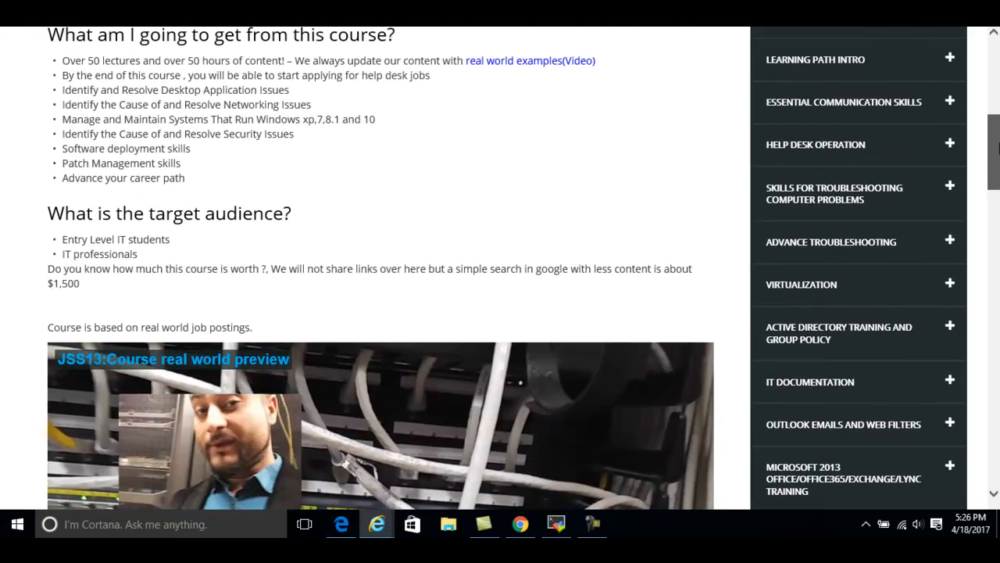
scroll(down, 3)
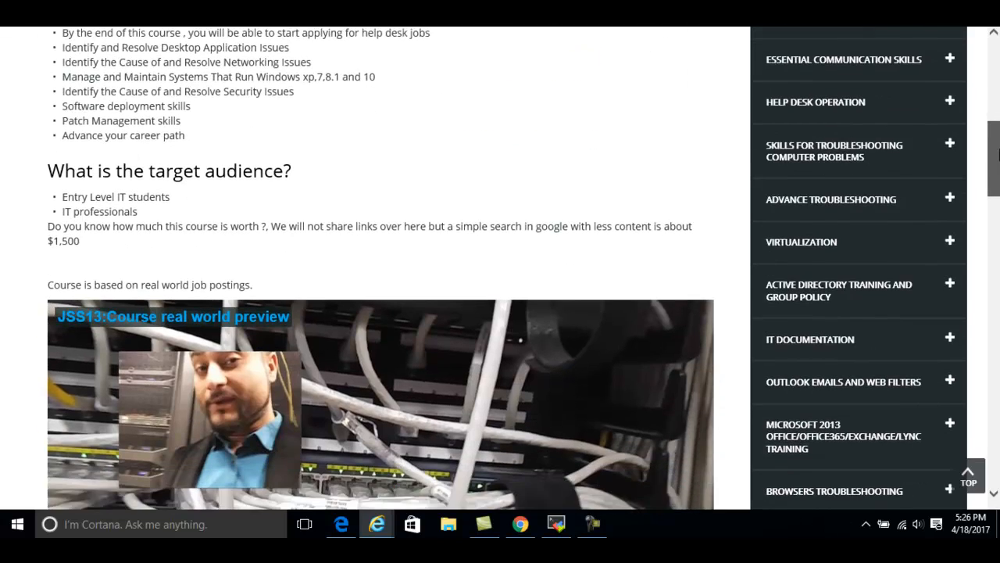
scroll(up, 3)
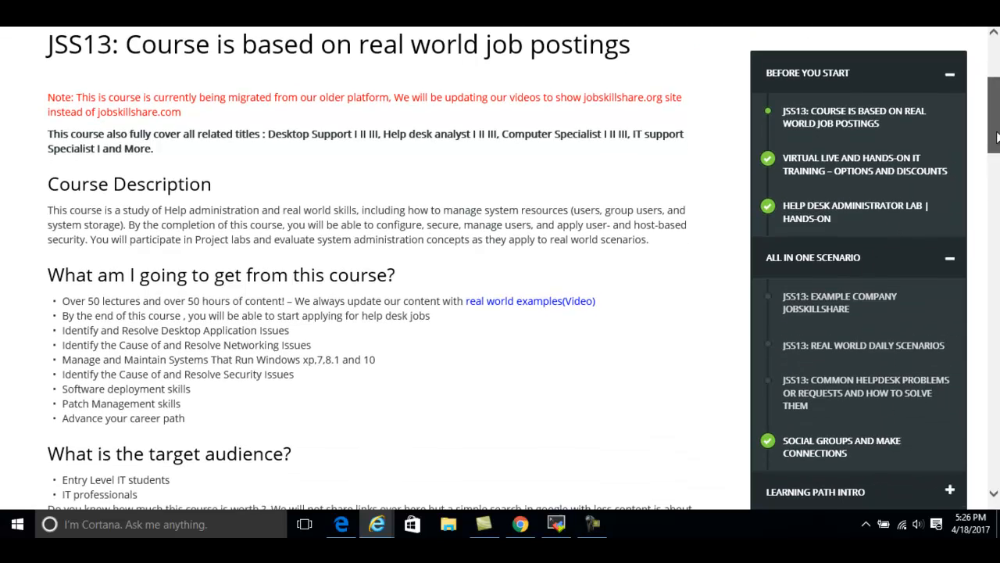
scroll(down, 3)
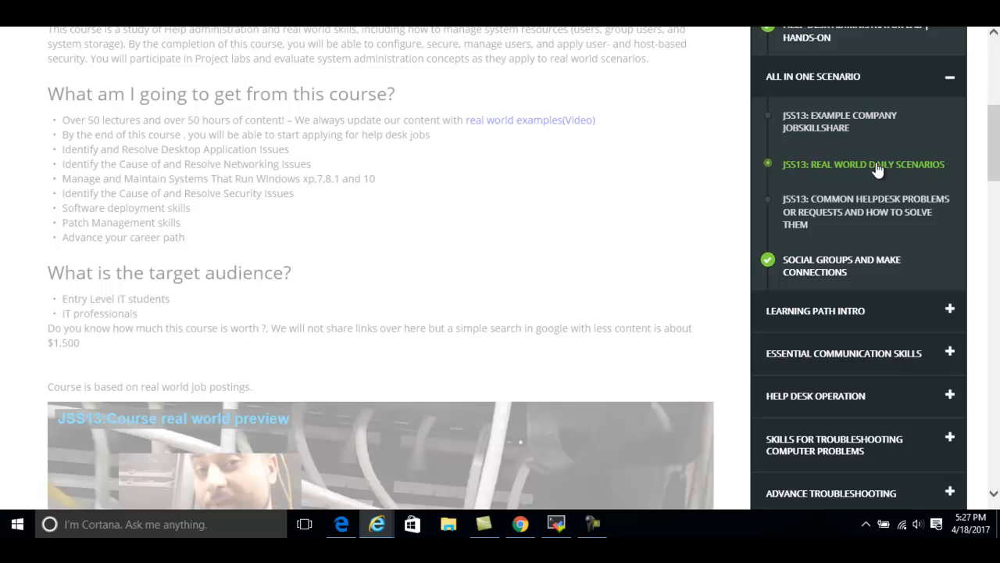
click(862, 164)
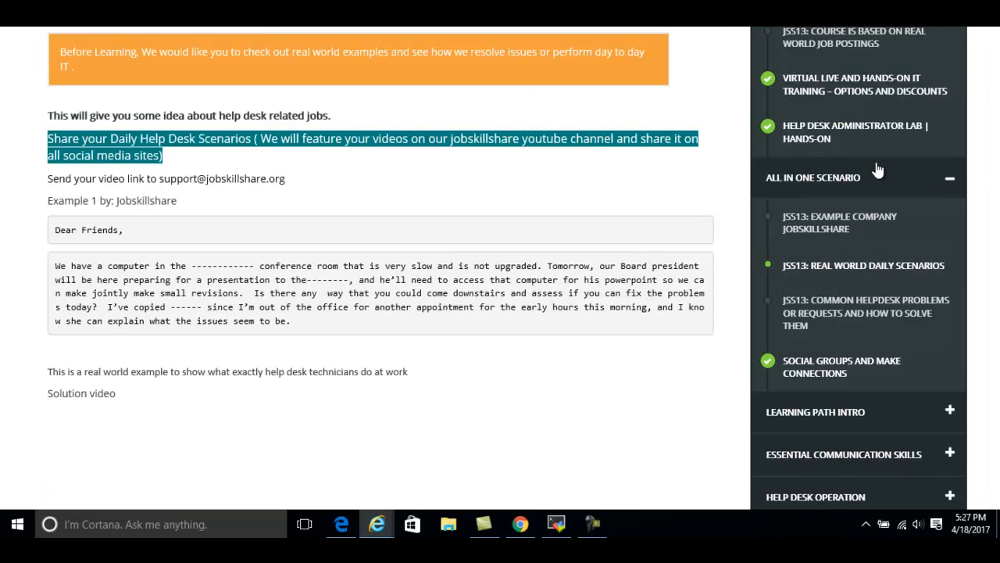
Reveal the Price Options for the Help Desk Support Real World Scenarios course card
scroll(up, 3)
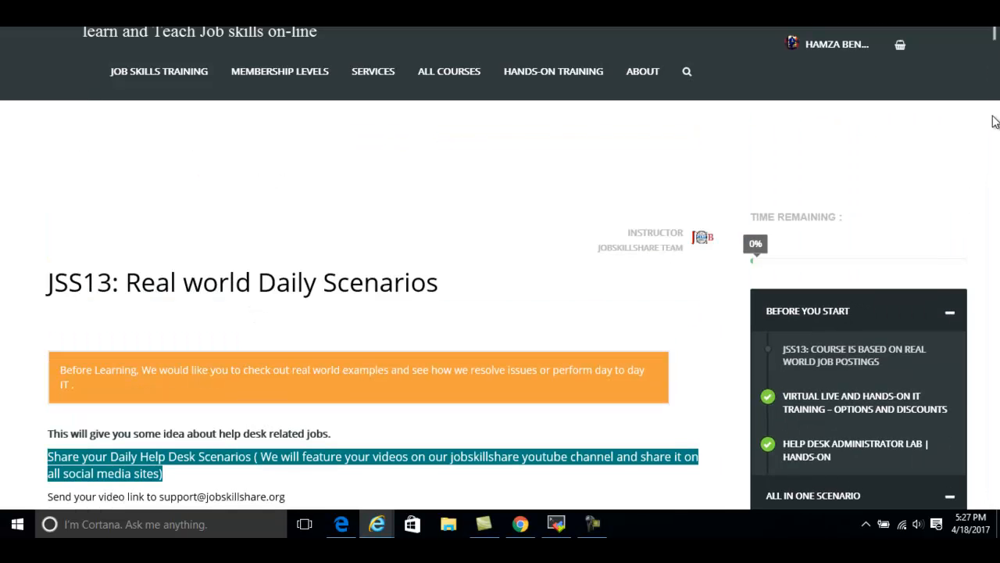
mouse_move(663, 181)
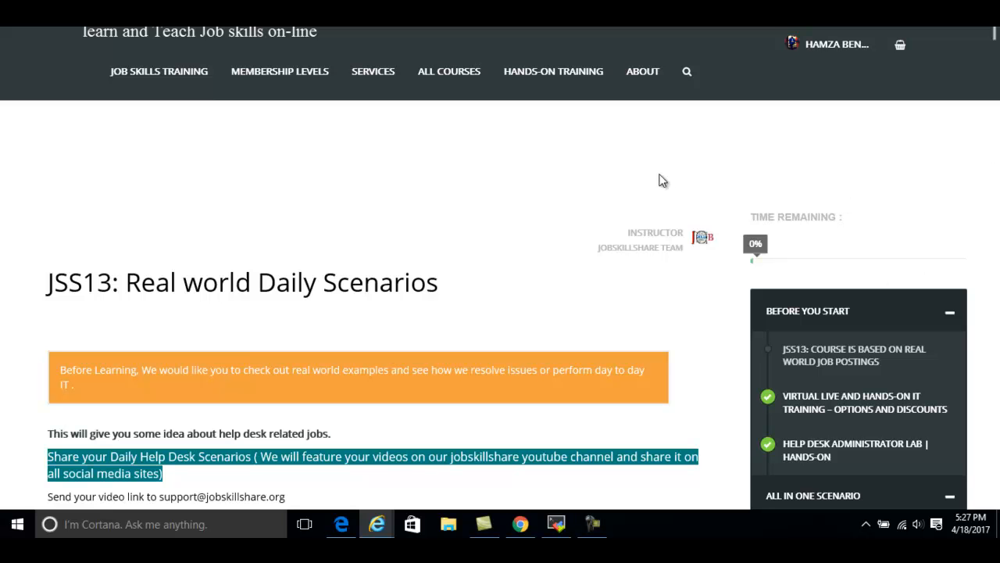
scroll(down, 3)
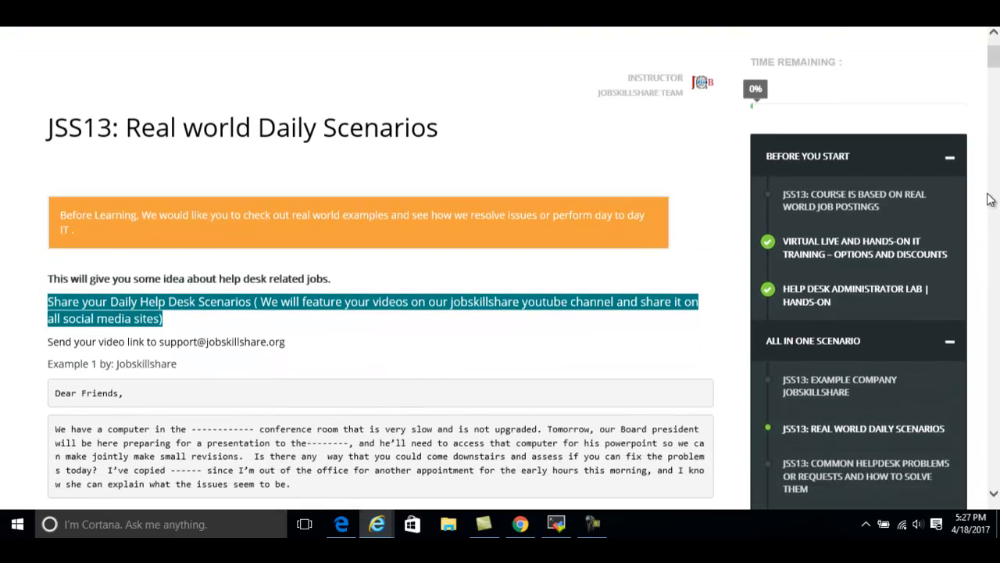
scroll(down, 3)
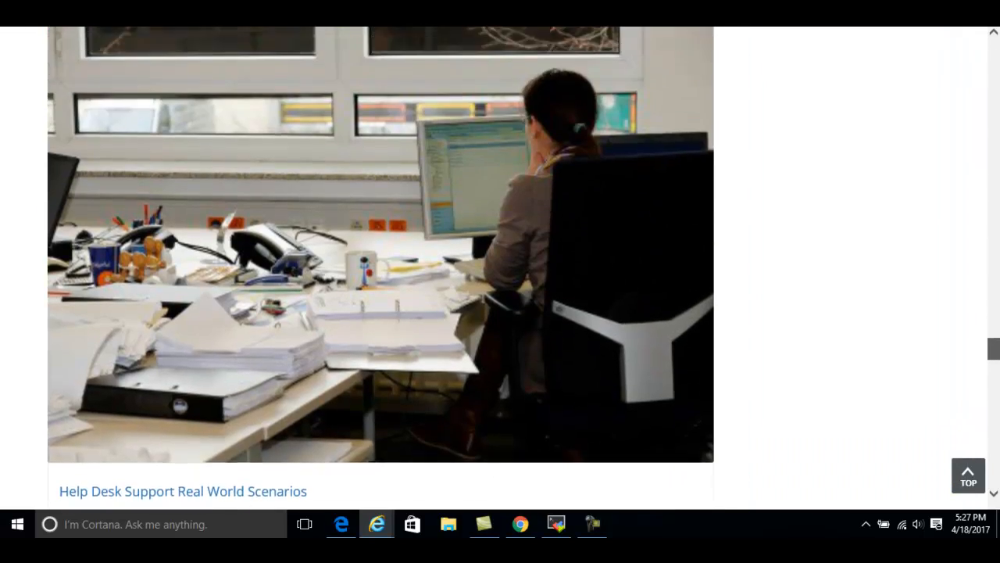
scroll(up, 3)
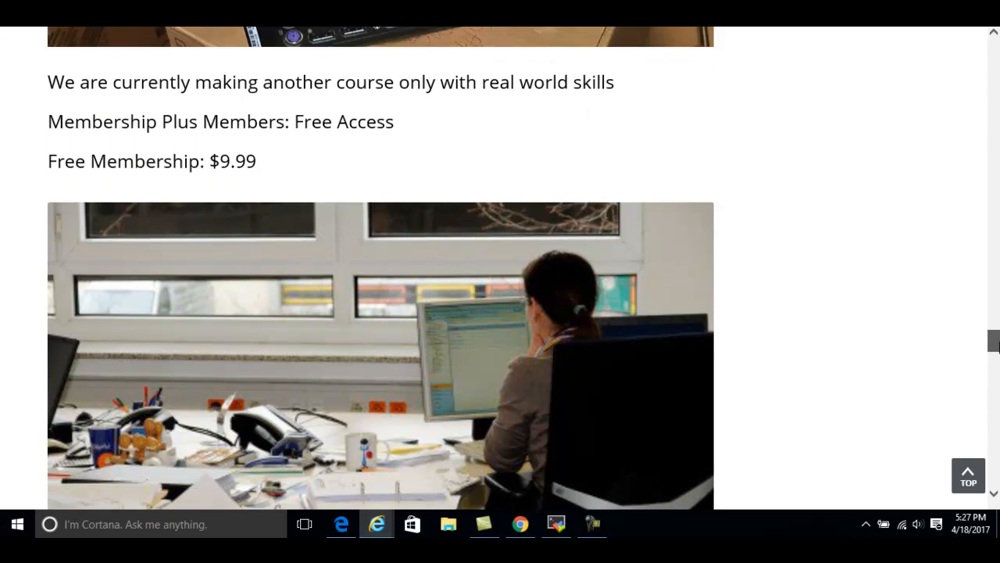
scroll(down, 3)
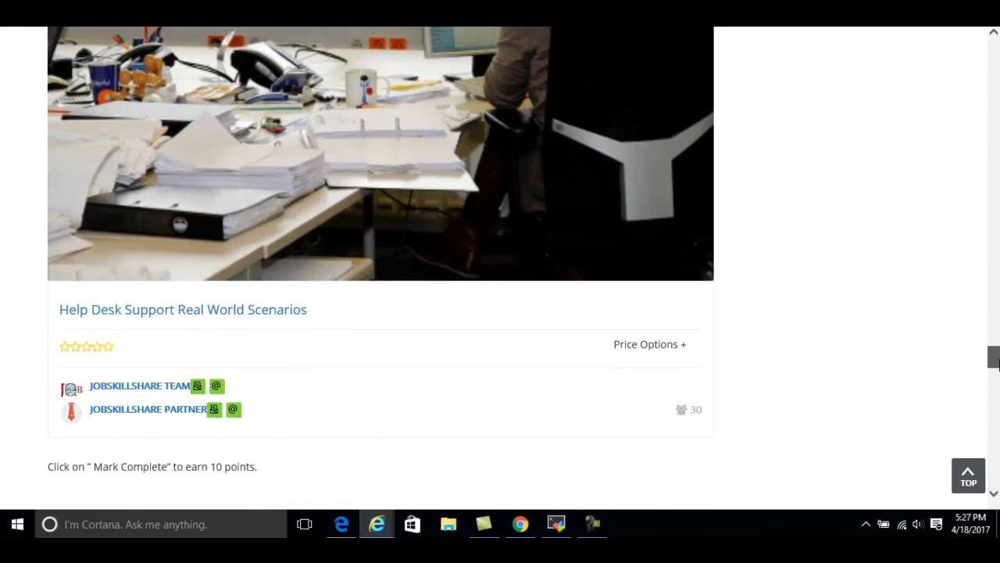
scroll(down, 3)
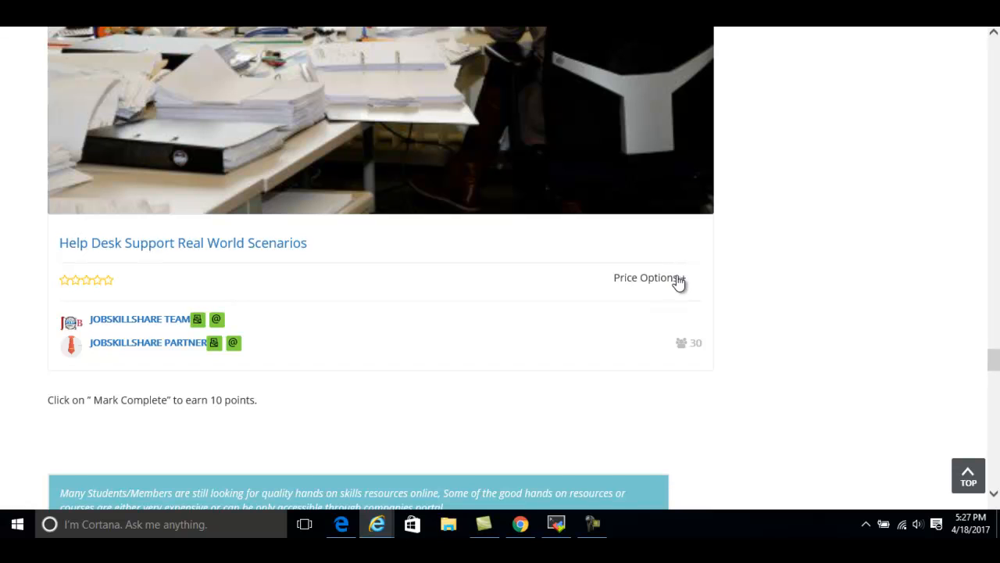
click(647, 279)
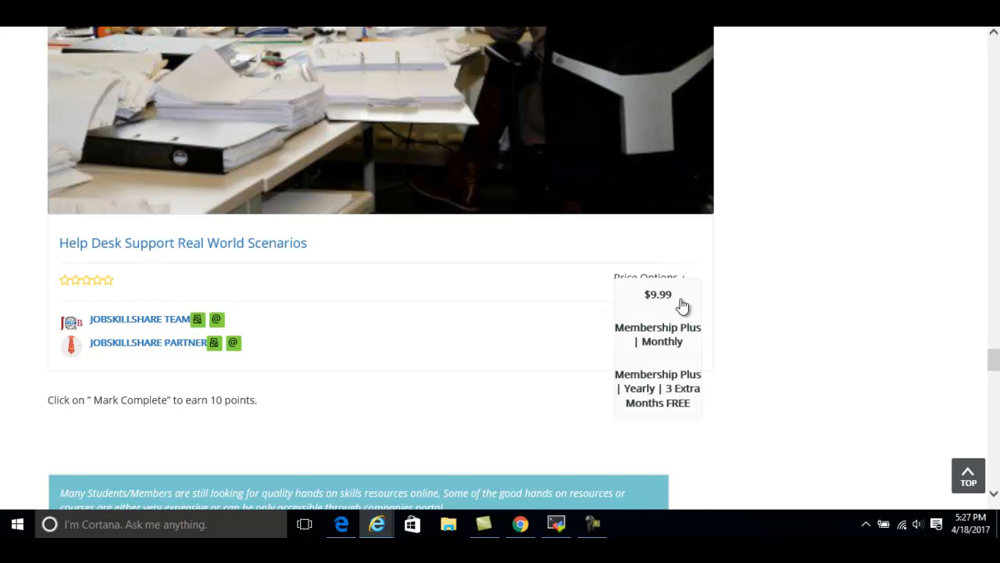
mouse_move(672, 337)
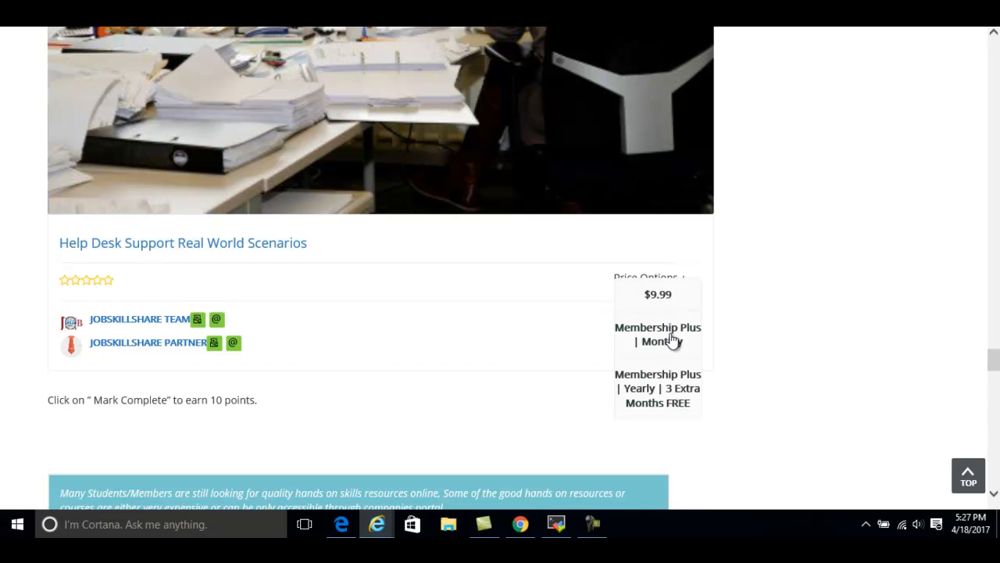
mouse_move(269, 242)
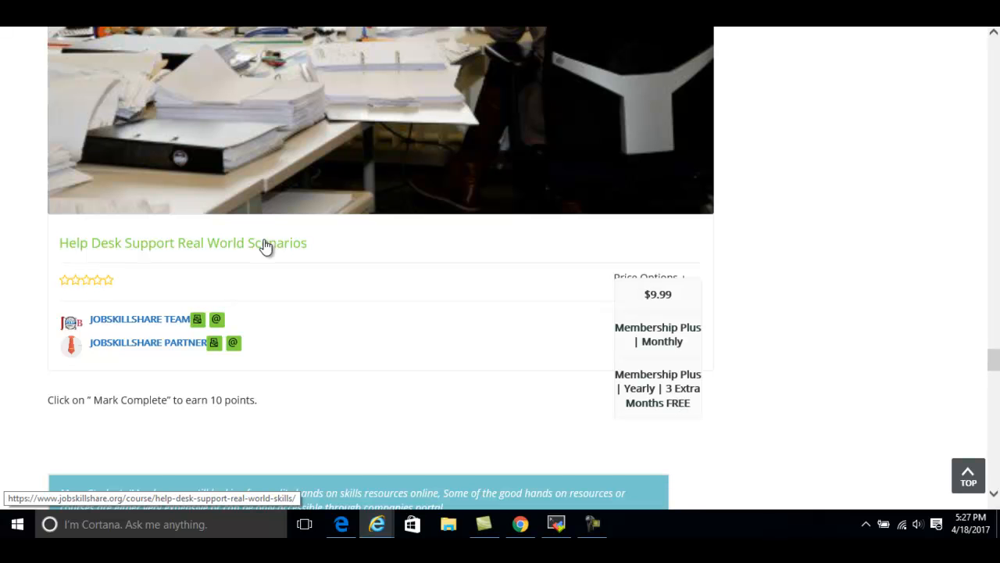
mouse_move(774, 251)
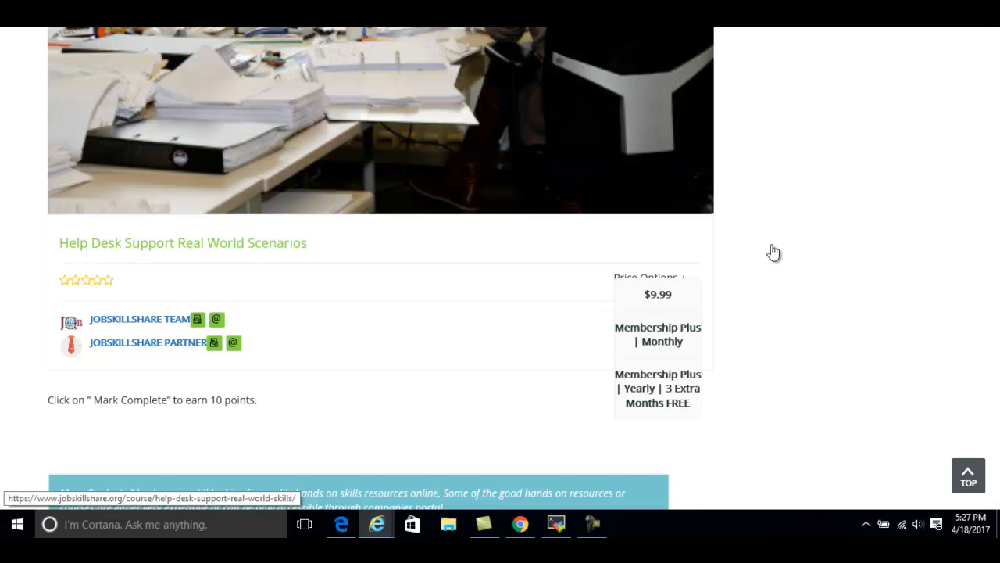
scroll(up, 3)
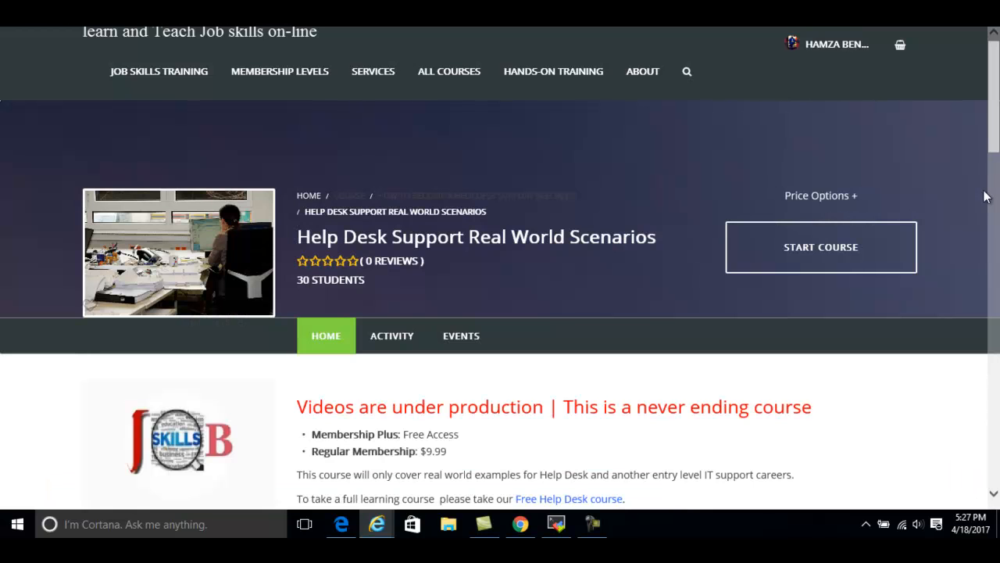
Start the Help Desk Support Real World Scenarios course and review its Course Status unit outline at 0%
scroll(down, 3)
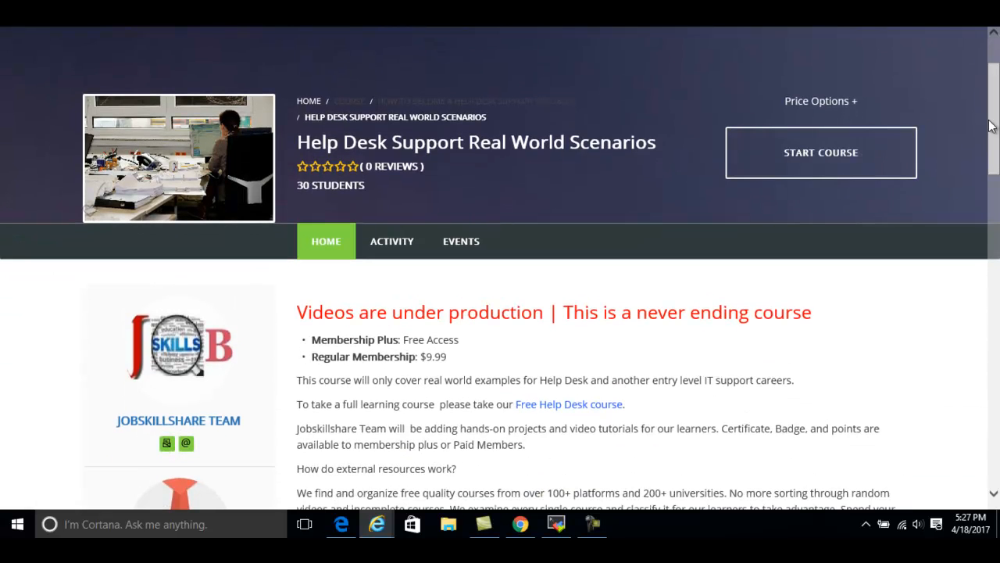
mouse_move(841, 164)
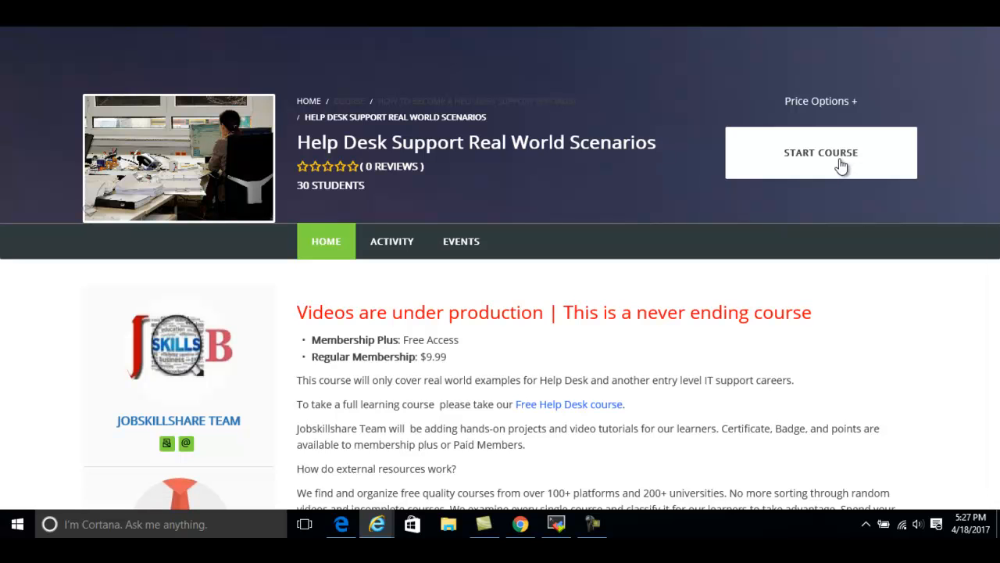
click(820, 153)
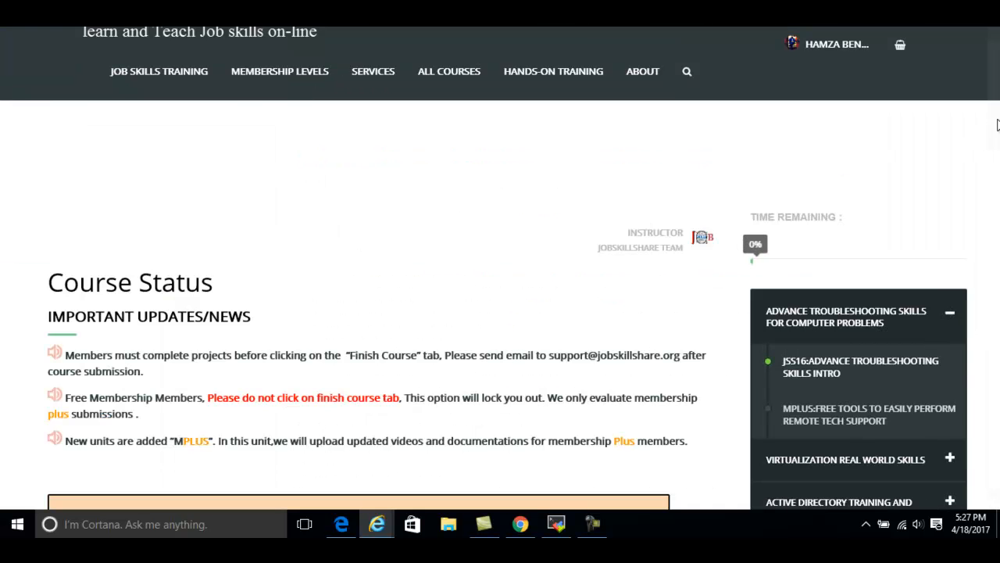
scroll(down, 3)
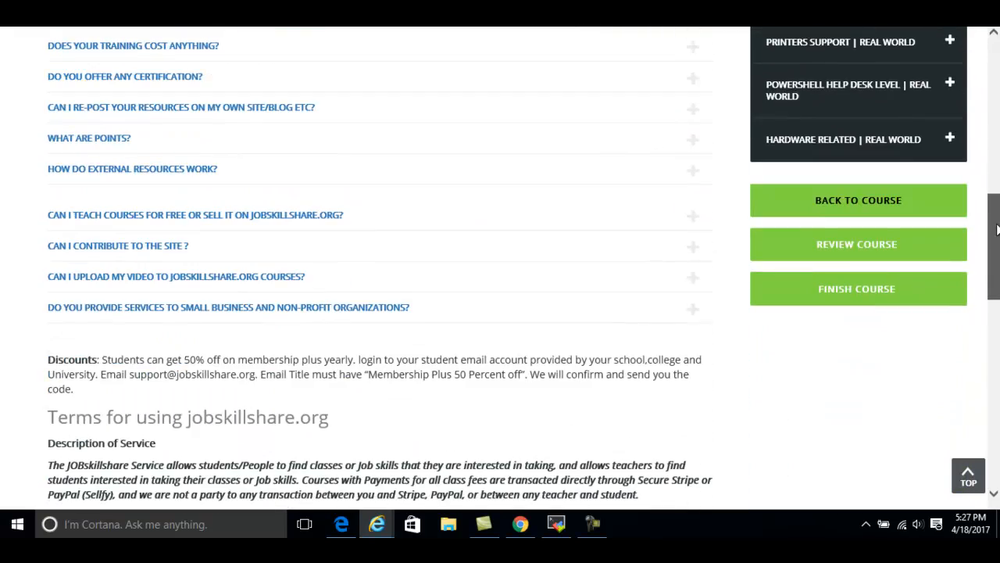
click(857, 200)
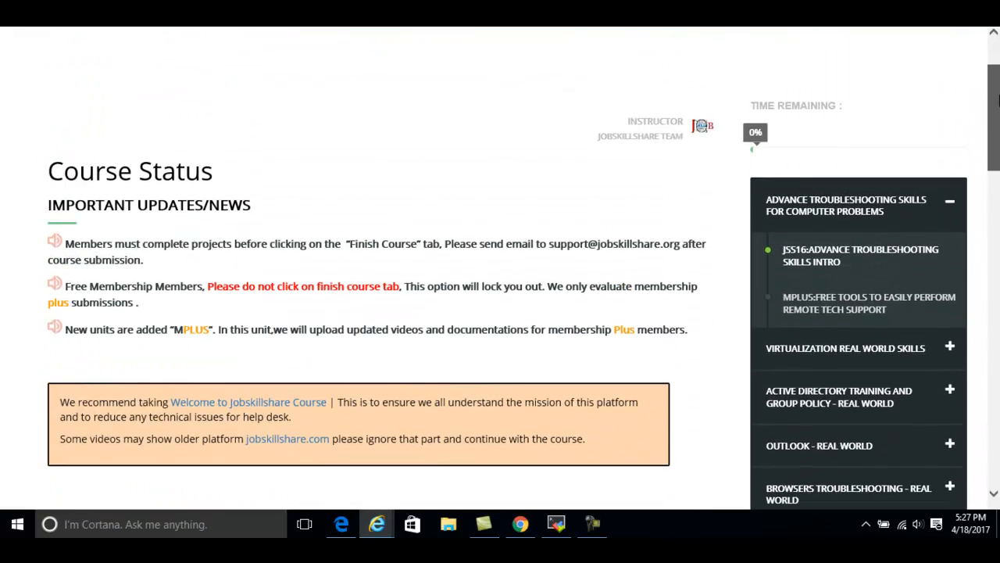
scroll(up, 3)
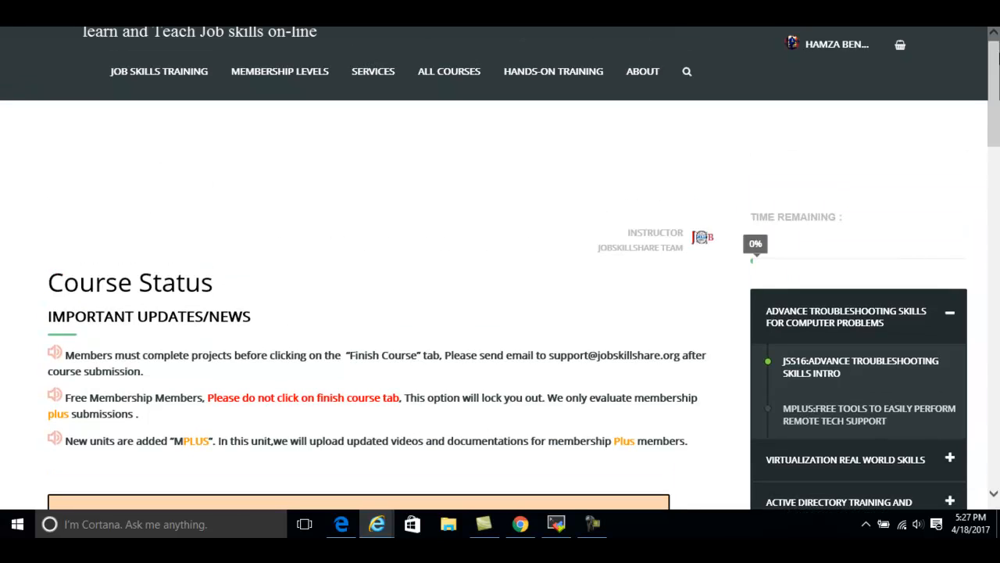
mouse_move(680, 29)
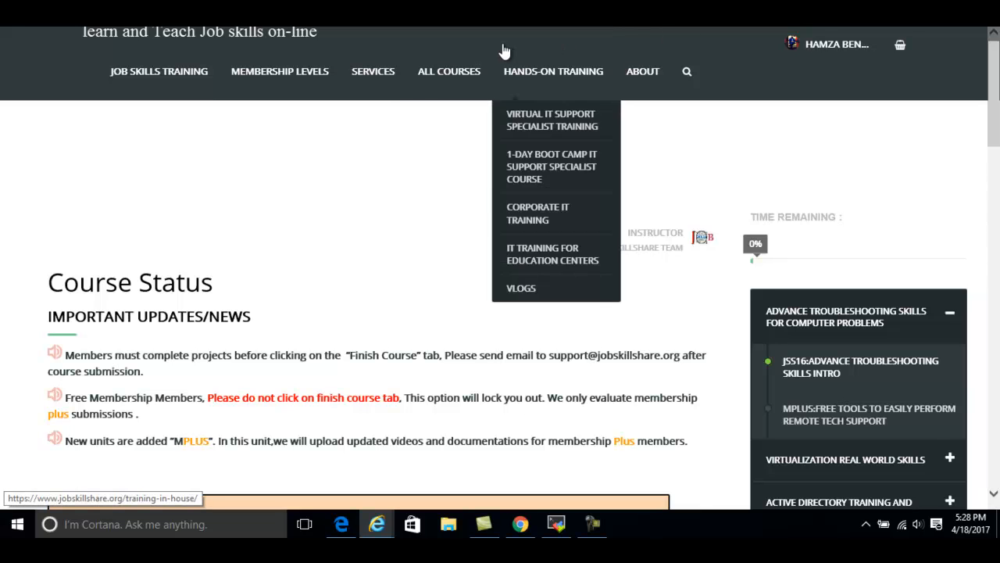
mouse_move(524, 70)
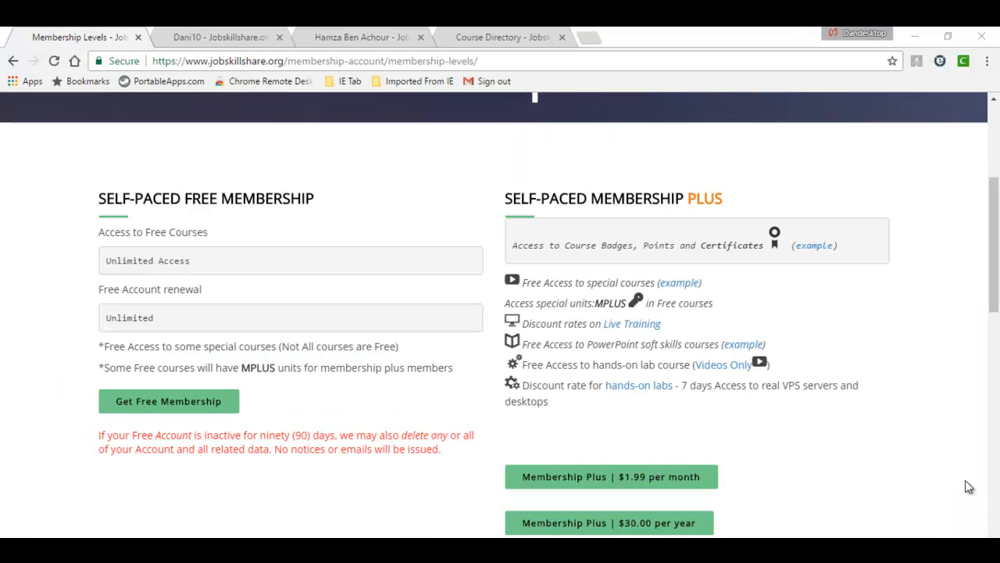
mouse_move(680, 287)
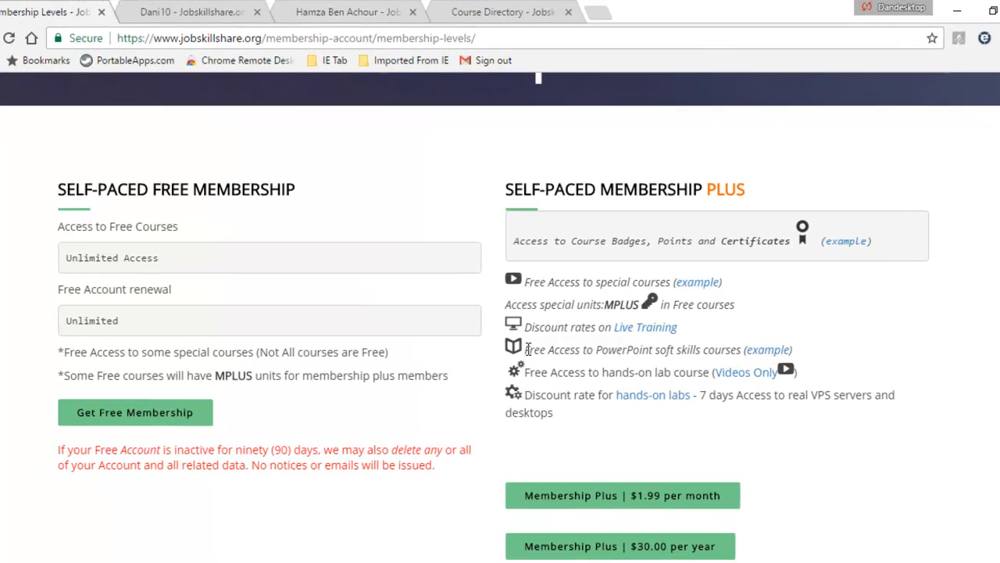
Highlight the PowerPoint soft skills benefit line, then switch to the Help Desk Administrator Lab window
double_click(655, 350)
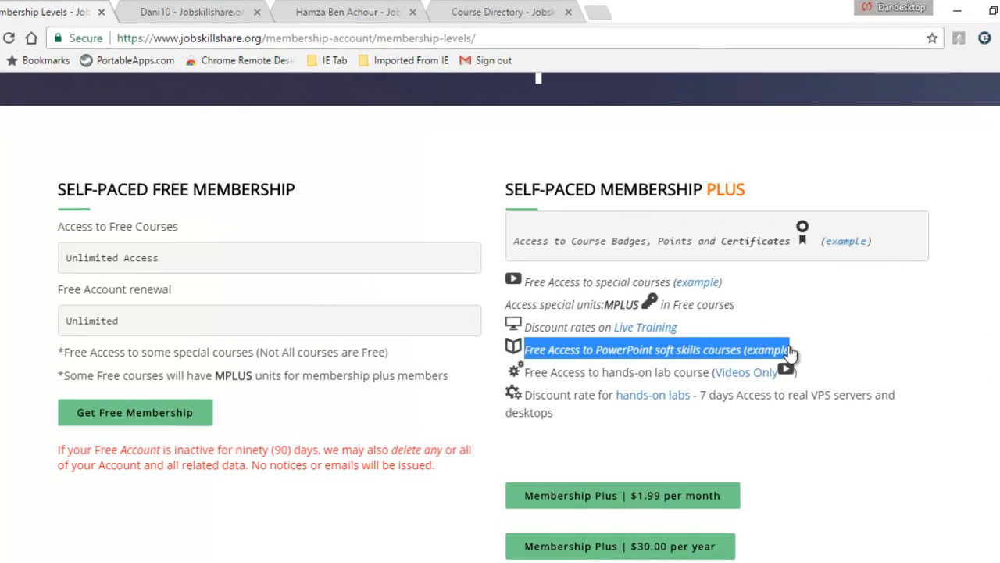
mouse_move(825, 350)
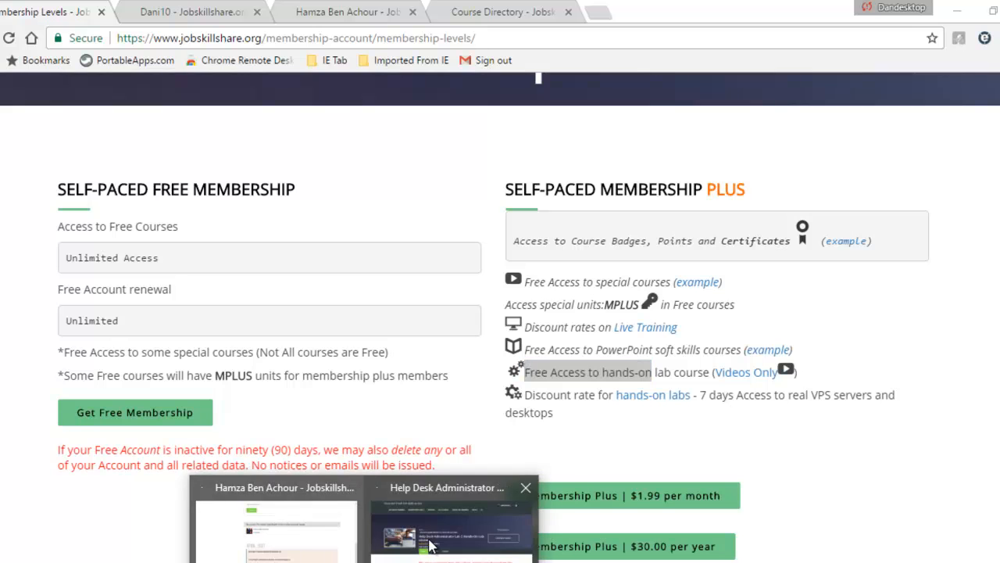
click(452, 519)
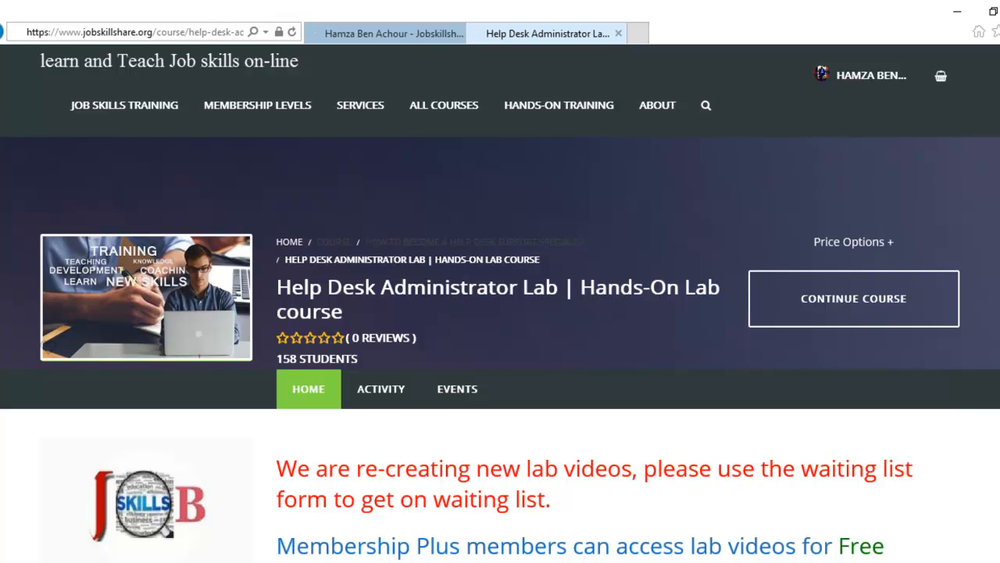
mouse_move(624, 237)
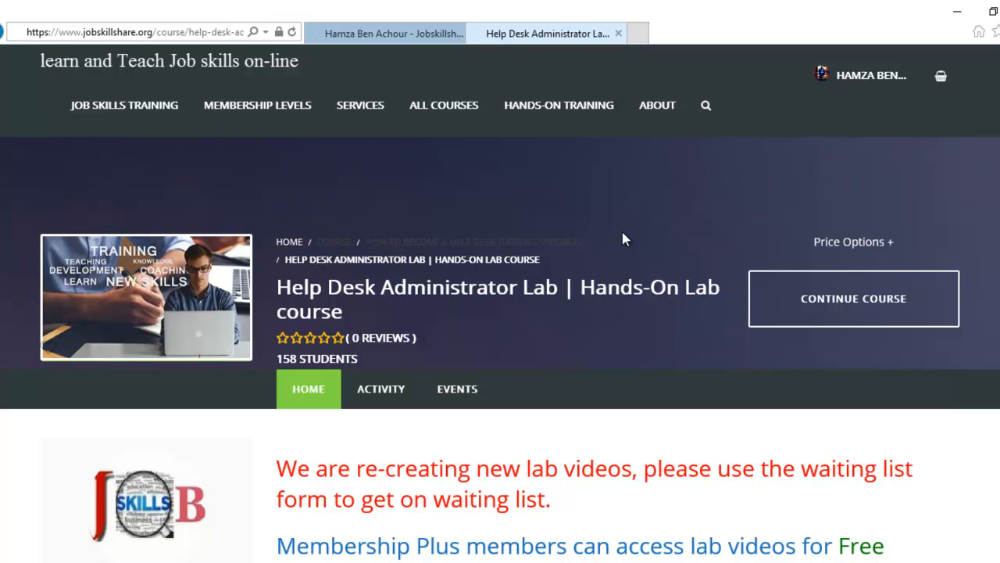
mouse_move(831, 249)
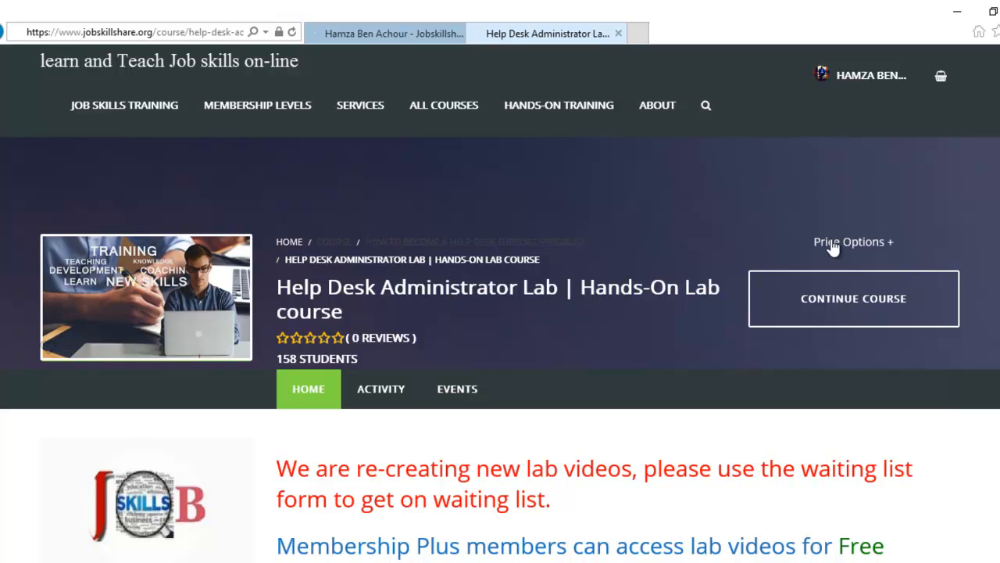
mouse_move(801, 262)
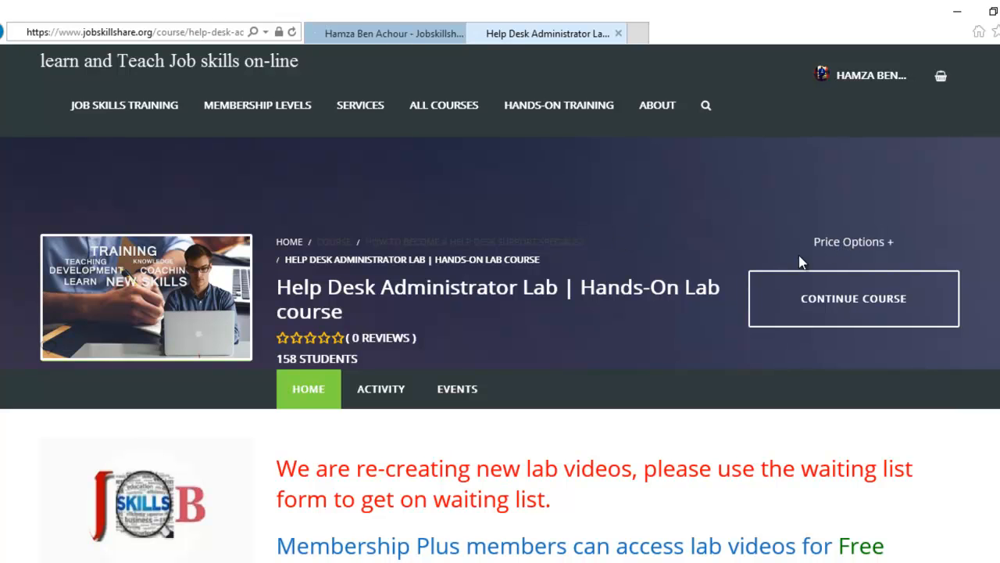
mouse_move(914, 238)
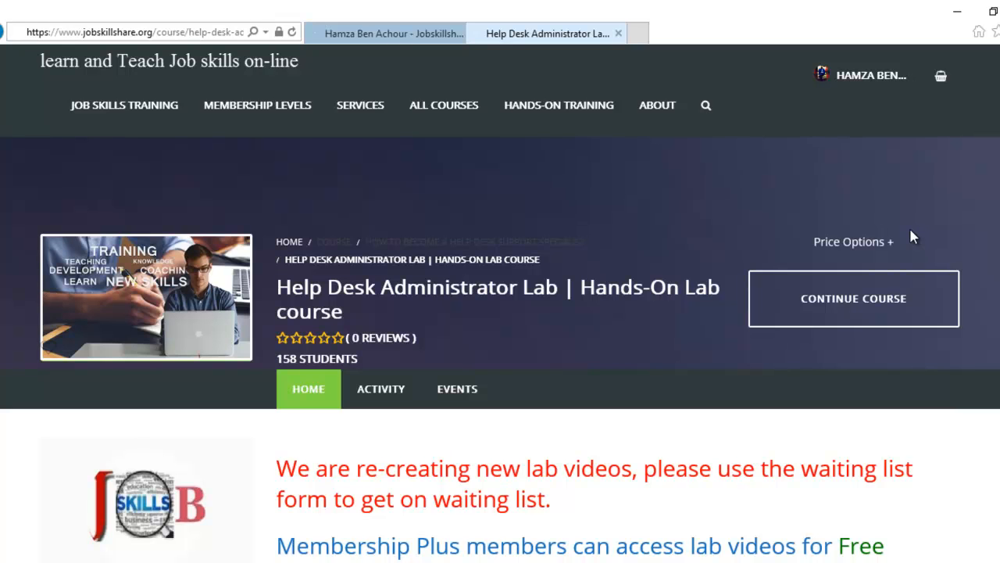
mouse_move(883, 247)
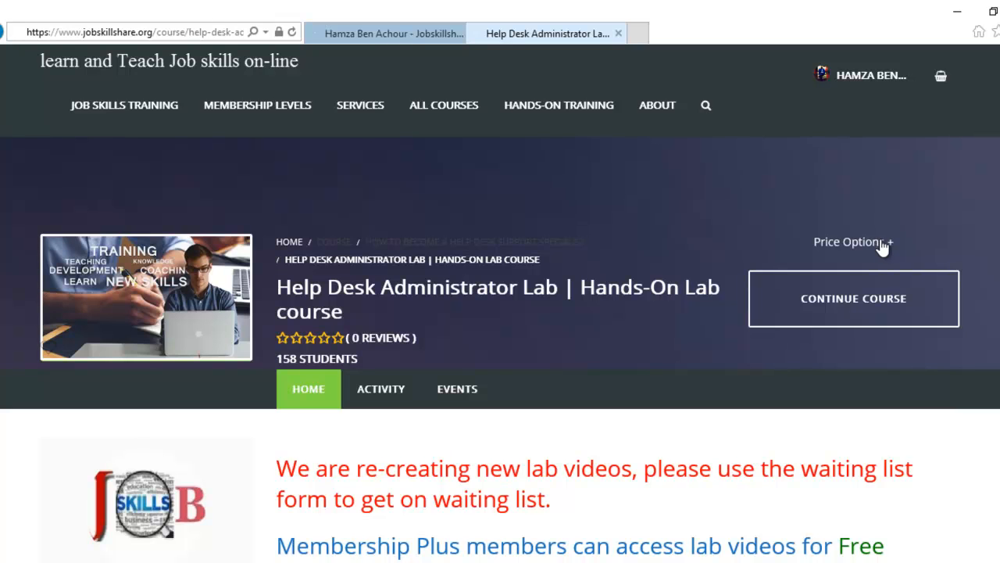
mouse_move(865, 258)
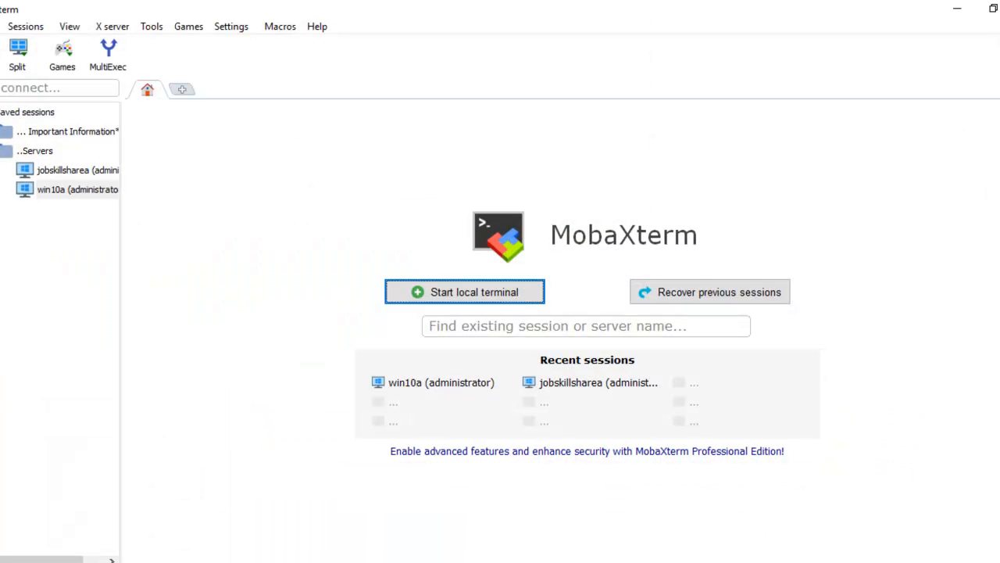
mouse_move(266, 89)
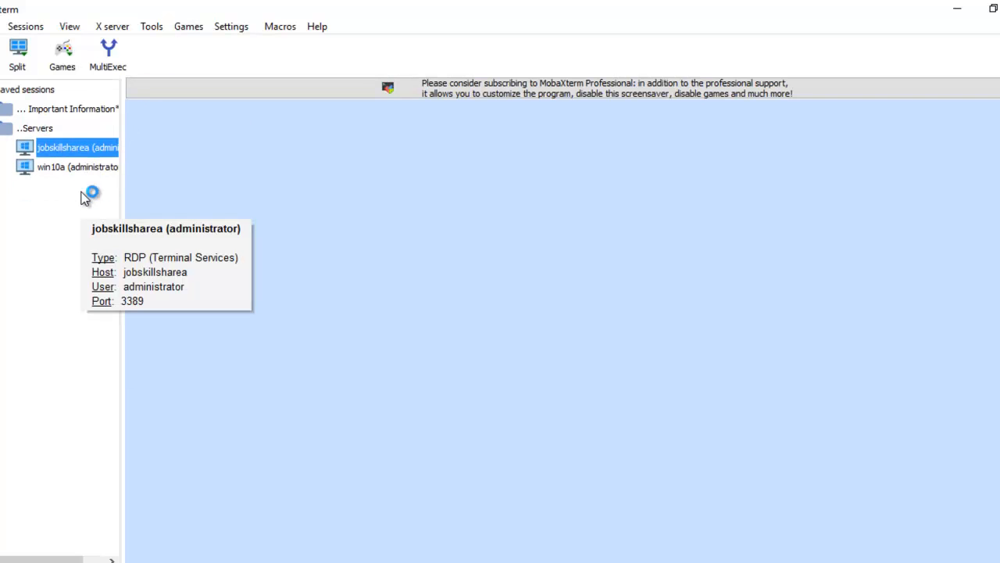
Connect the jobskillsharea and win10a saved sessions, then minimize MobaXterm back to the browser
double_click(70, 147)
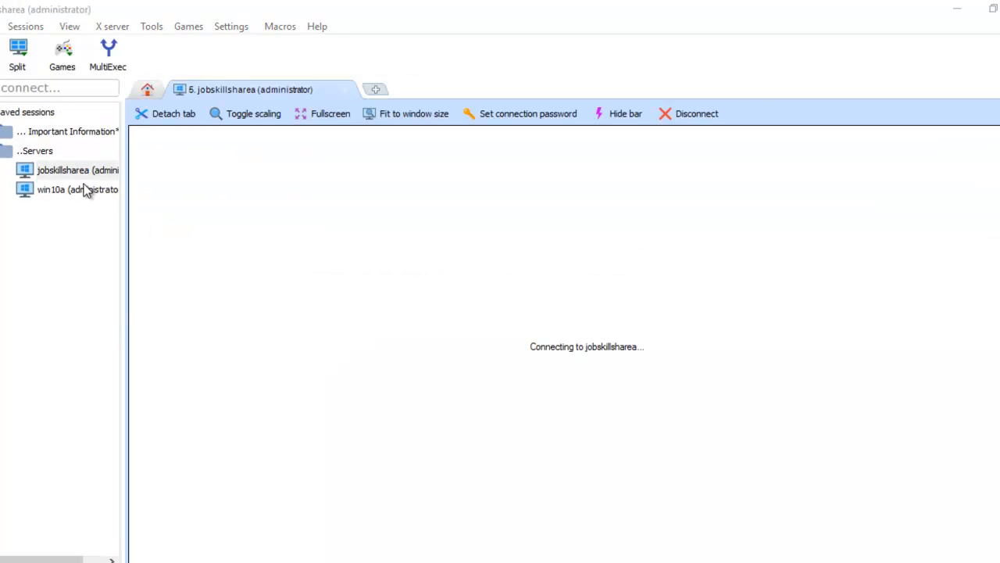
double_click(78, 189)
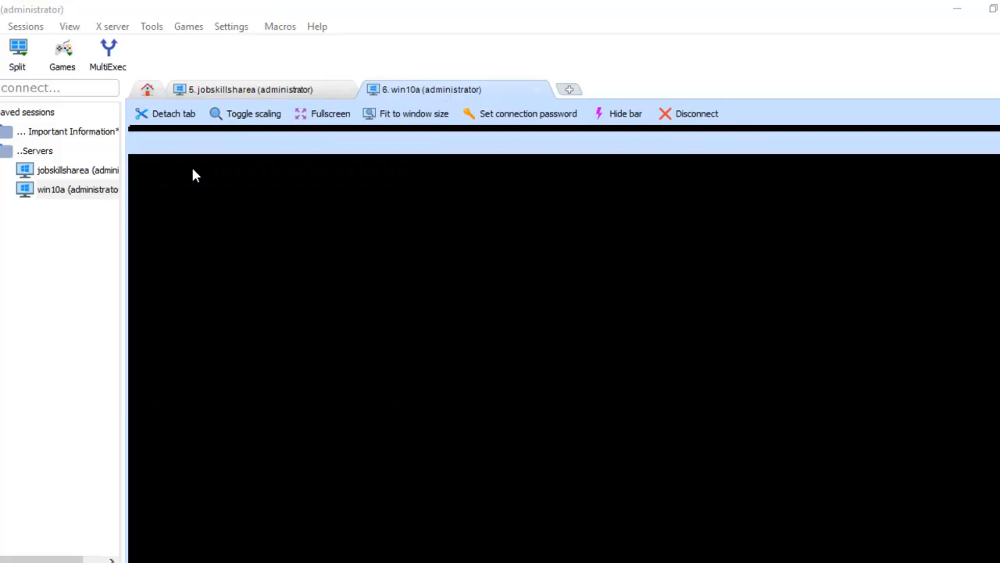
mouse_move(844, 78)
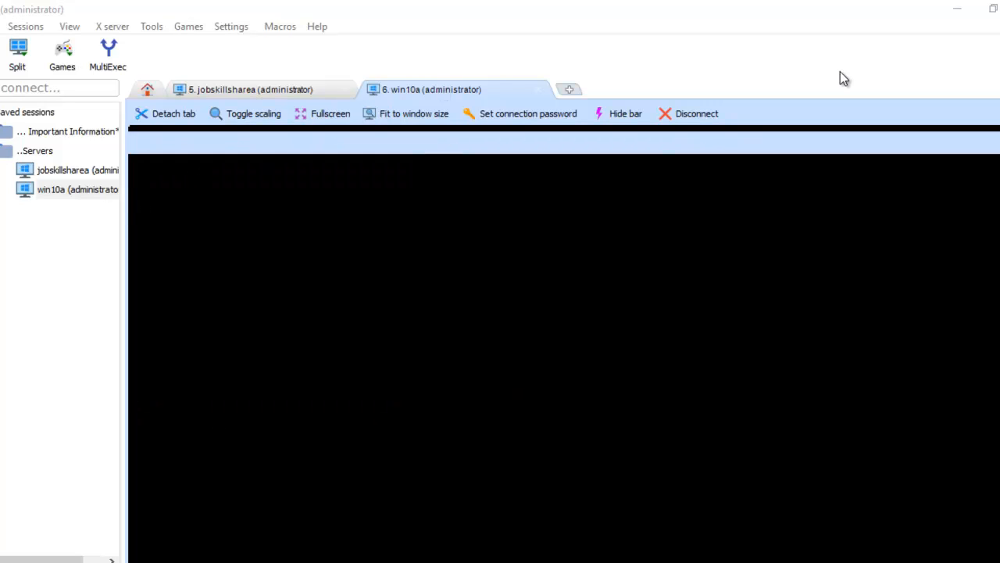
mouse_move(259, 166)
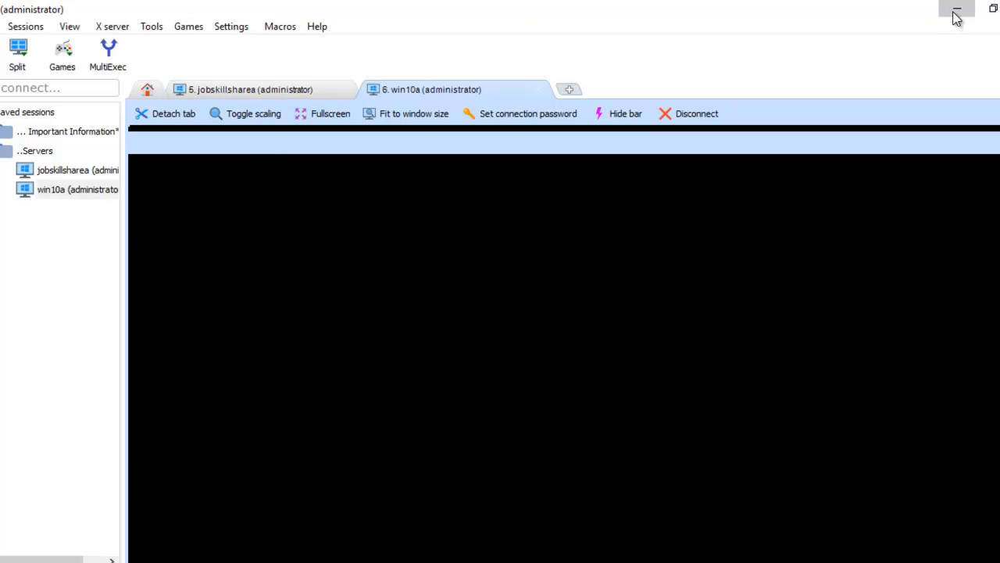
click(957, 9)
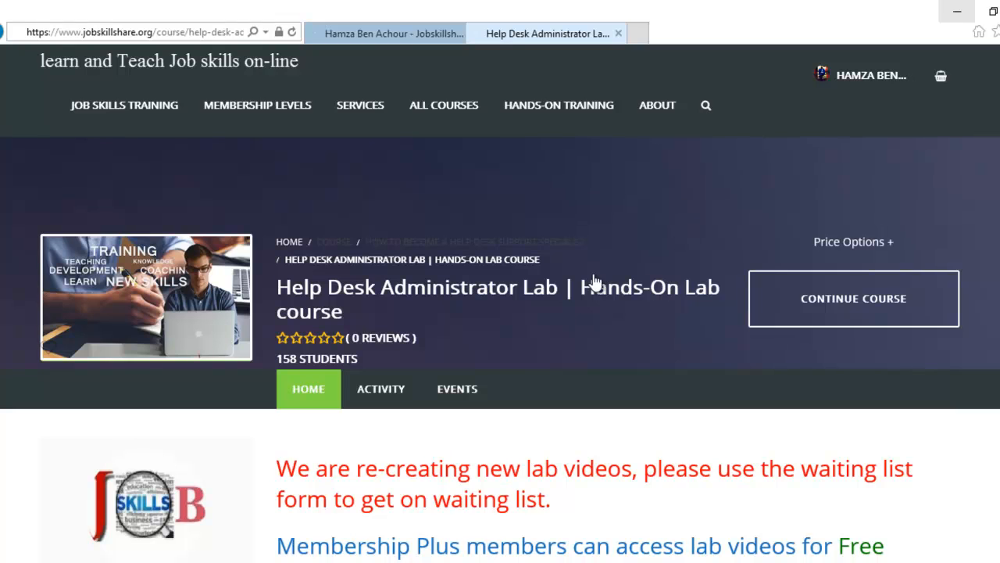
mouse_move(805, 310)
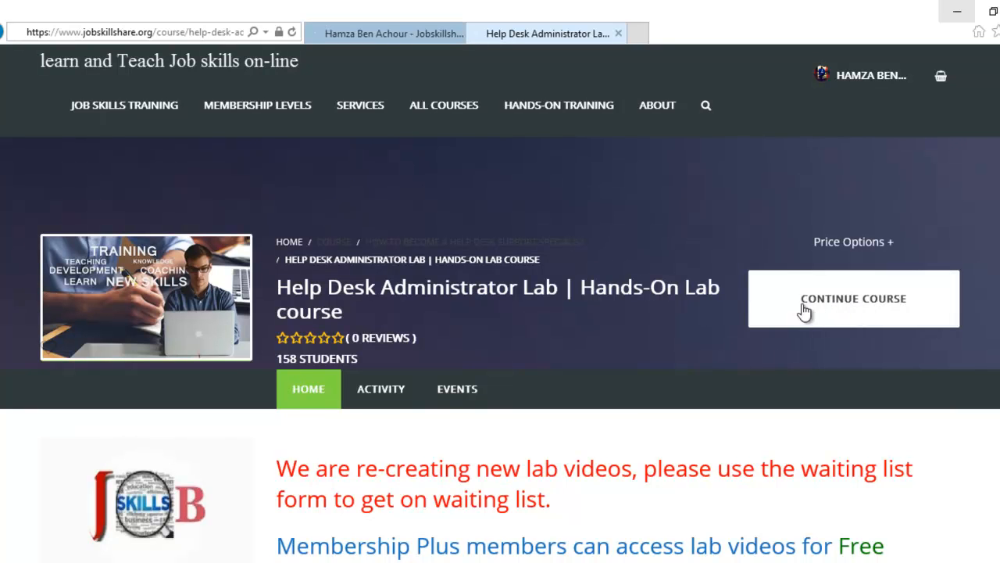
mouse_move(812, 310)
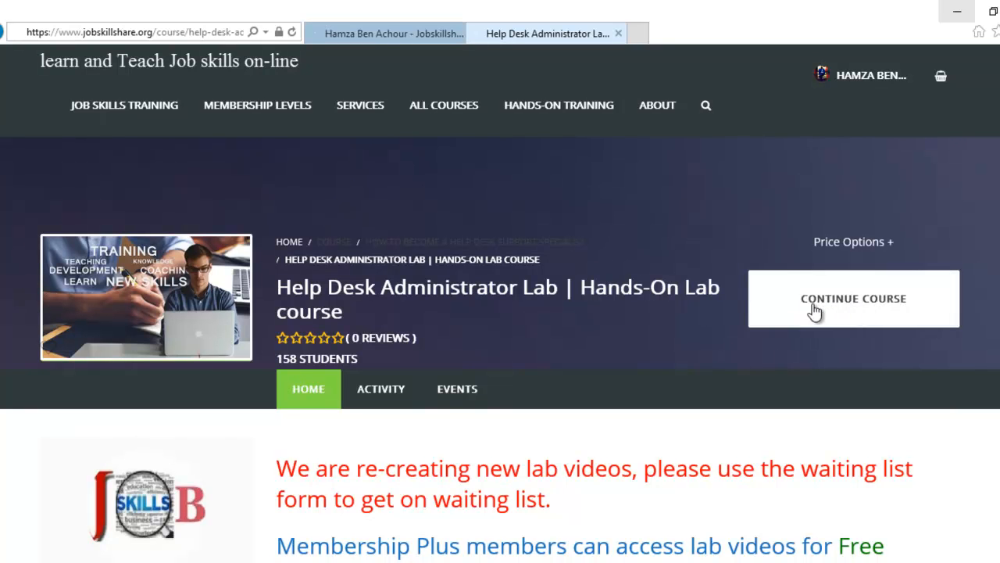
mouse_move(852, 312)
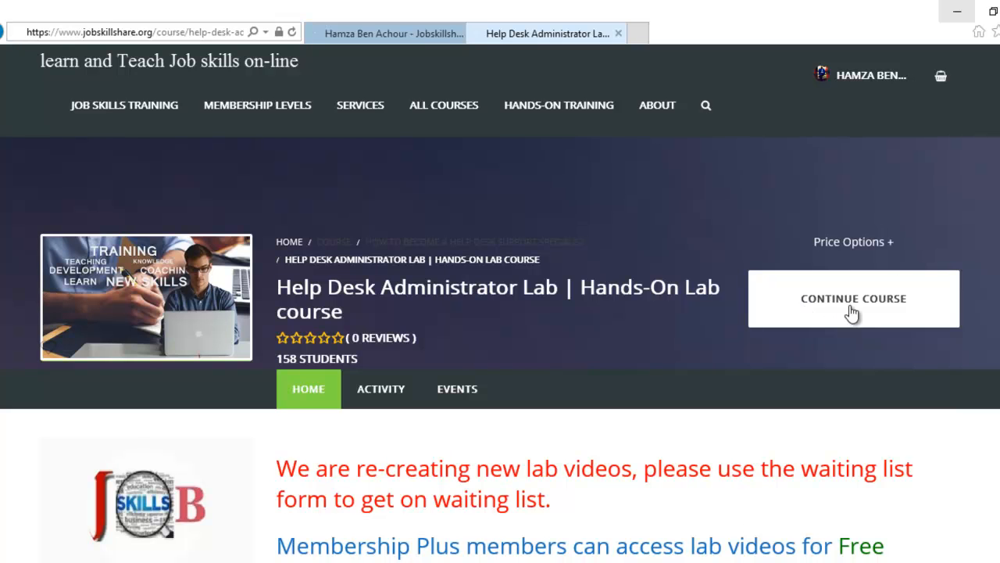
Expand Setup Your First Help Desk Admin Computer to reveal the JSSLAB1 lesson, browsing on to Course Reviews
scroll(down, 3)
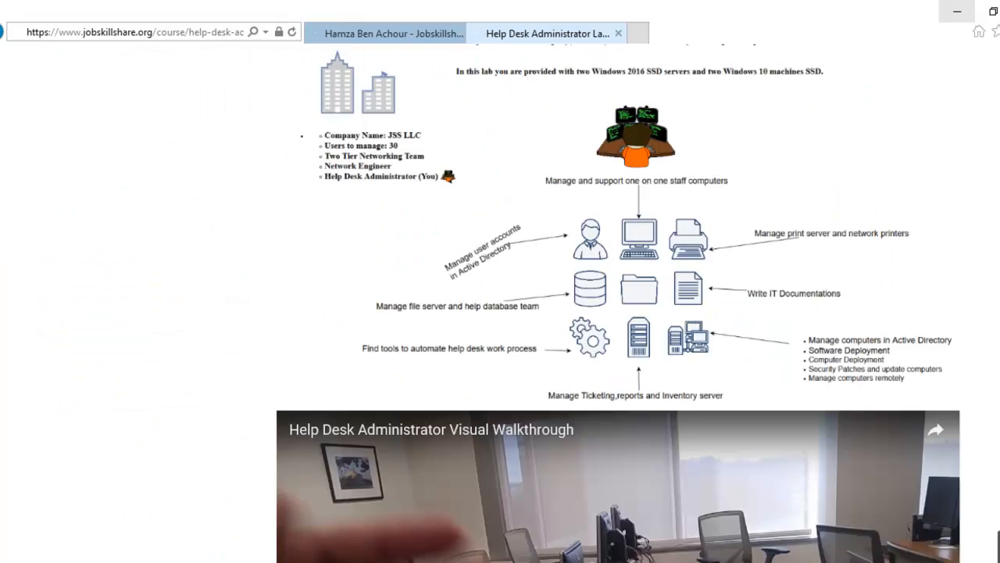
scroll(down, 3)
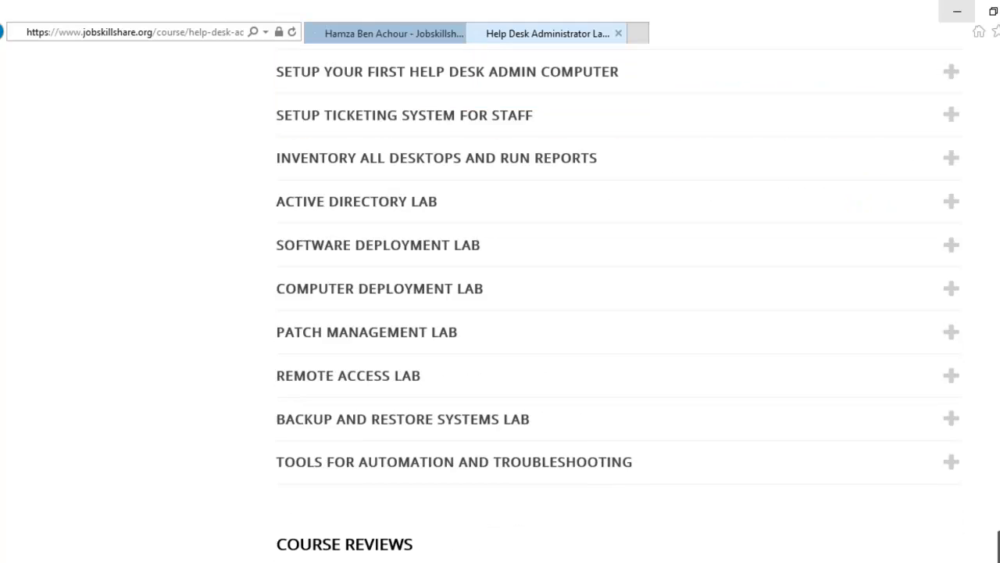
click(950, 72)
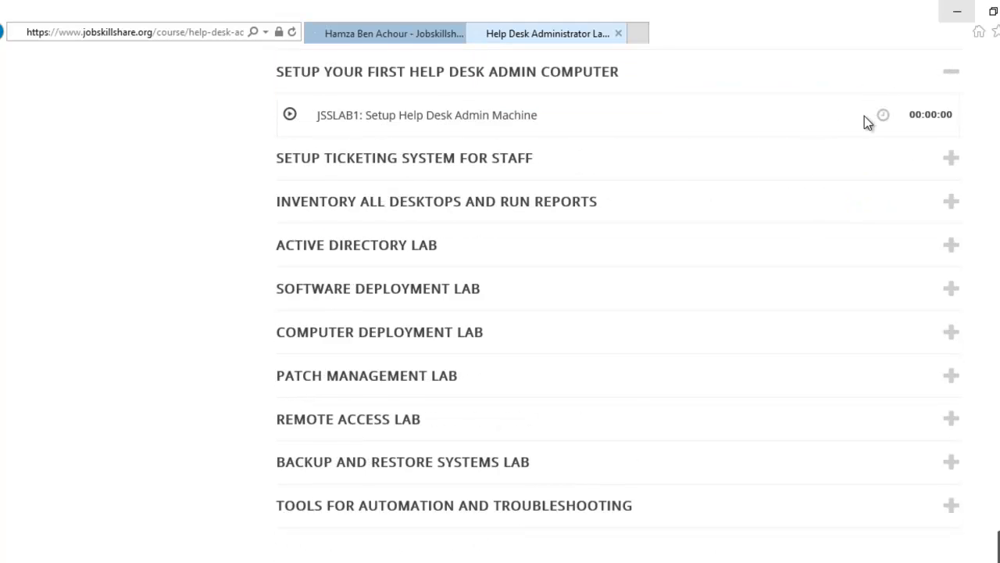
scroll(down, 3)
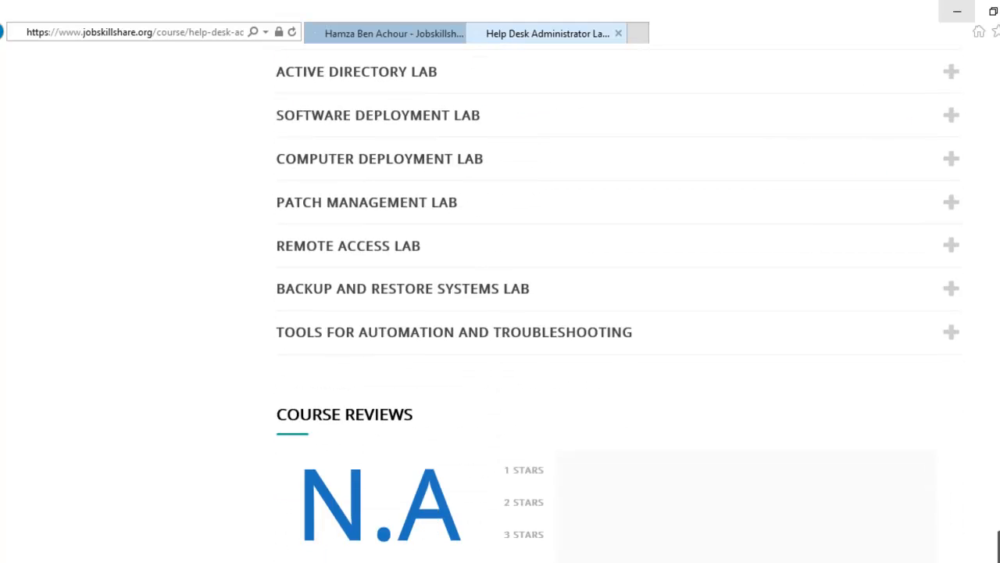
scroll(up, 3)
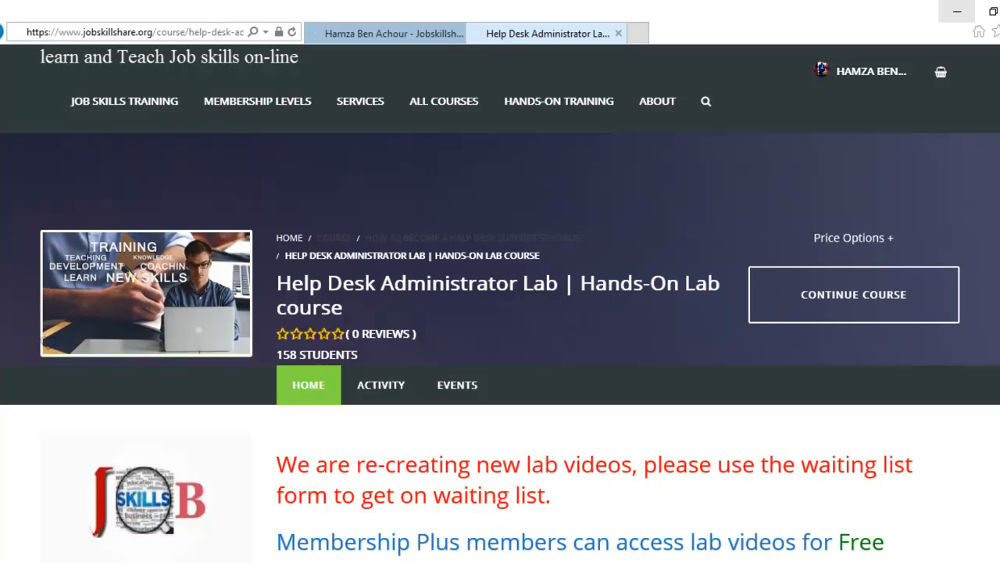
mouse_move(406, 106)
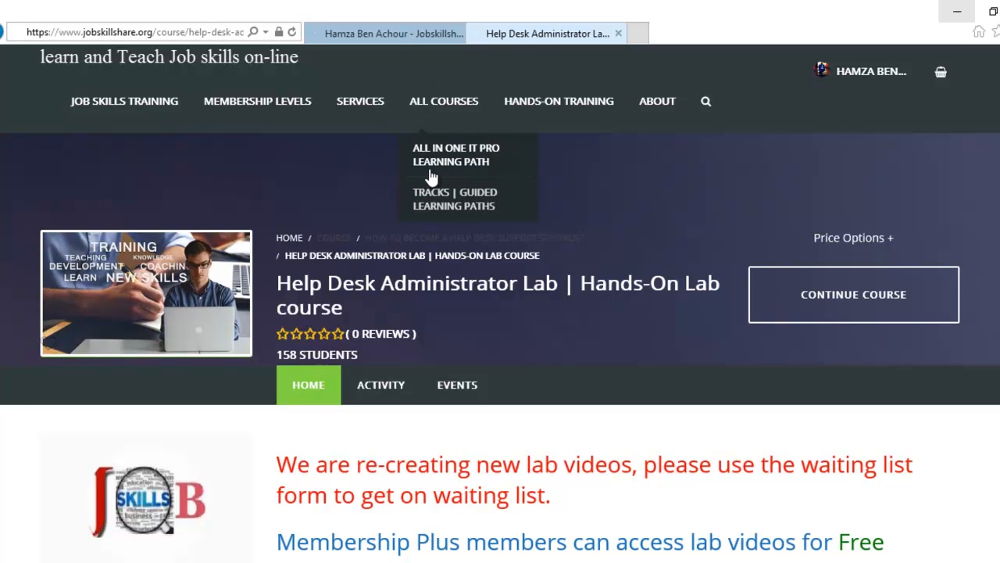
mouse_move(465, 166)
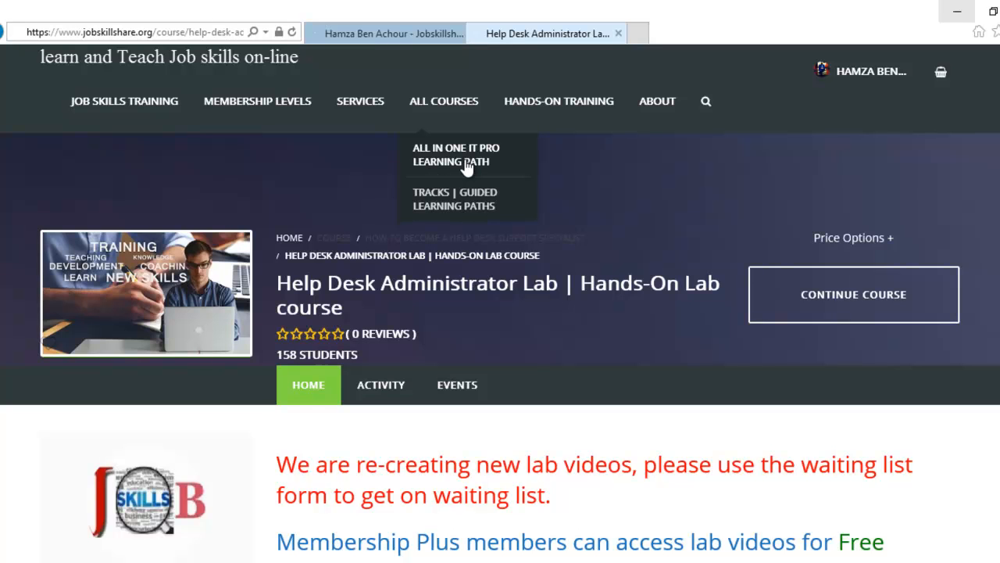
mouse_move(457, 206)
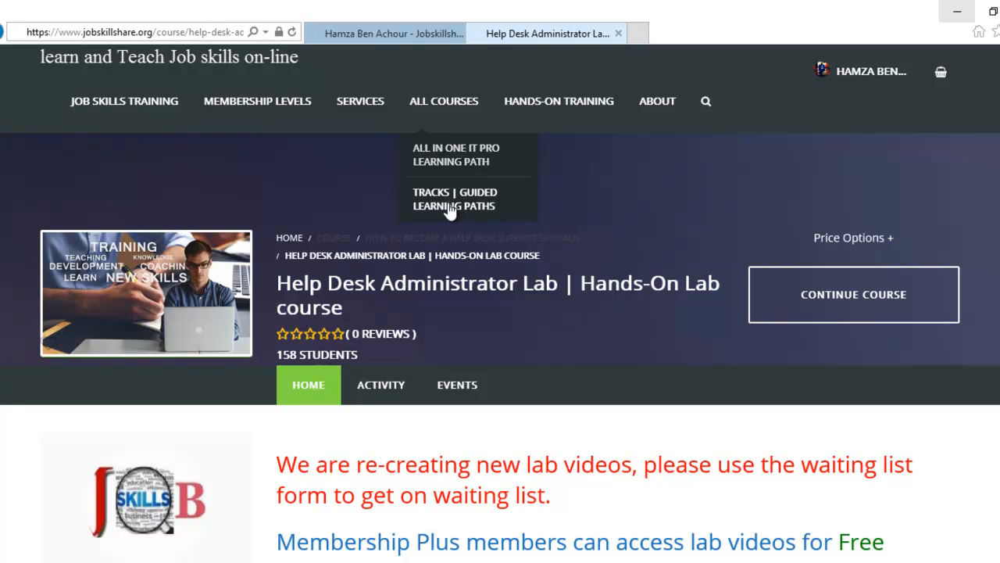
Request the Tracks | Guided Learning Paths page from the All Courses navigation
click(453, 198)
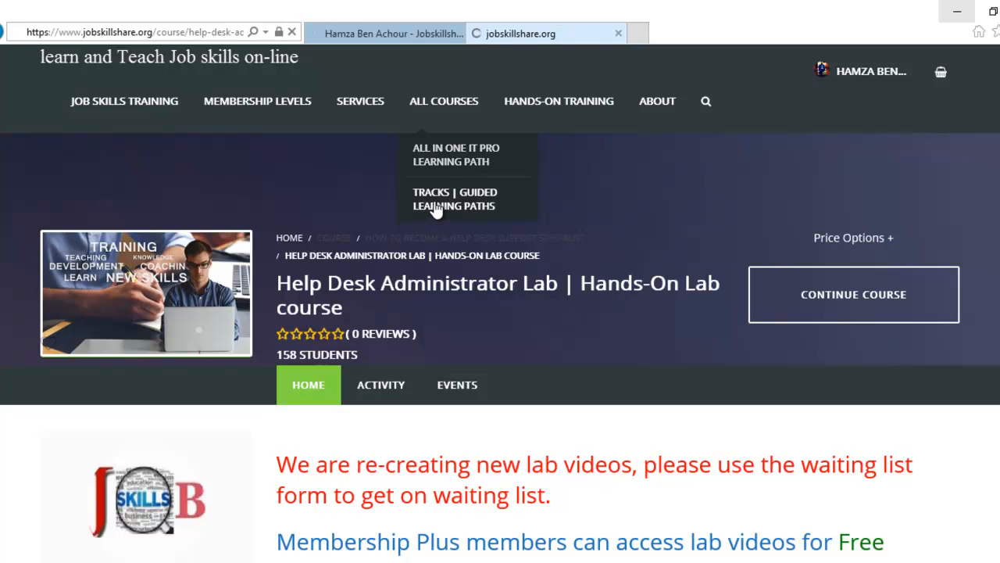
click(453, 199)
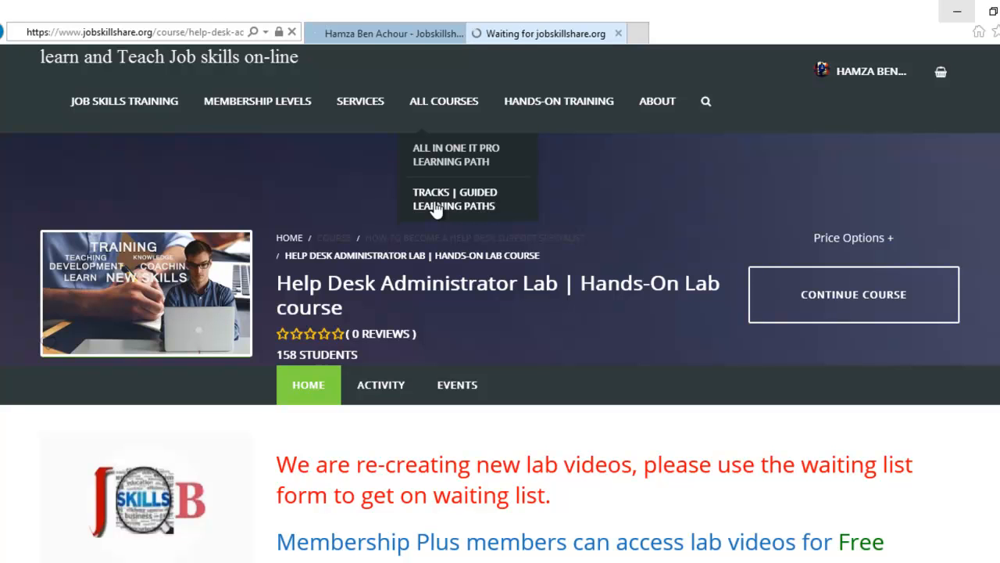
click(454, 198)
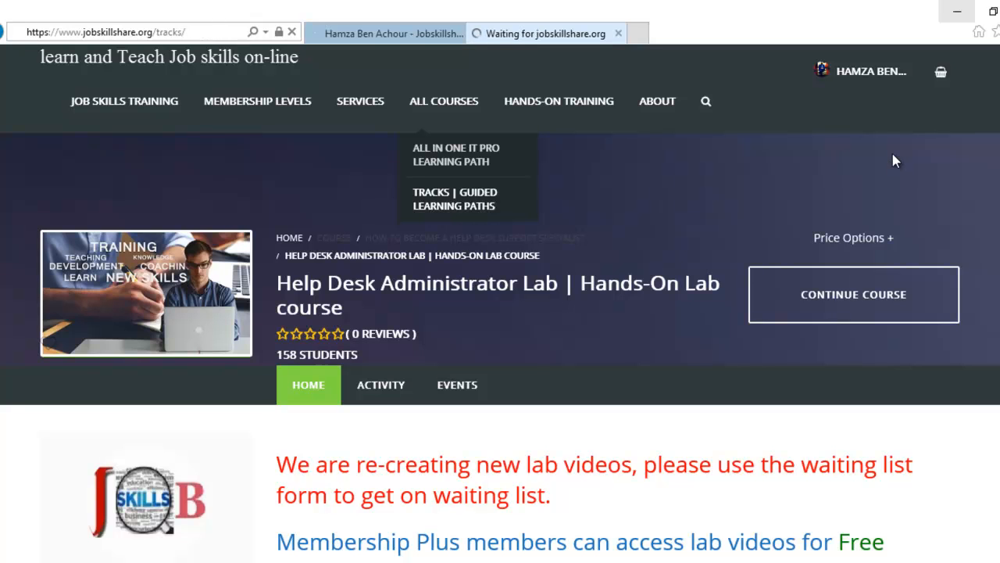
Advance the Help Desk Career track carousel, then browse member stories and network administrator tracks below
click(454, 199)
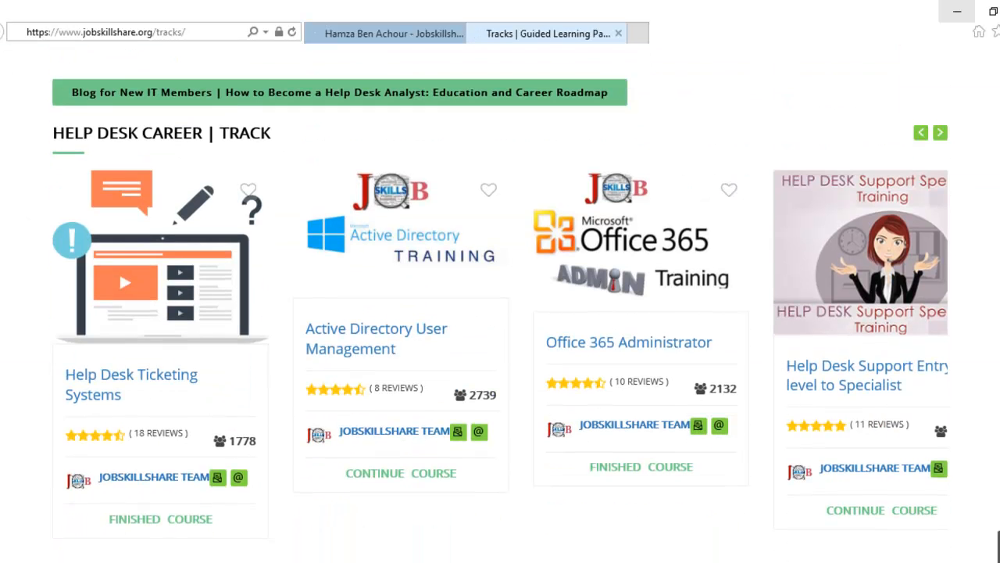
mouse_move(538, 242)
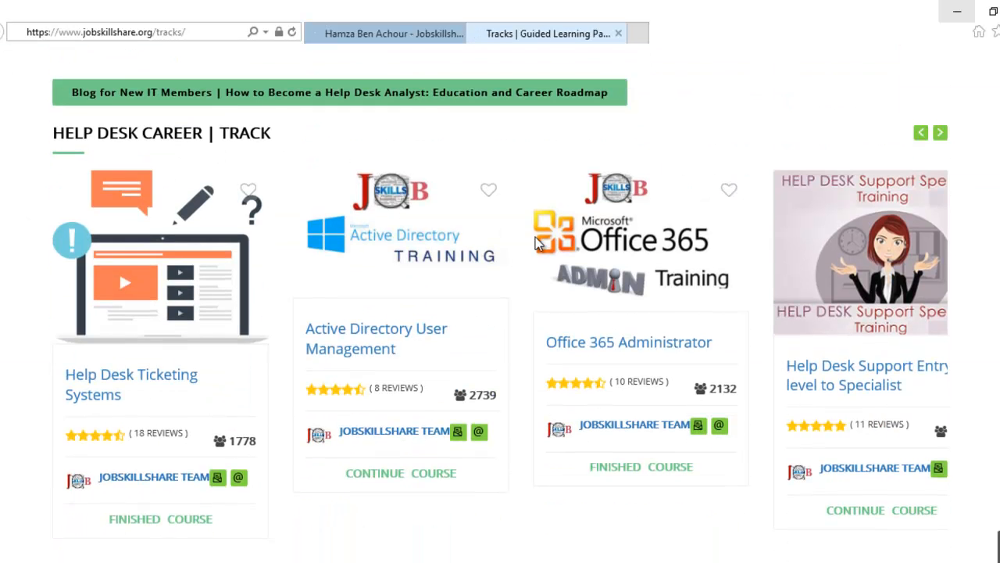
click(941, 131)
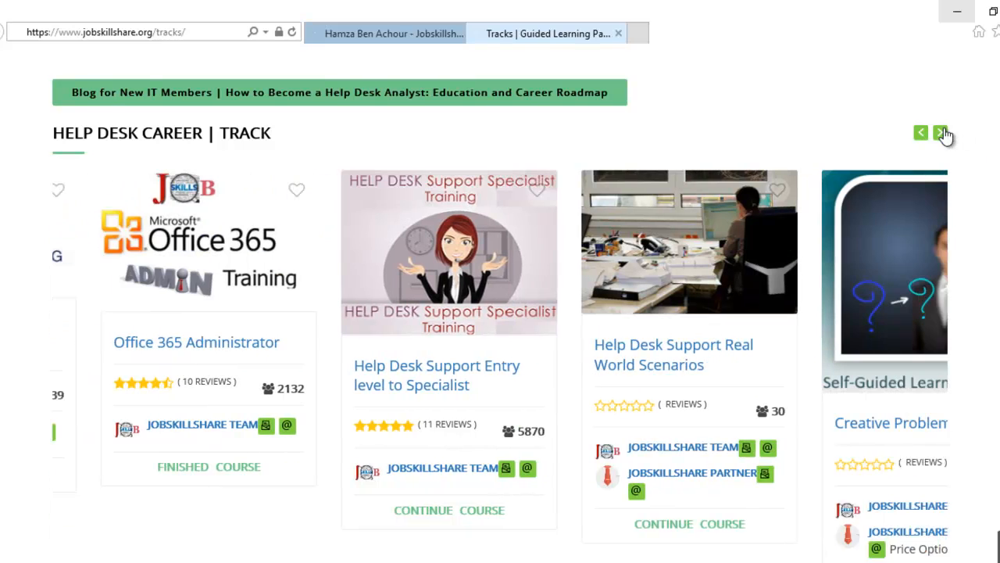
scroll(down, 3)
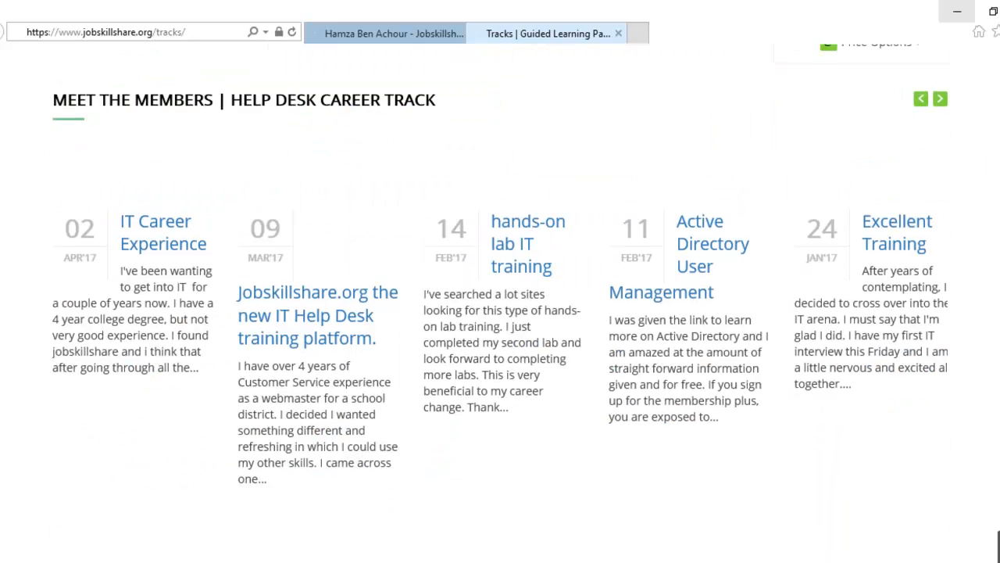
scroll(up, 3)
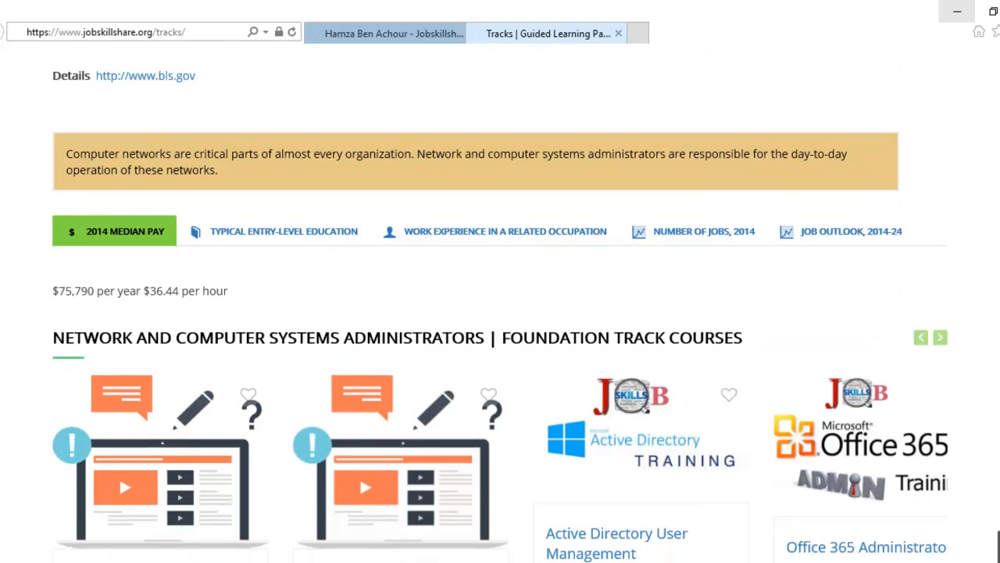
scroll(down, 3)
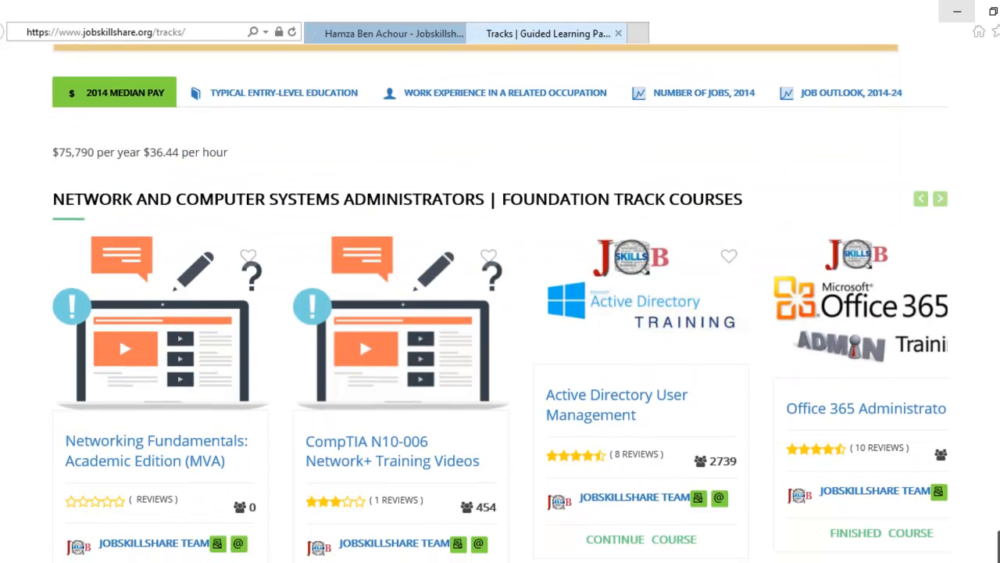
scroll(down, 3)
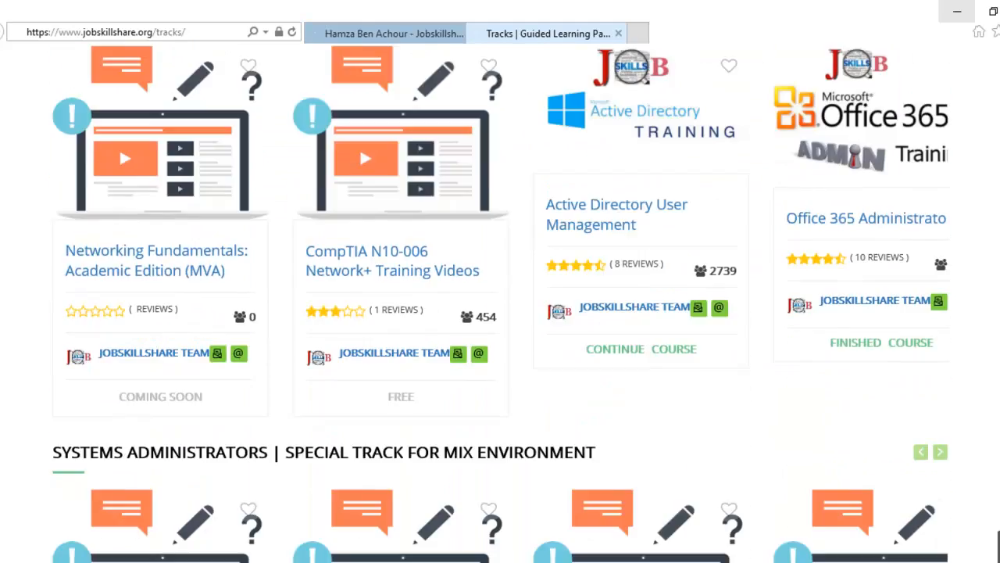
scroll(down, 3)
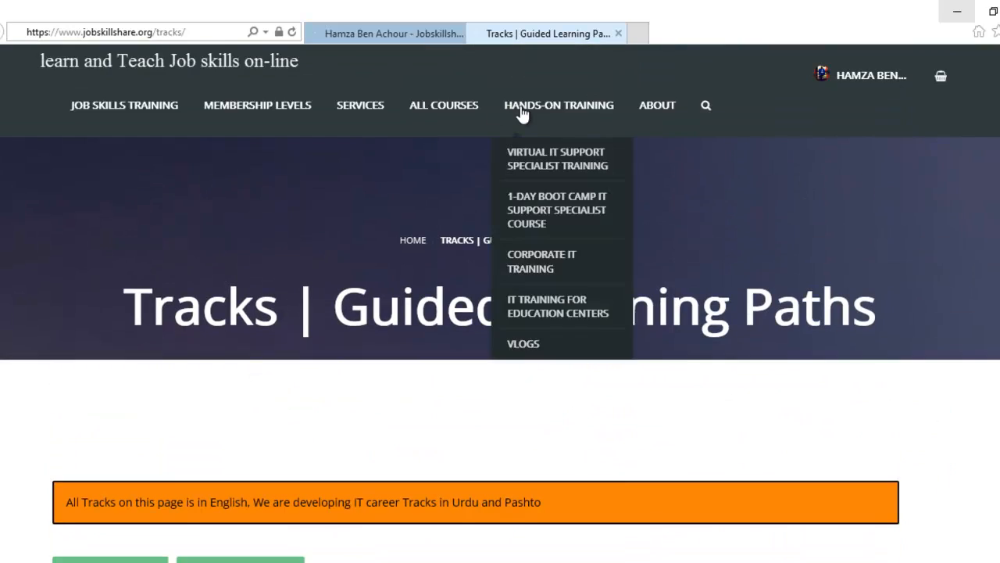
mouse_move(444, 105)
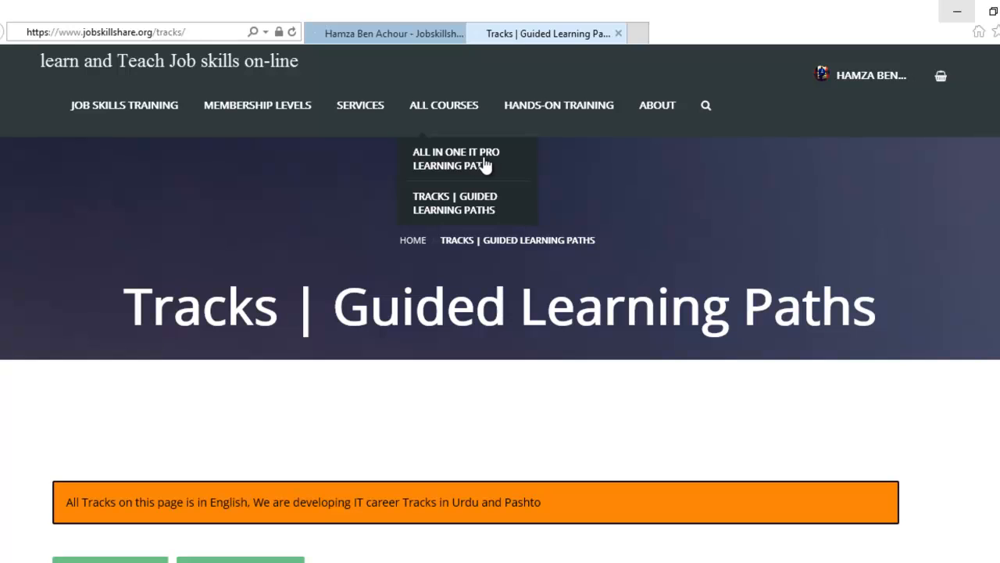
mouse_move(481, 166)
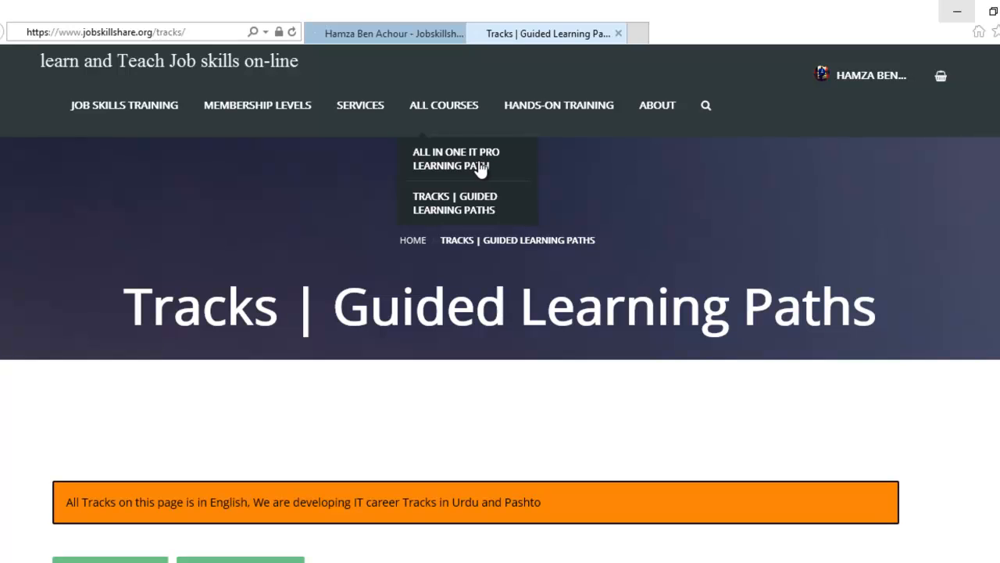
mouse_move(492, 157)
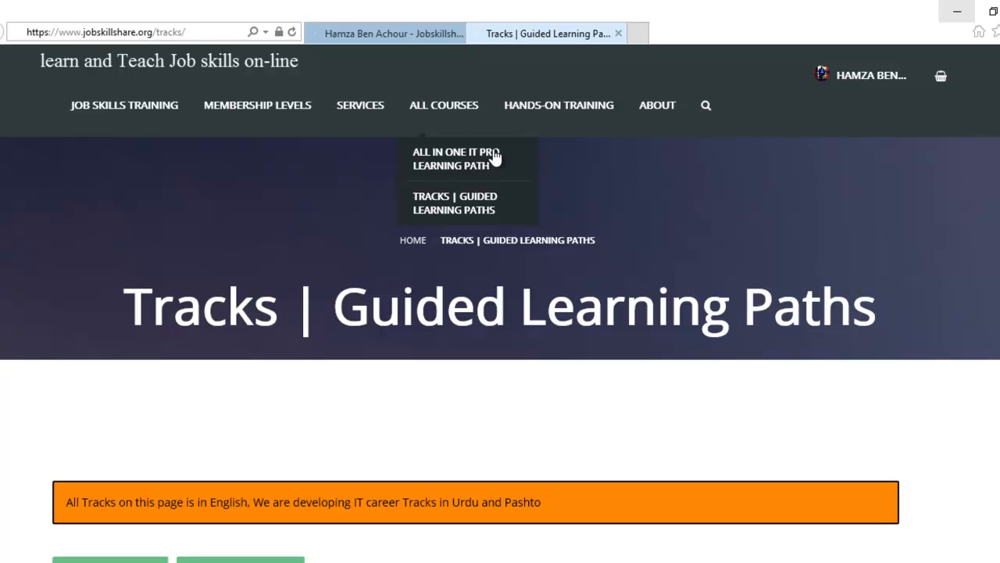
Open the All in One IT Pro Learning Path, landing on the JSS13 certificate project Course Status page
click(457, 158)
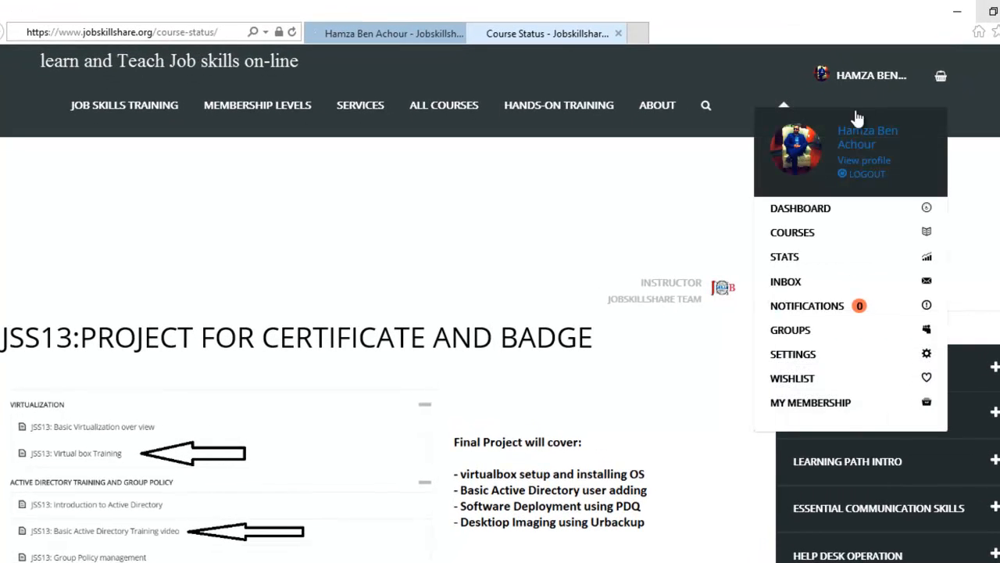
mouse_move(687, 194)
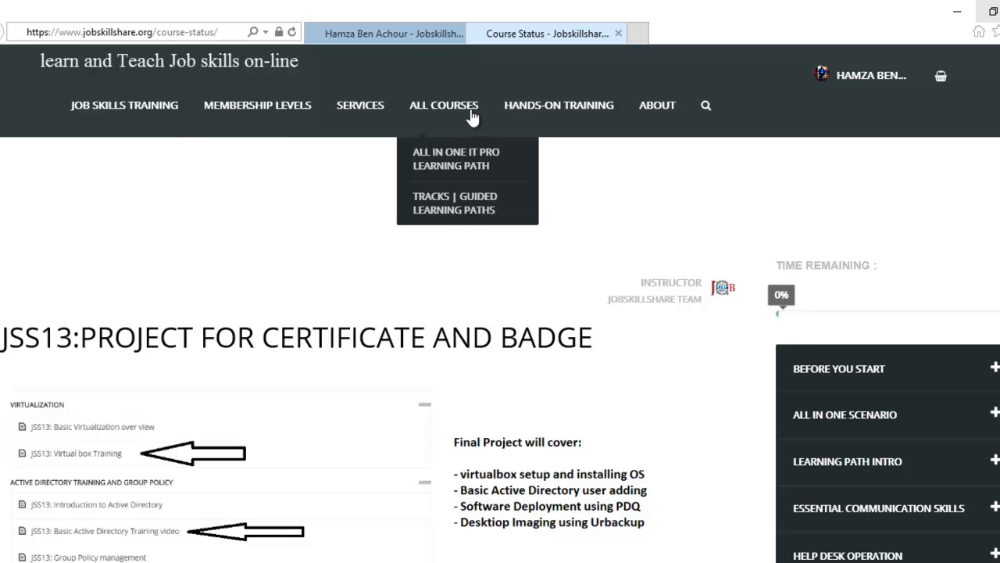
mouse_move(385, 158)
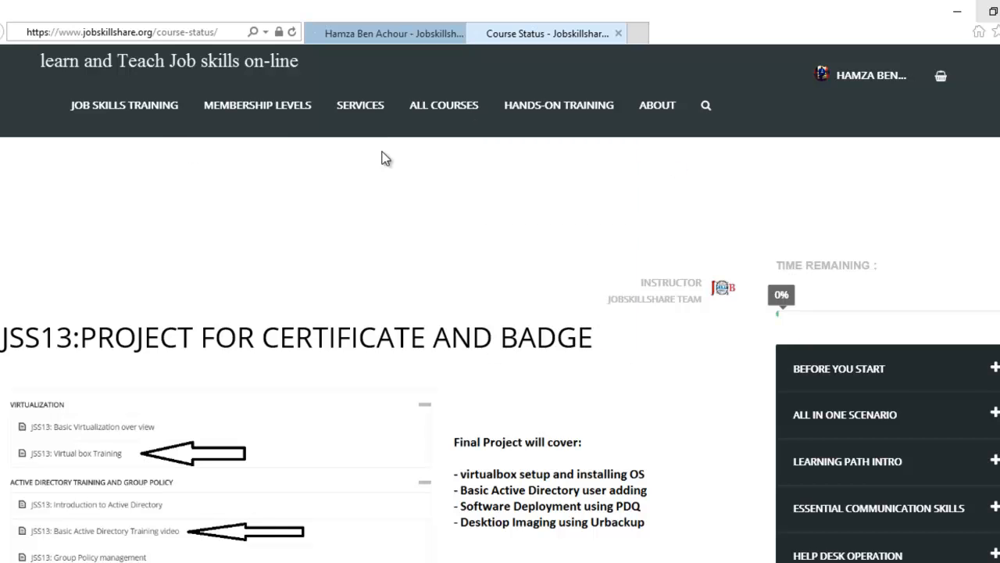
mouse_move(155, 123)
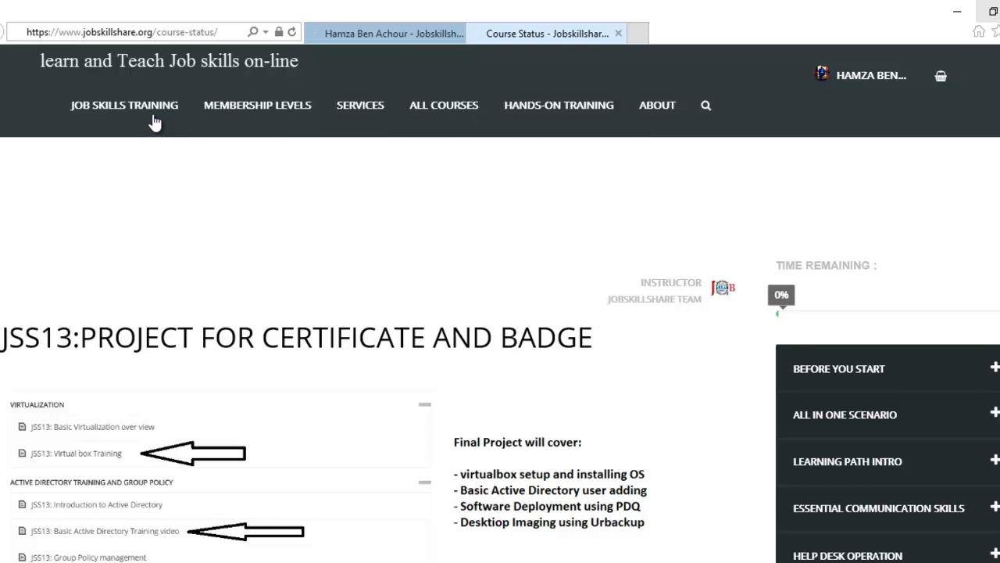
mouse_move(129, 122)
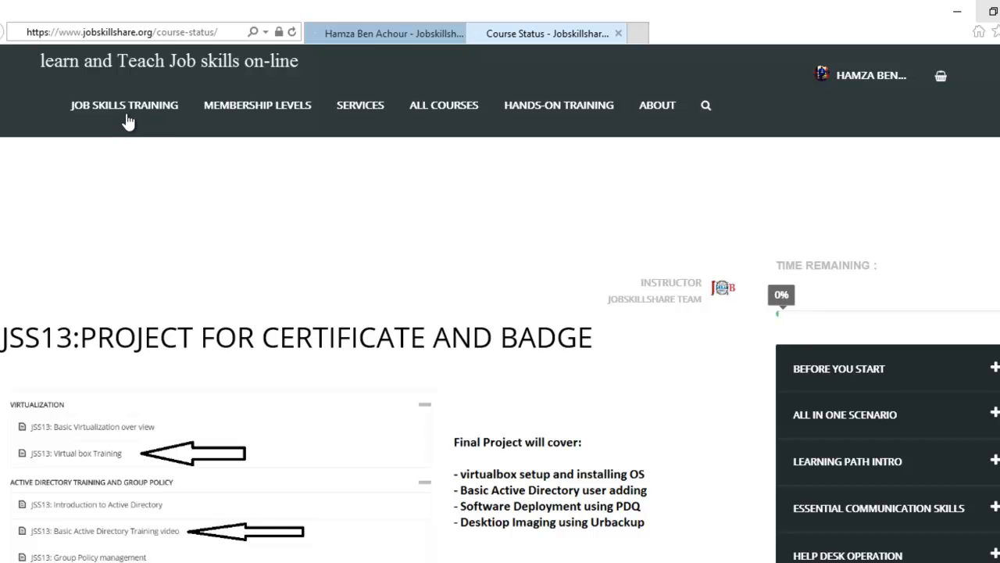
mouse_move(946, 109)
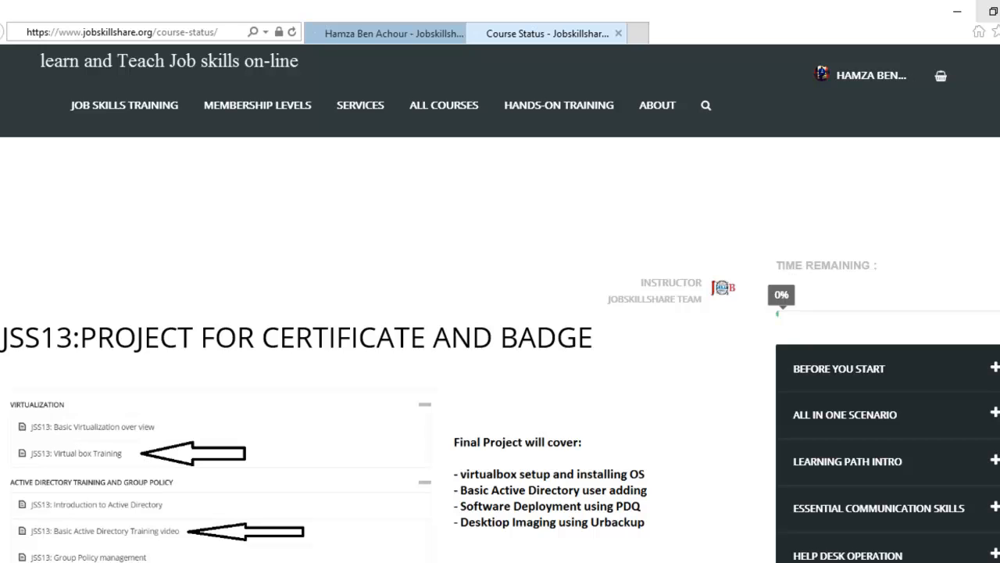
scroll(down, 3)
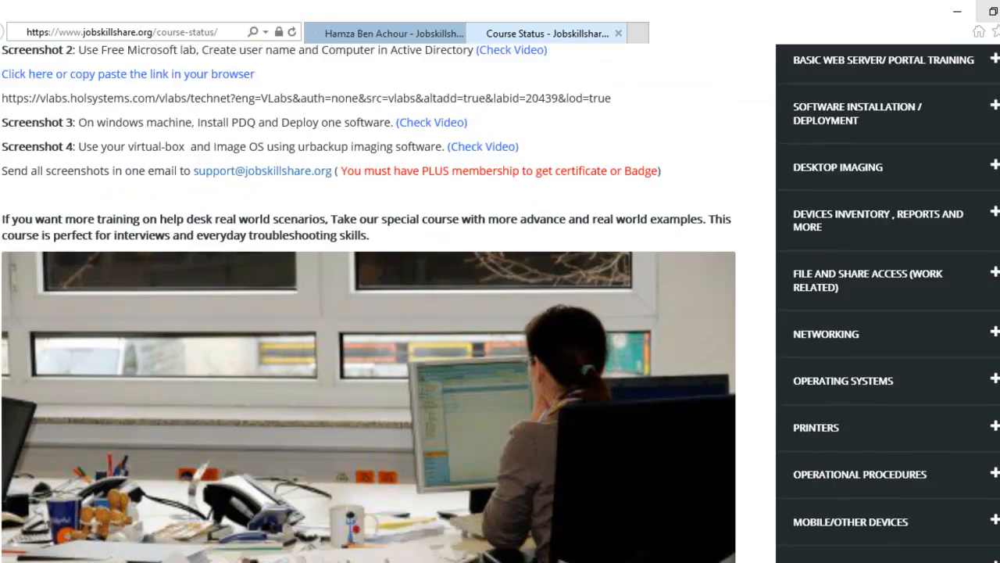
Scroll through the course list and project outline down to the four-screenshot email submission instructions
scroll(down, 3)
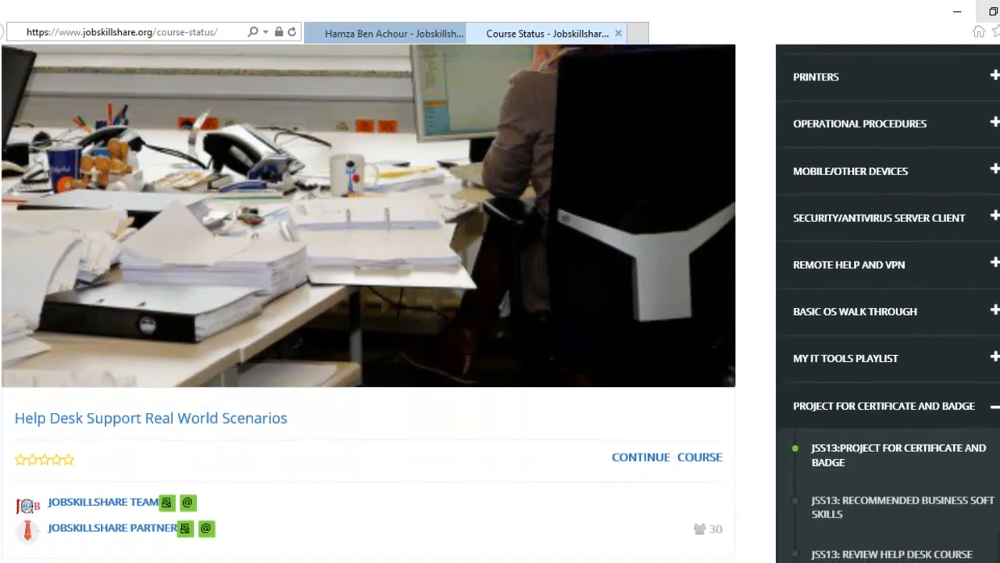
scroll(down, 3)
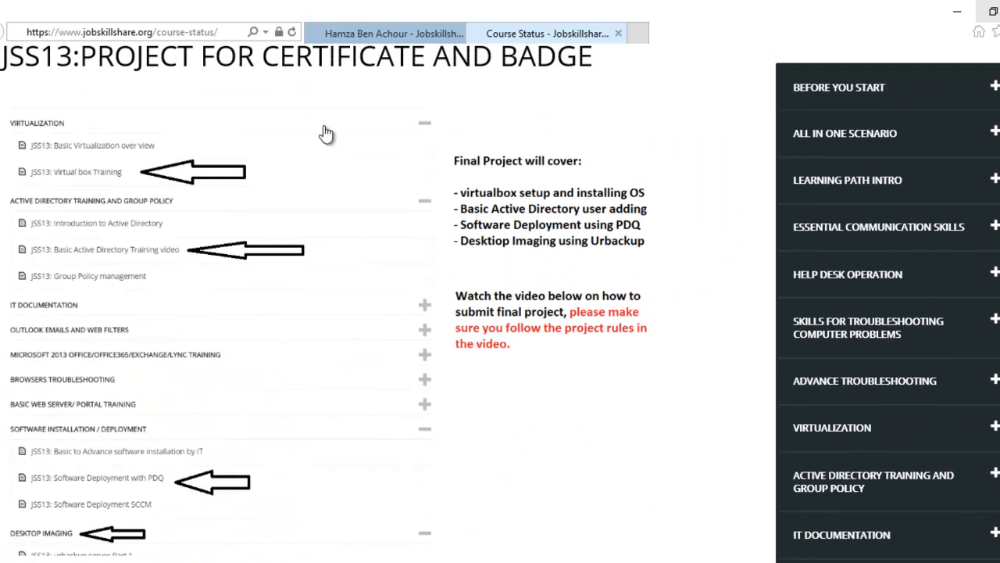
mouse_move(132, 180)
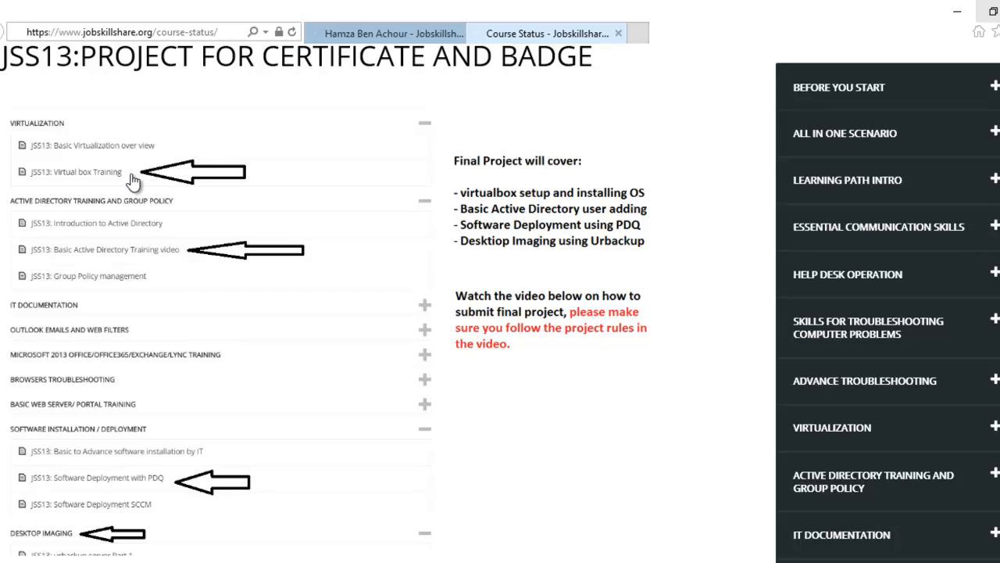
mouse_move(146, 388)
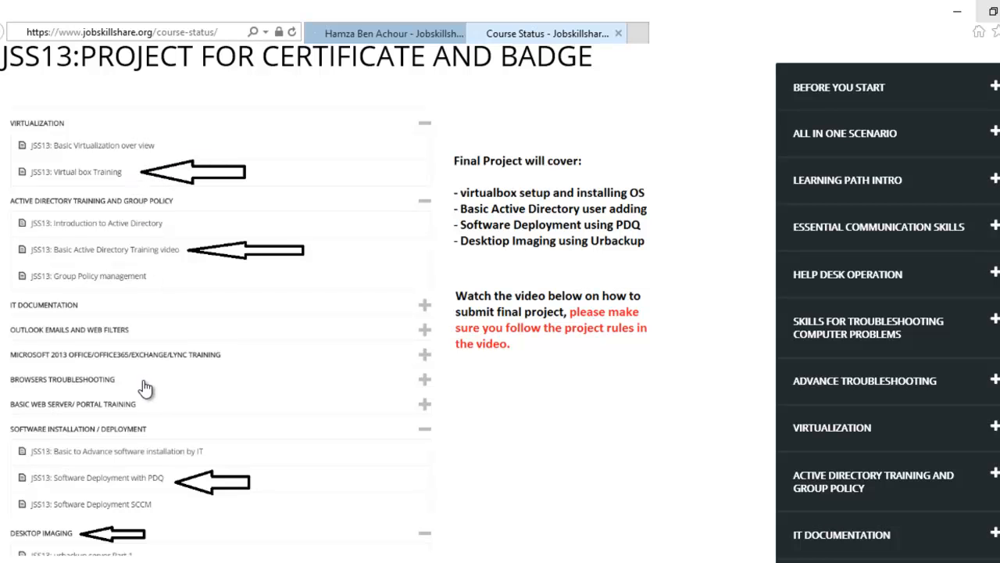
scroll(down, 3)
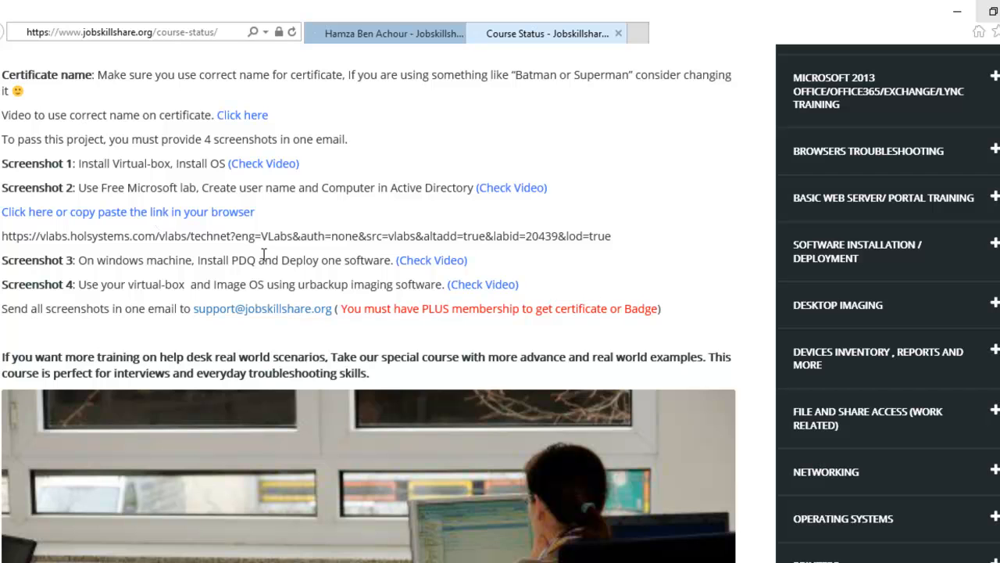
mouse_move(342, 305)
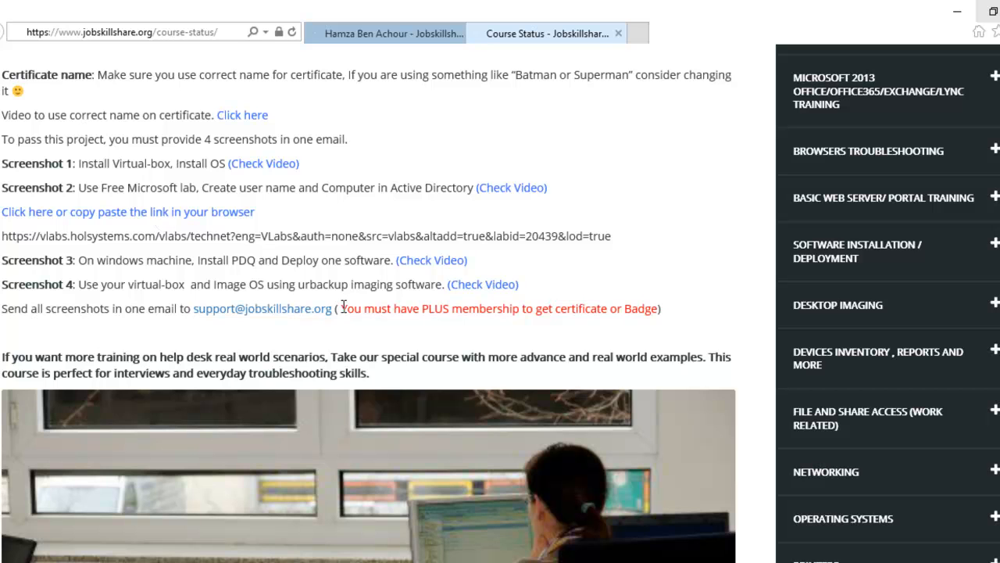
Highlight the red 'You must have PLUS membership' certificate note, then return to the top of the JSS13 page
drag(343, 308, 555, 308)
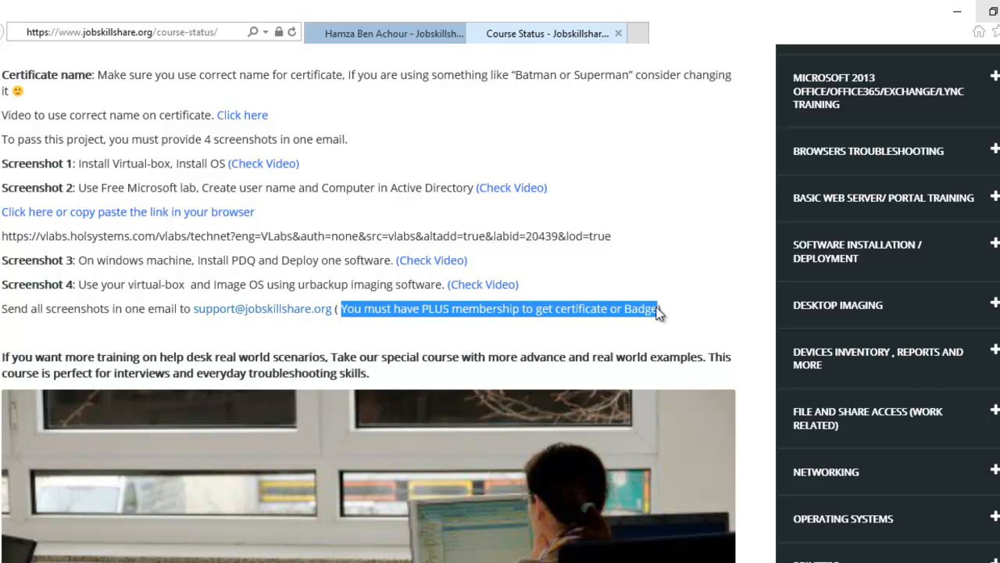
scroll(down, 3)
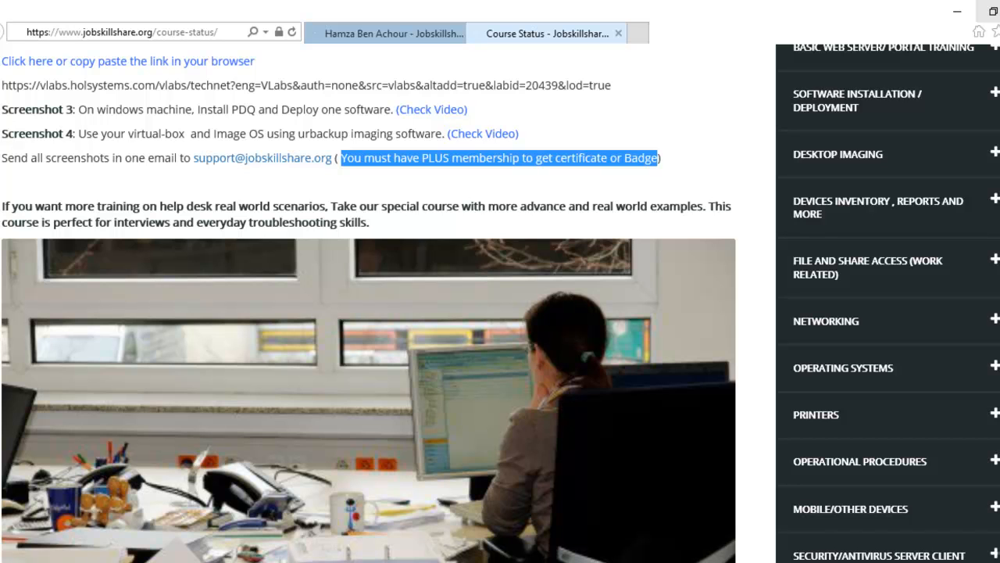
scroll(down, 3)
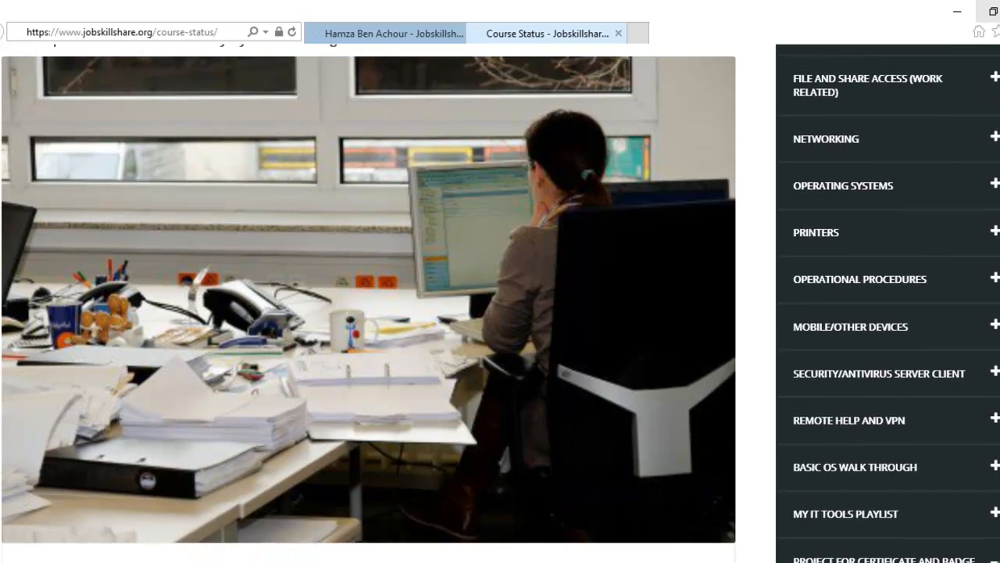
scroll(up, 3)
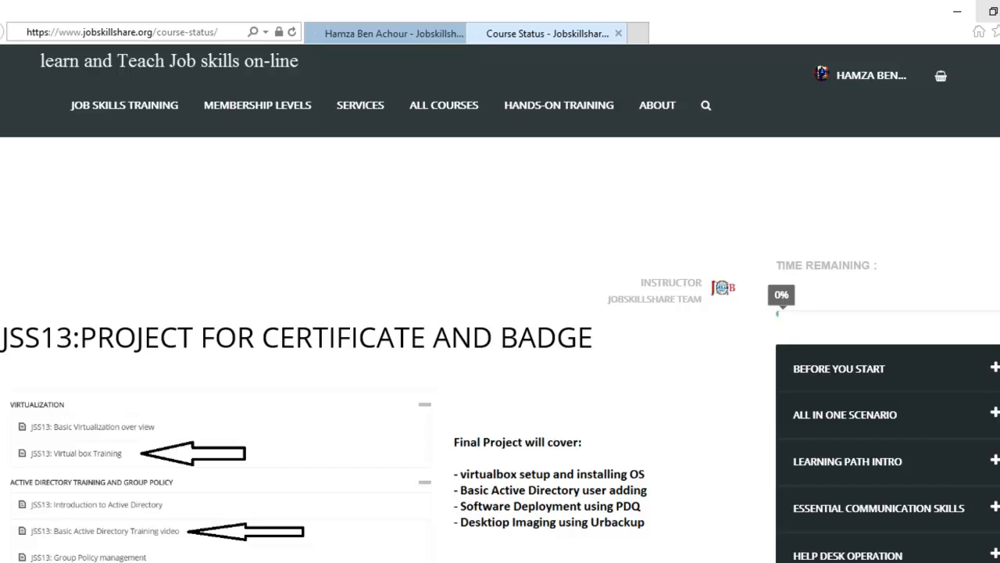
mouse_move(865, 113)
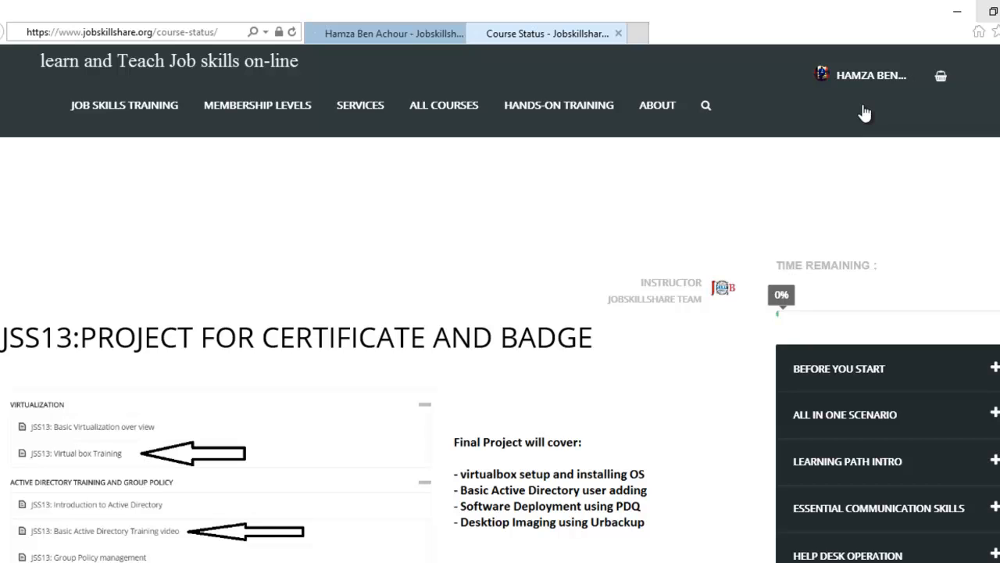
mouse_move(247, 117)
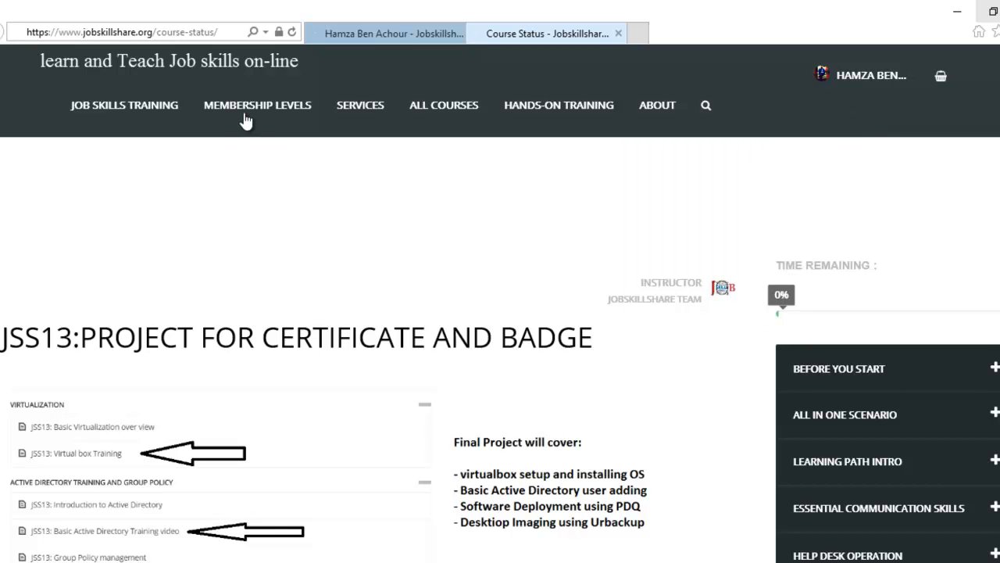
mouse_move(689, 278)
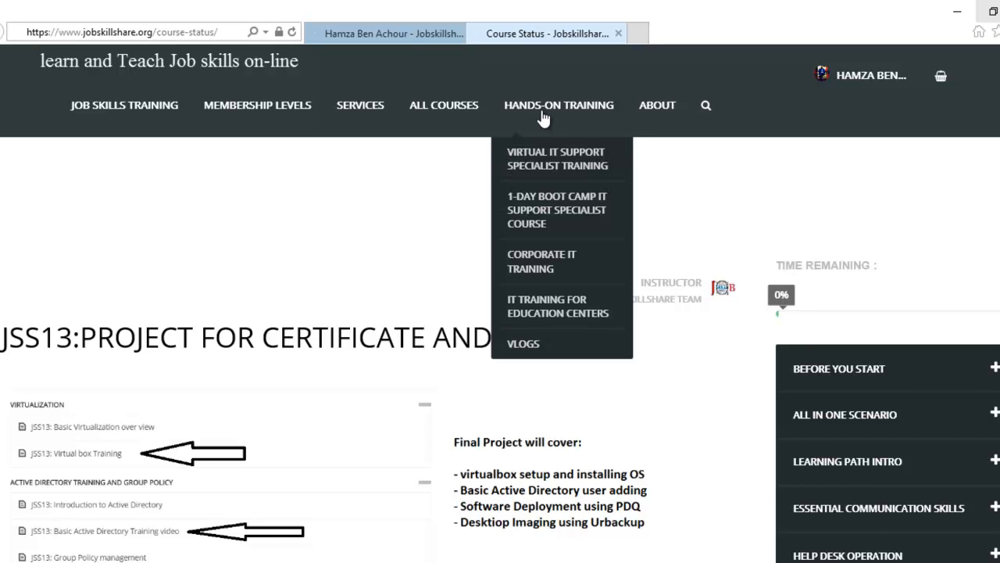
mouse_move(360, 109)
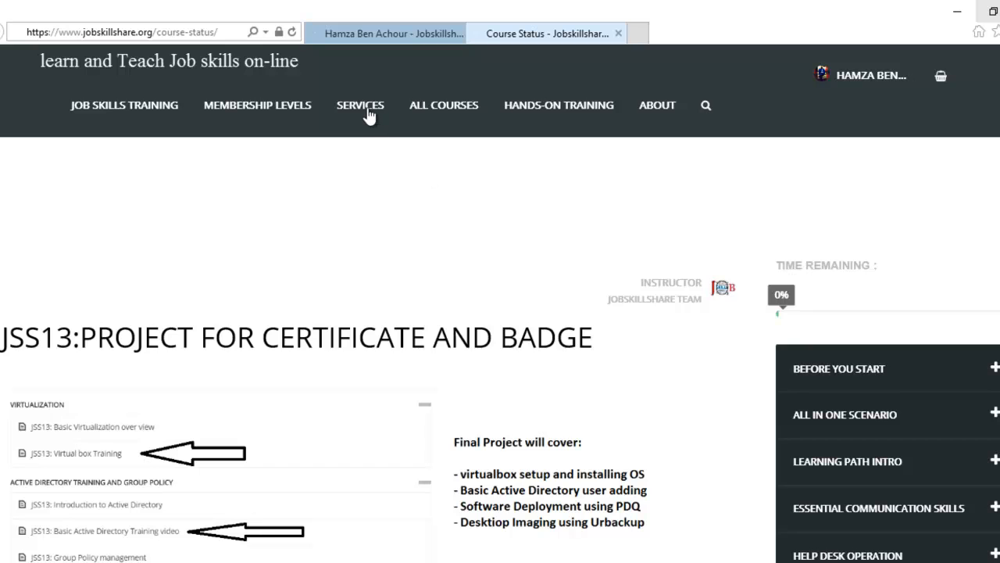
mouse_move(399, 272)
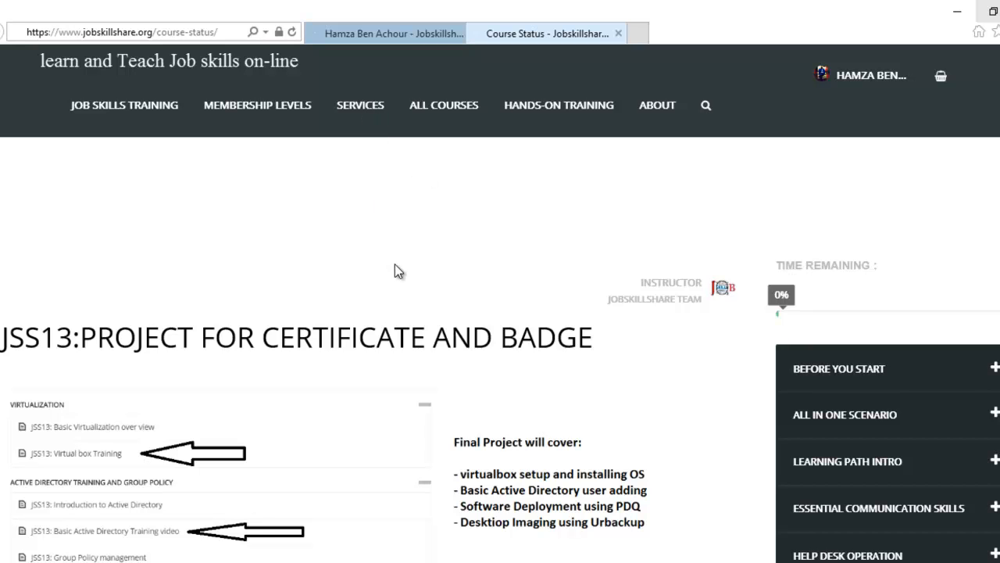